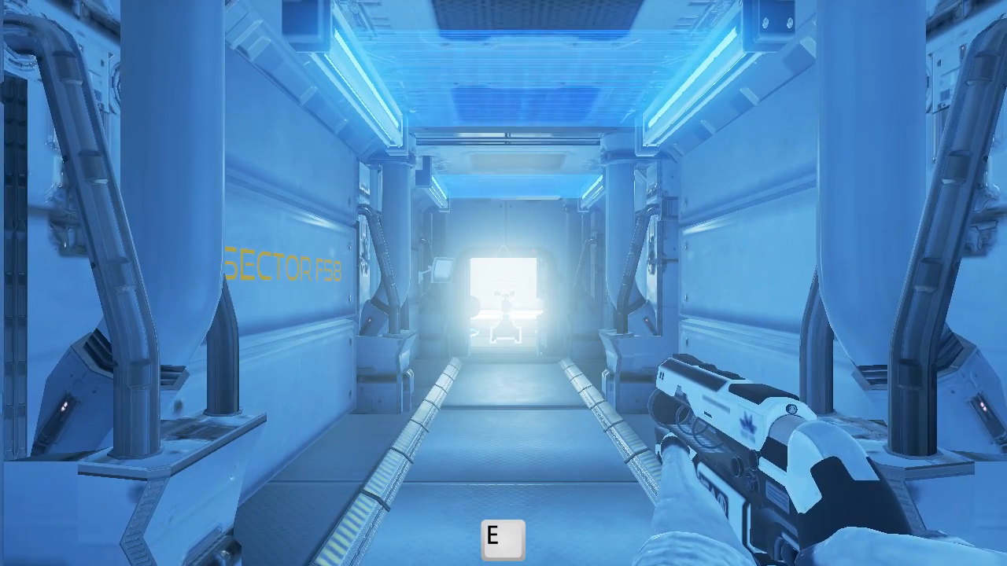
# Step: Walk down the Sector F5B corridor into the white test chamber toward its wall socket
pyautogui.press('w')
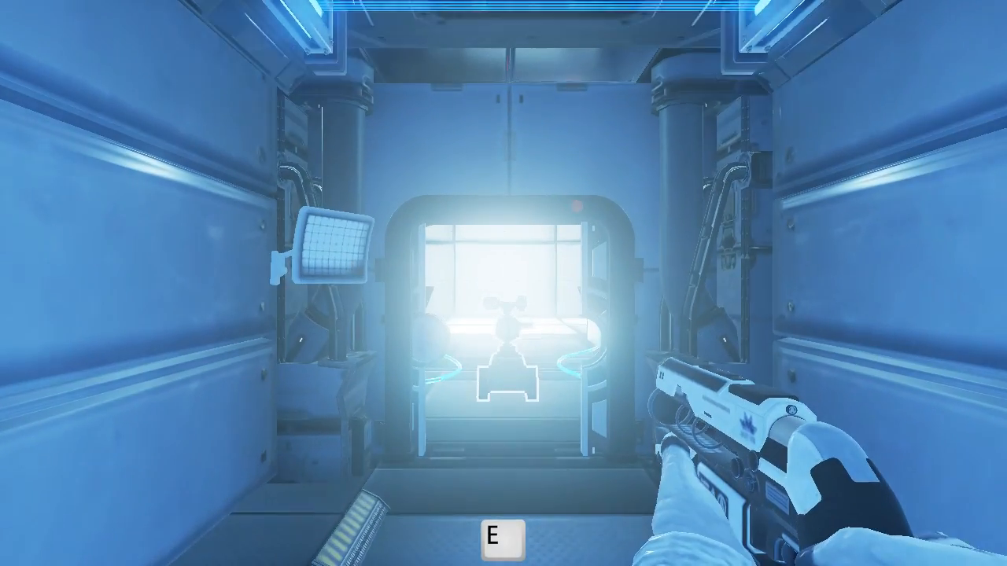
pyautogui.press('w')
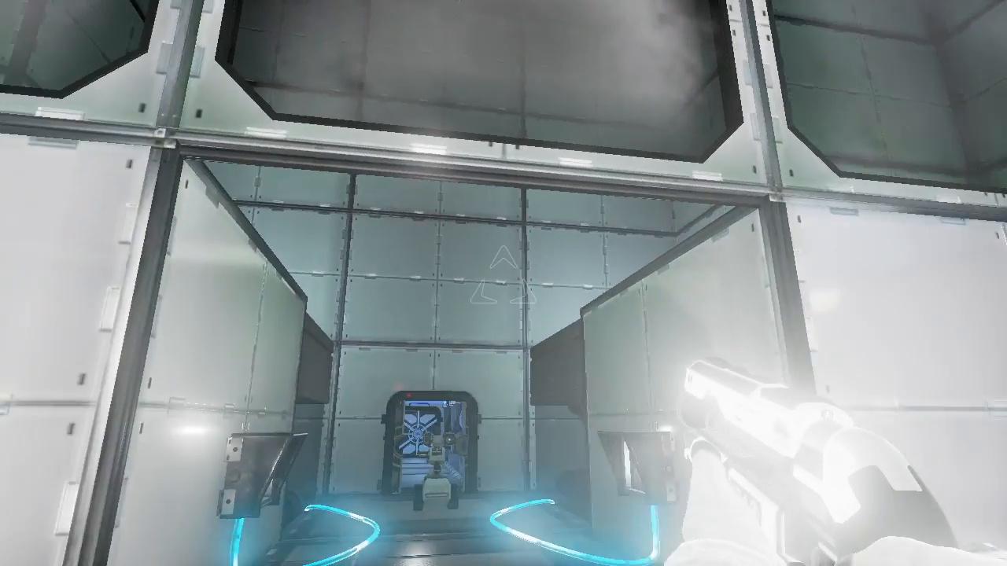
pyautogui.moveTo(504, 283)
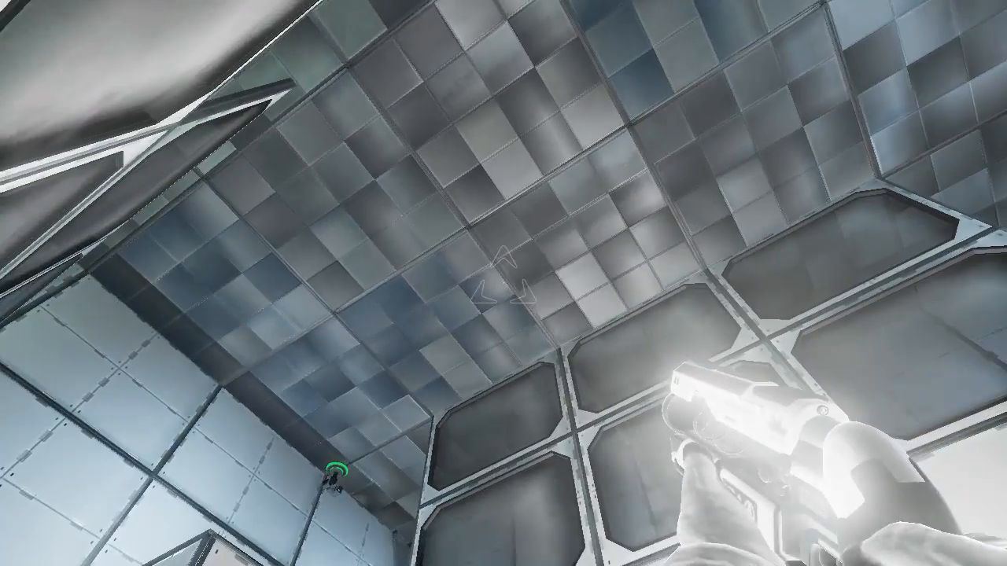
pyautogui.moveTo(503, 284)
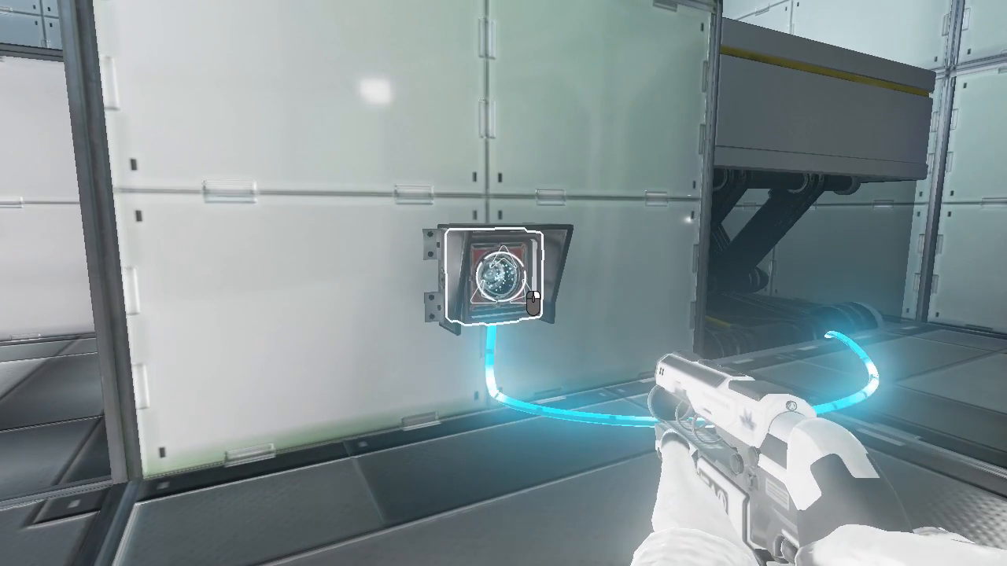
pyautogui.moveTo(503, 283)
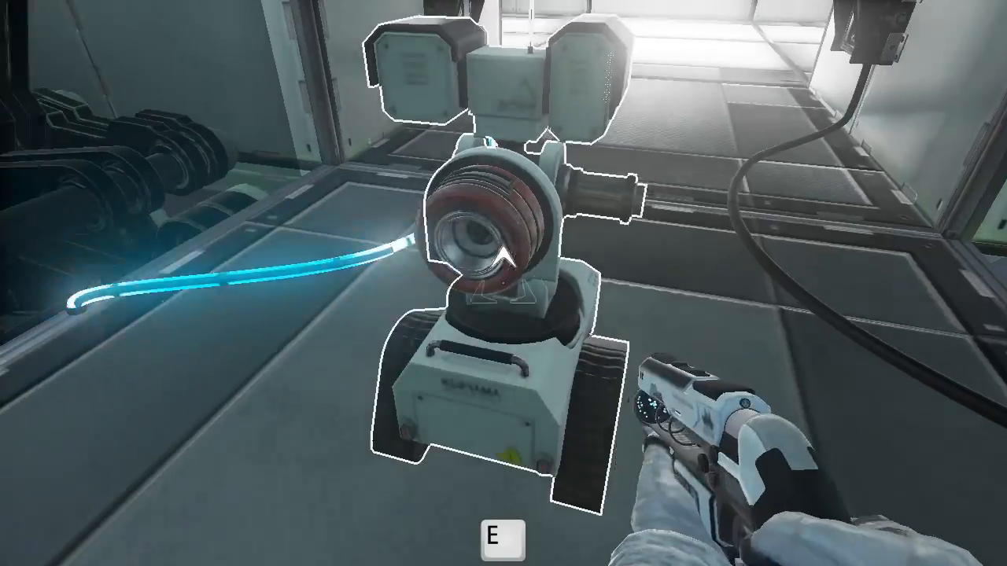
# Step: Take control of the chamber's tracked robot to see through its camera
pyautogui.press('e')
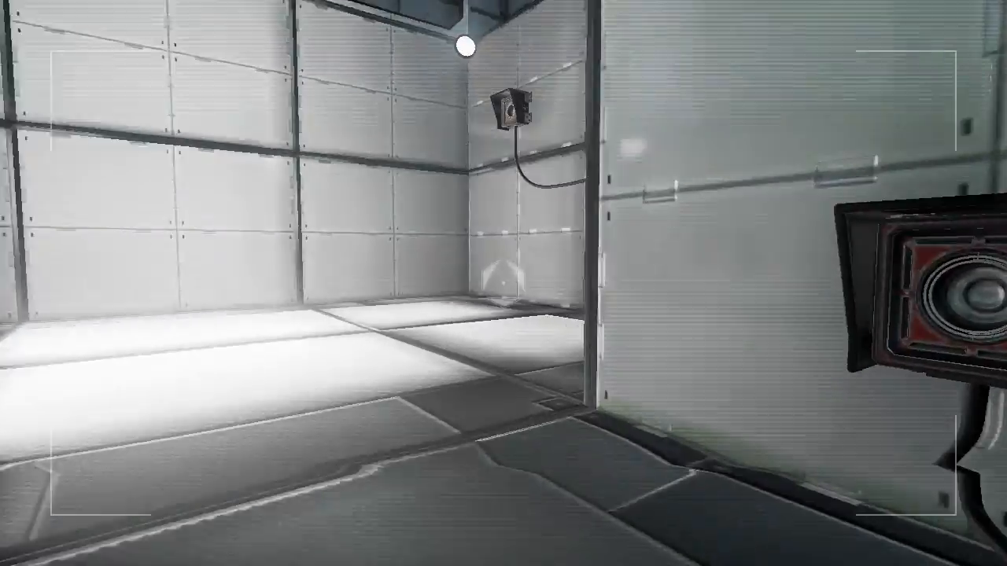
pyautogui.moveTo(503, 283)
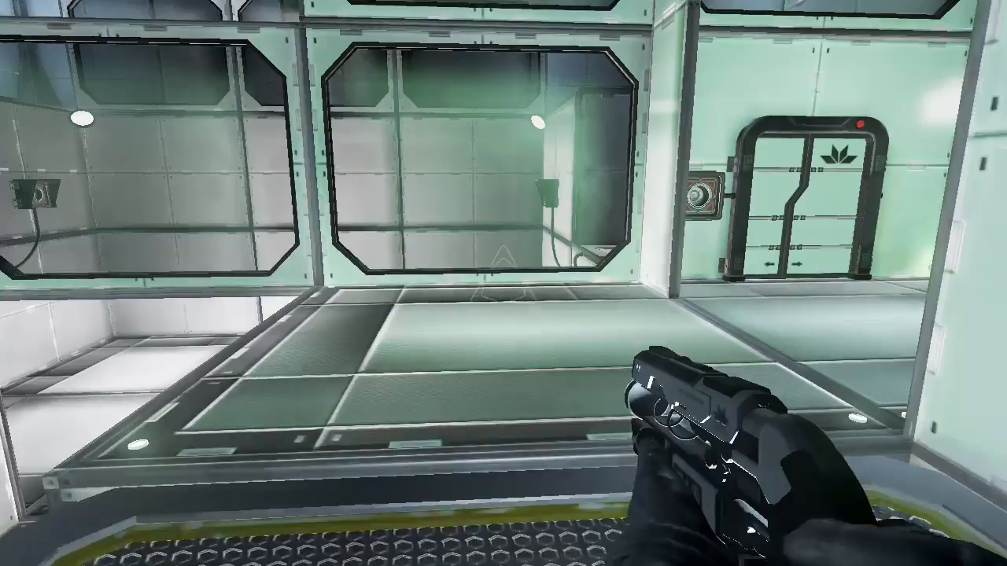
pyautogui.moveTo(503, 283)
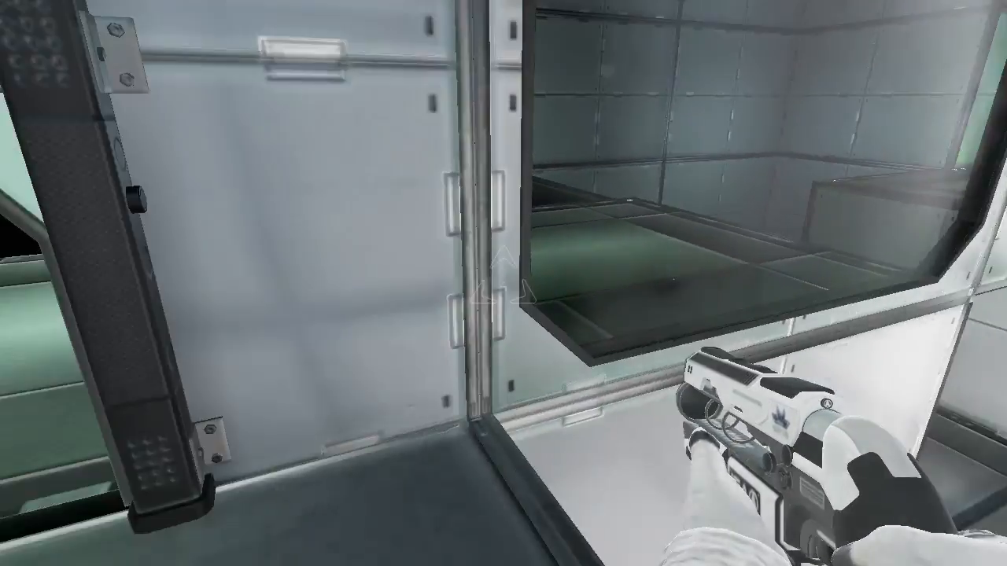
pyautogui.moveTo(503, 283)
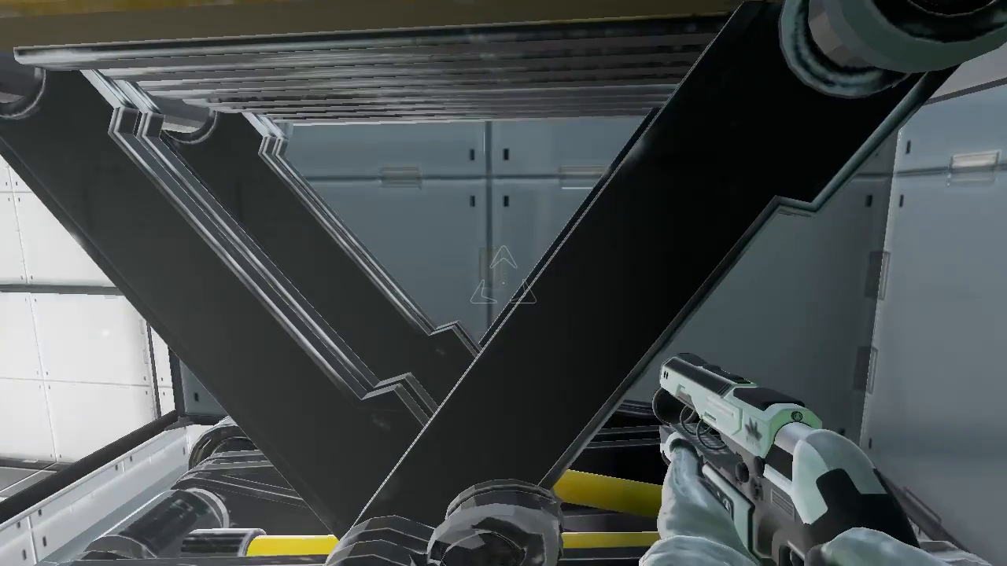
pyautogui.moveTo(503, 283)
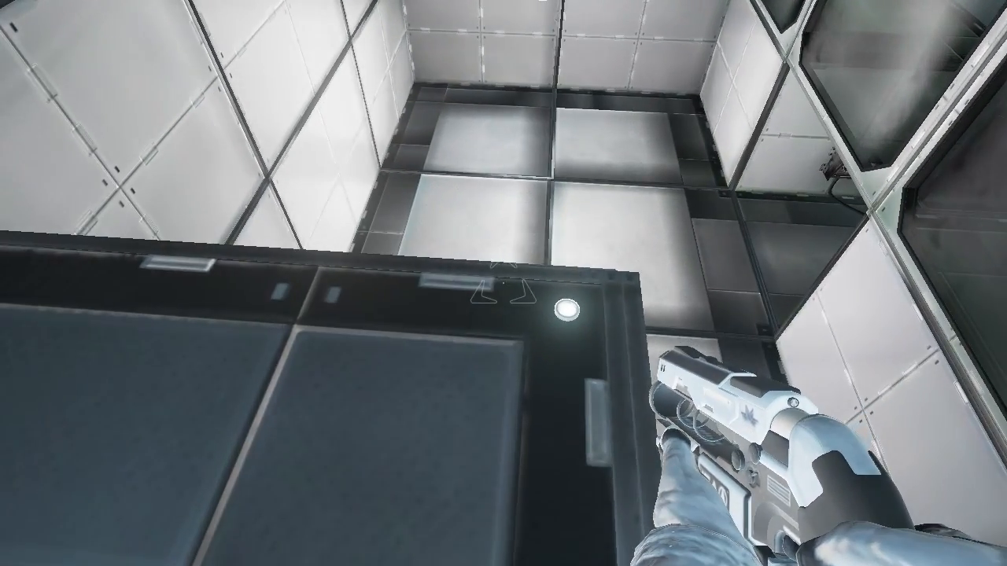
pyautogui.moveTo(504, 283)
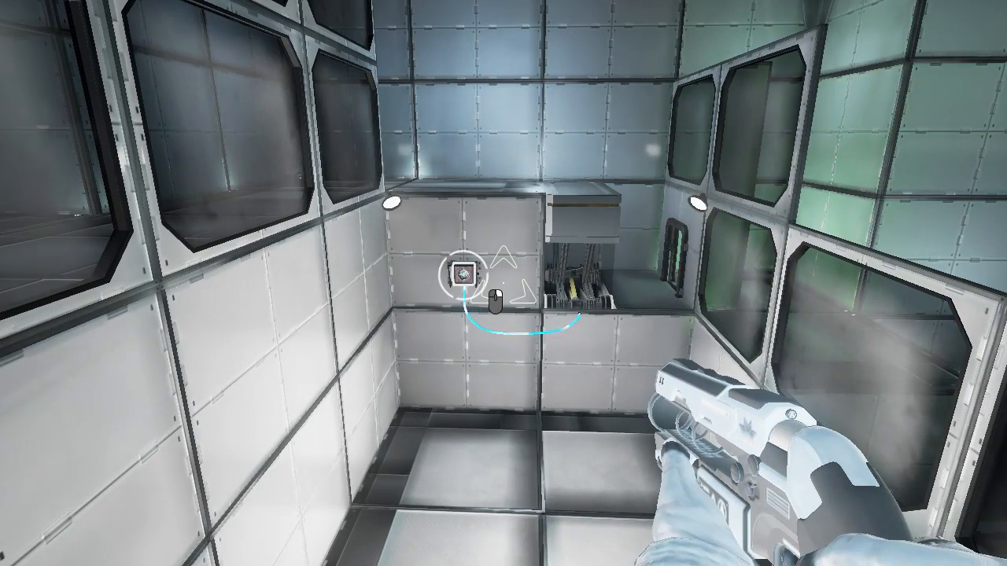
pyautogui.moveTo(503, 283)
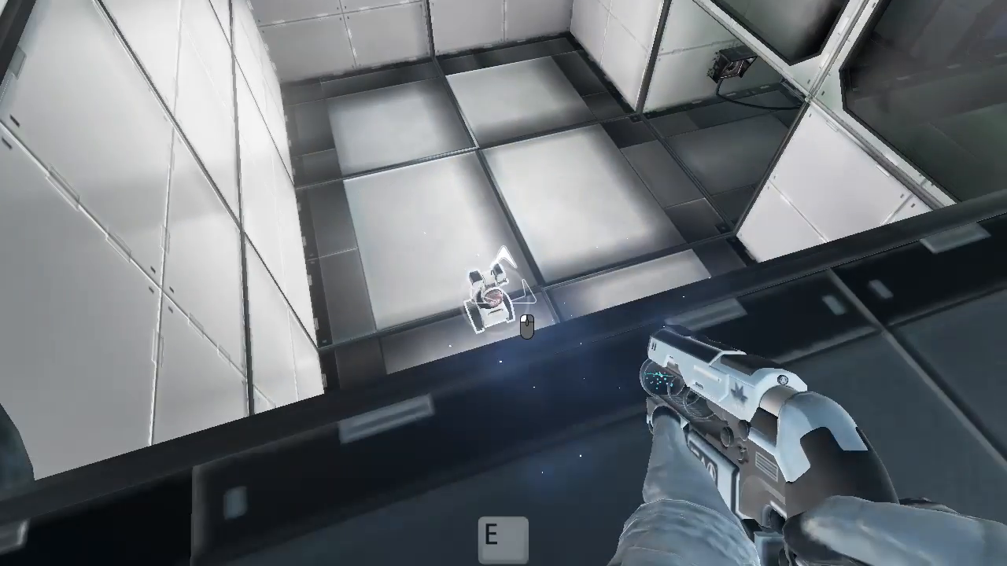
pyautogui.moveTo(504, 284)
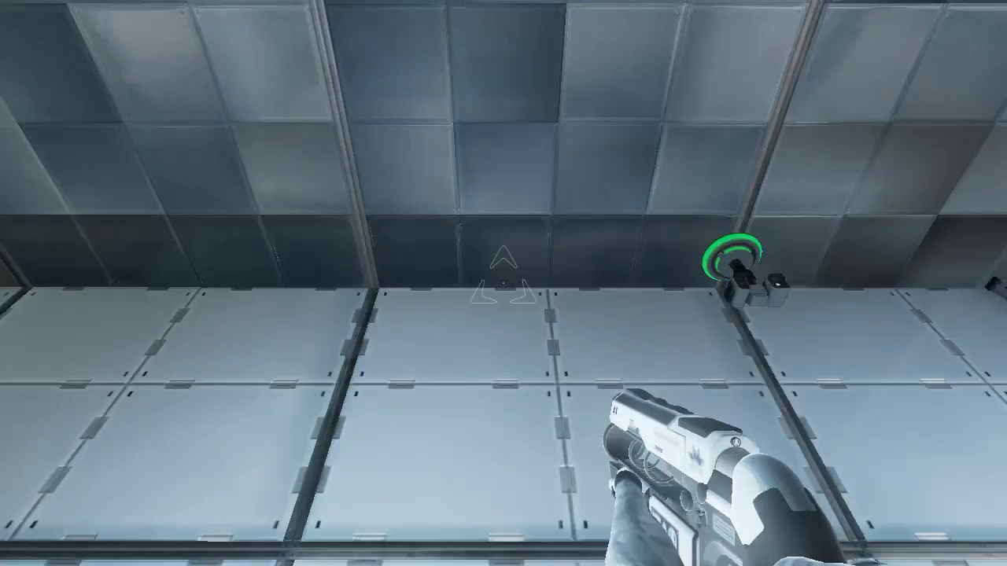
pyautogui.moveTo(504, 283)
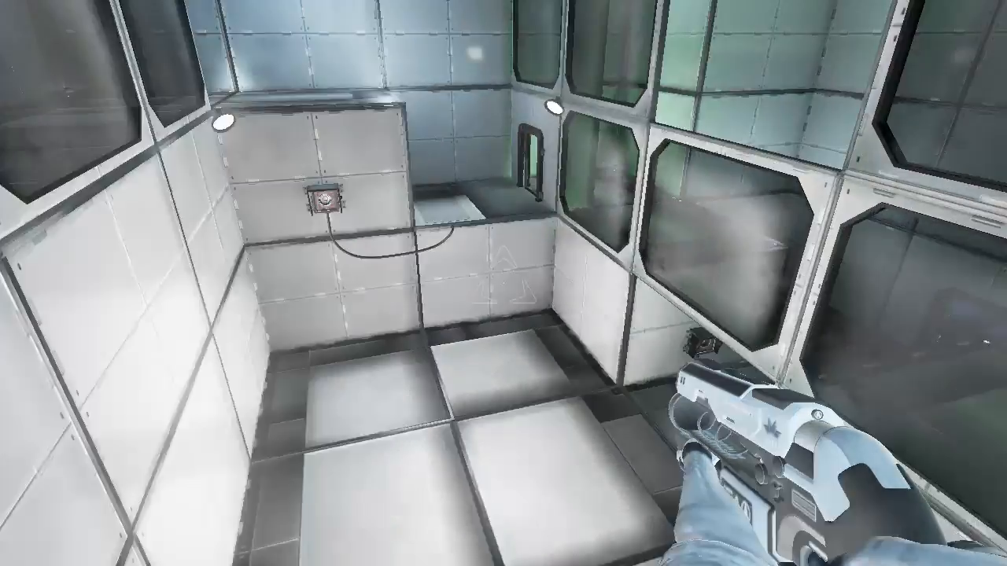
pyautogui.moveTo(504, 283)
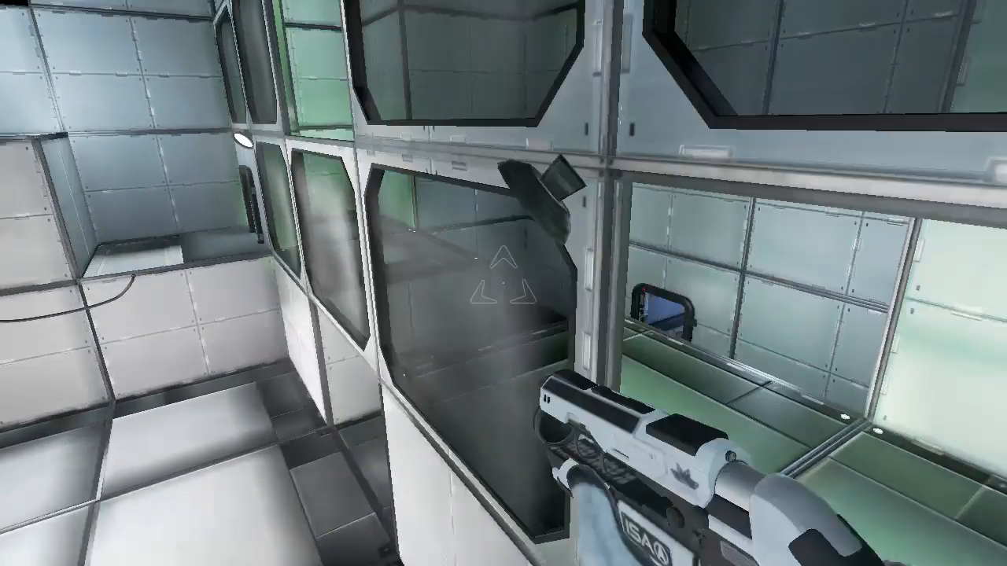
pyautogui.moveTo(503, 283)
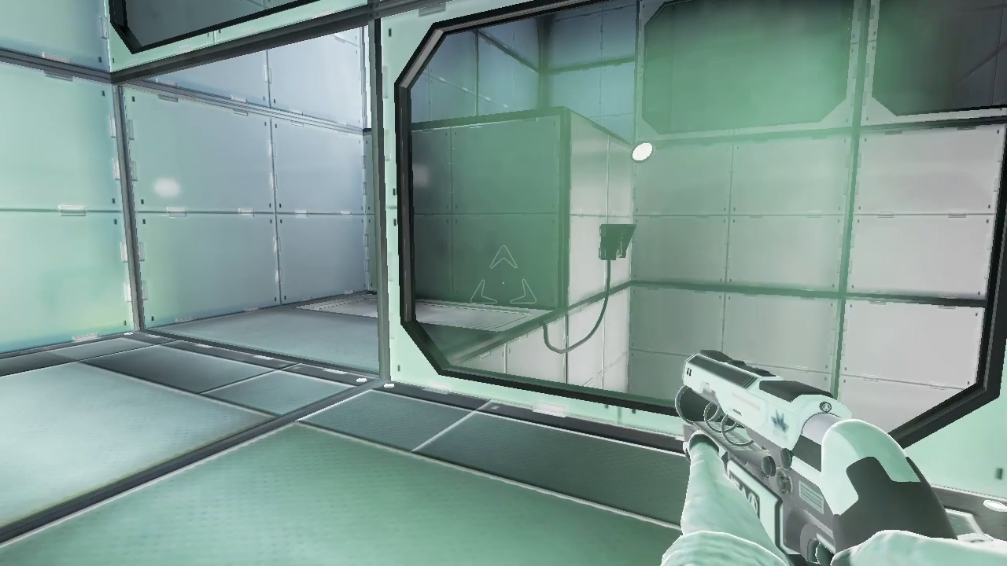
pyautogui.moveTo(504, 283)
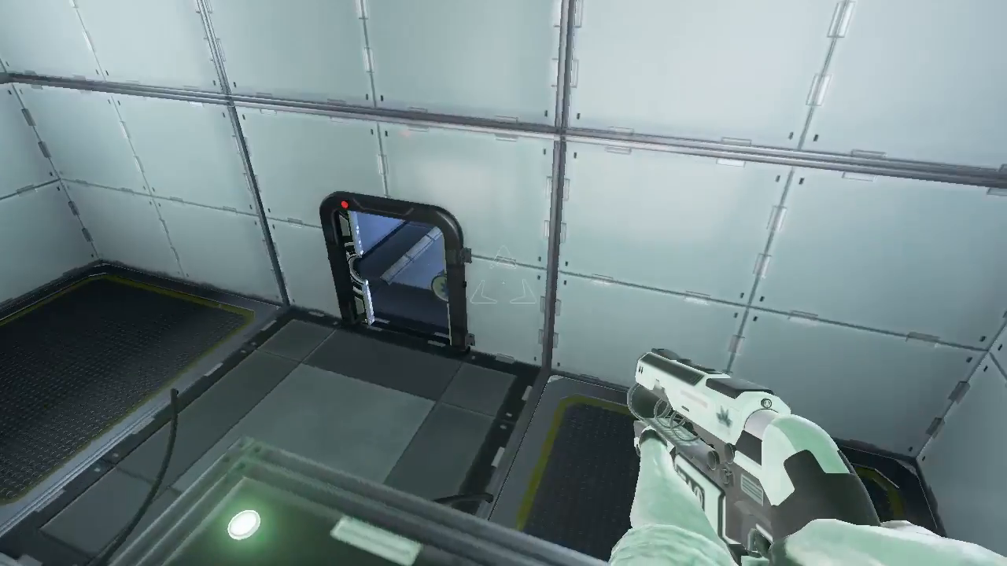
pyautogui.moveTo(504, 283)
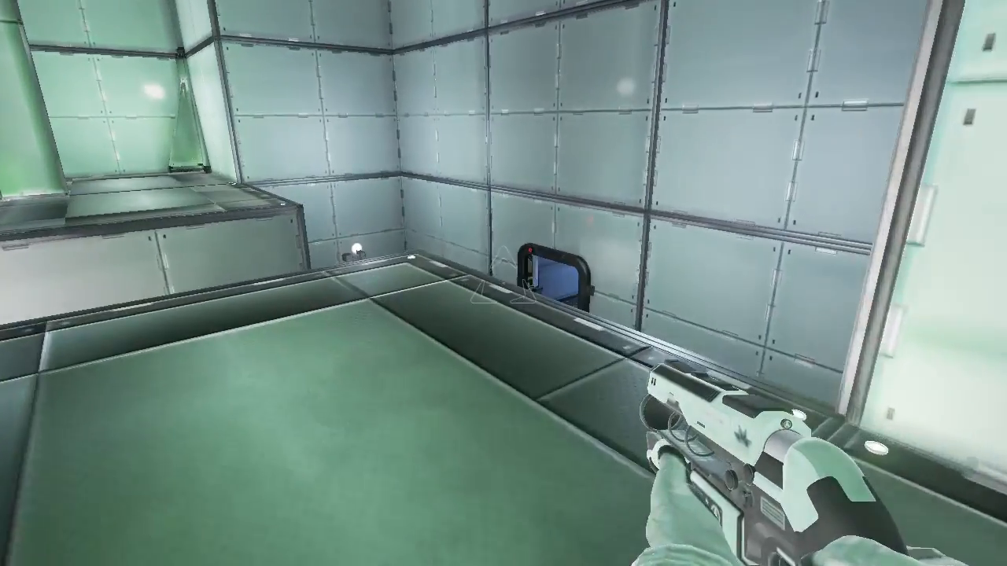
pyautogui.moveTo(503, 284)
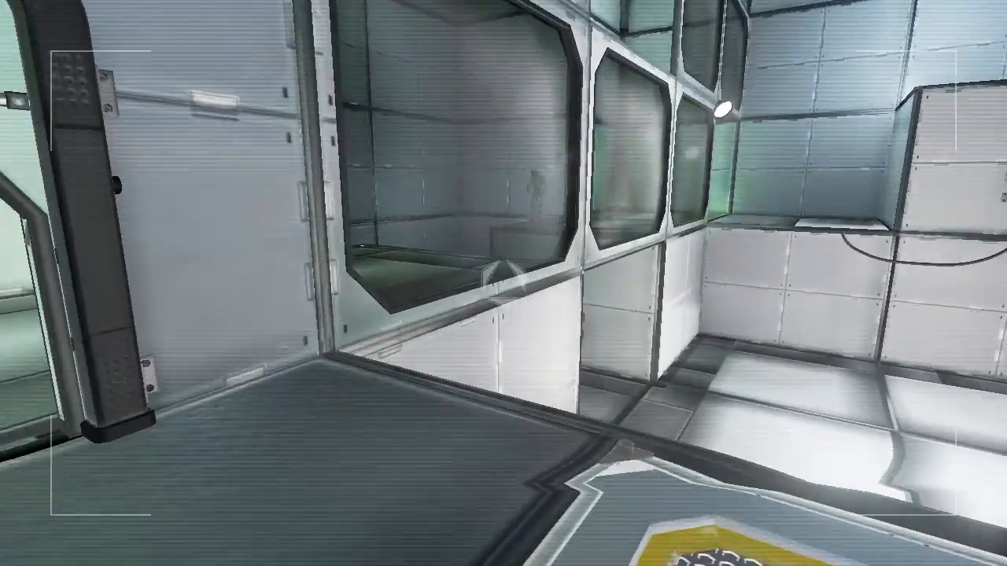
pyautogui.moveTo(503, 283)
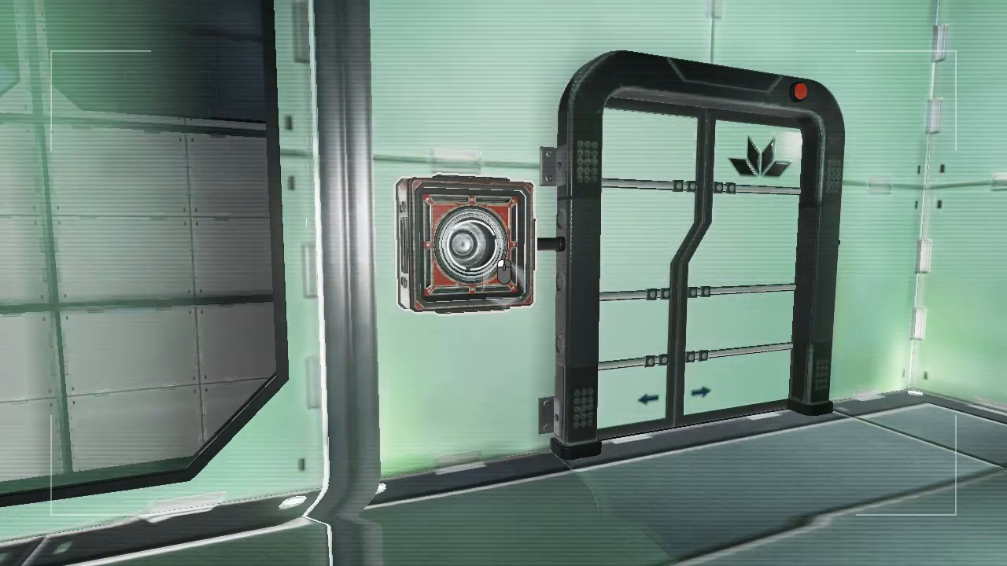
# Step: As the robot, power the socket beside the locked door
pyautogui.click(464, 244)
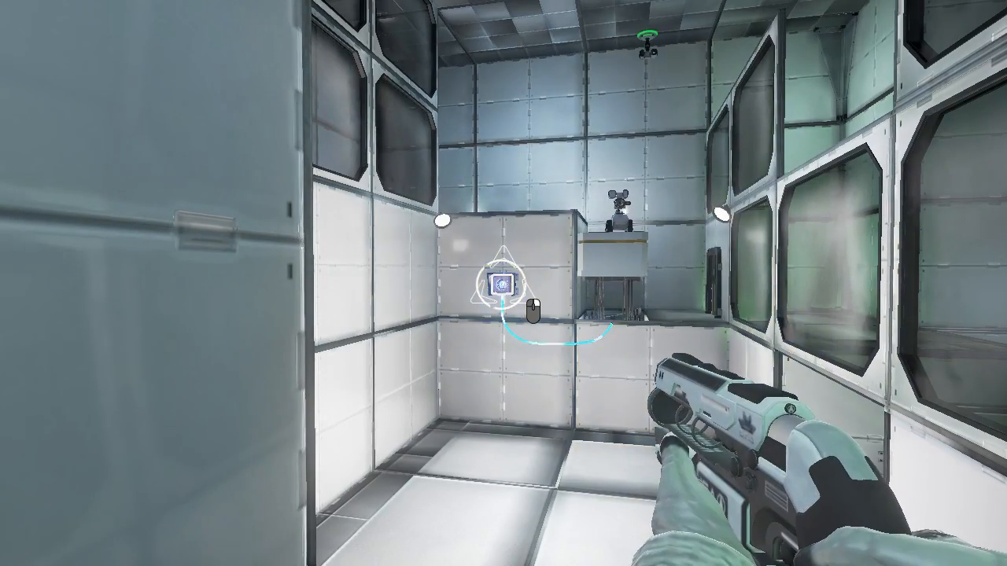
pyautogui.moveTo(503, 283)
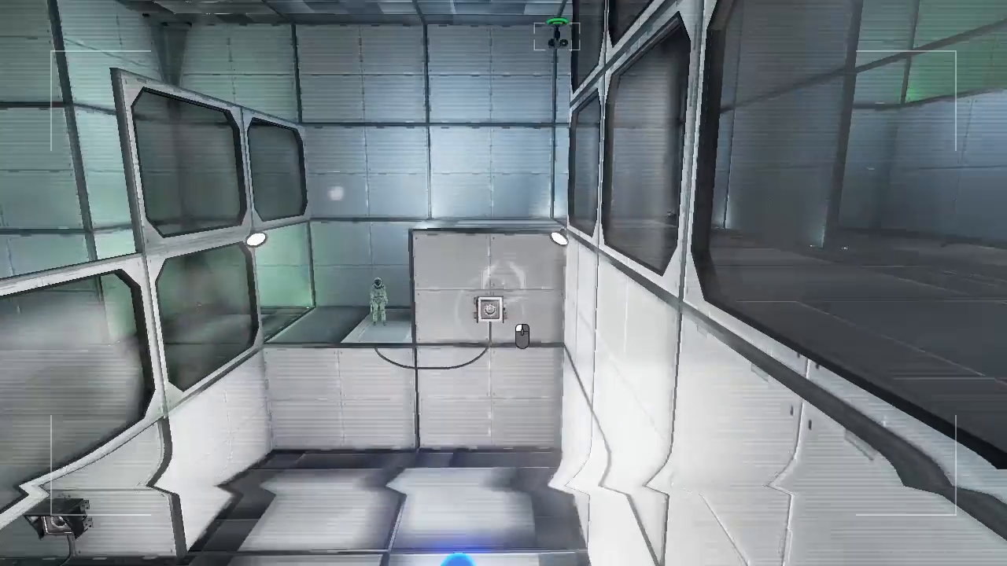
pyautogui.moveTo(503, 283)
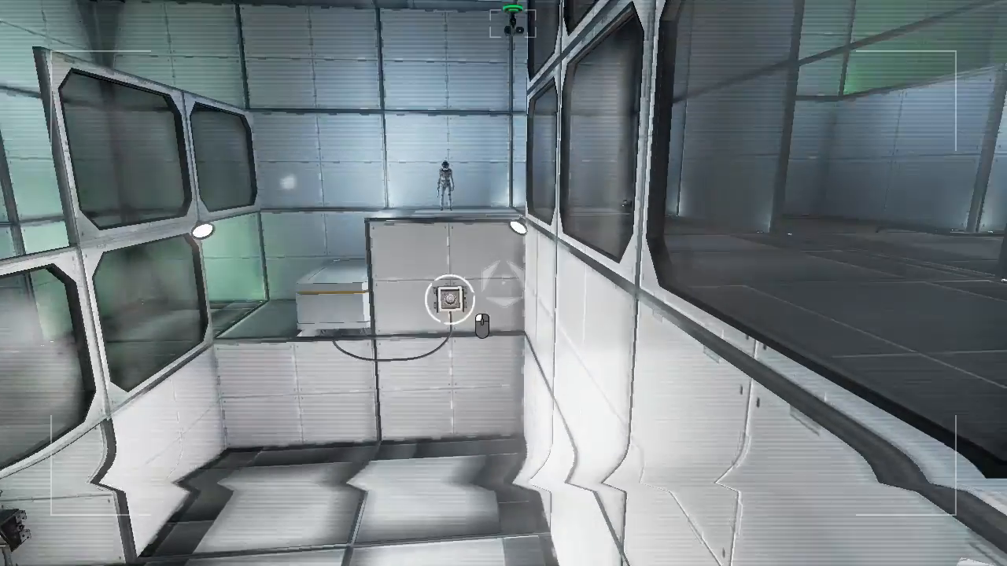
pyautogui.moveTo(504, 284)
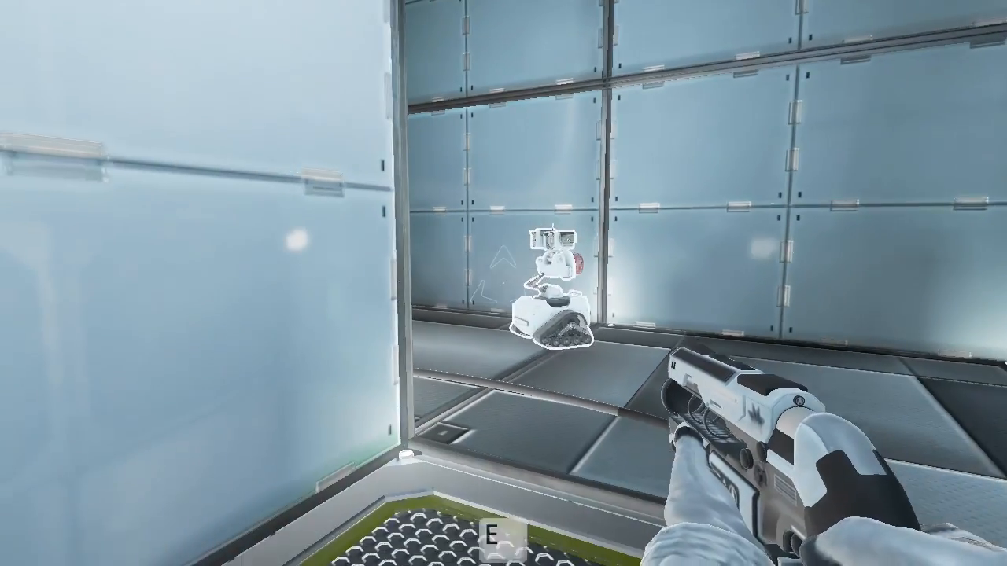
# Step: Take control of the robot again before heading toward the pressure plate and doorway
pyautogui.press('e')
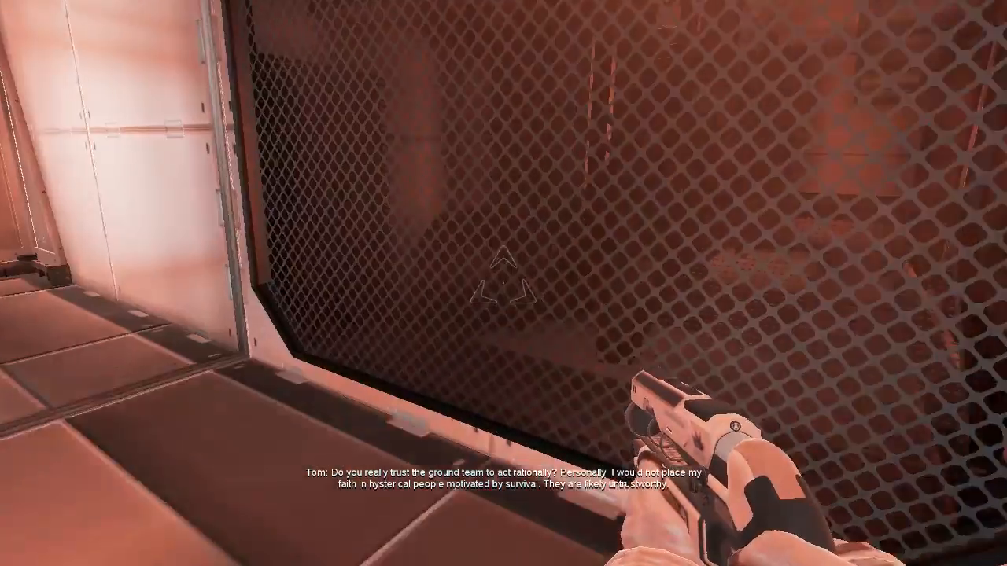
pyautogui.moveTo(503, 283)
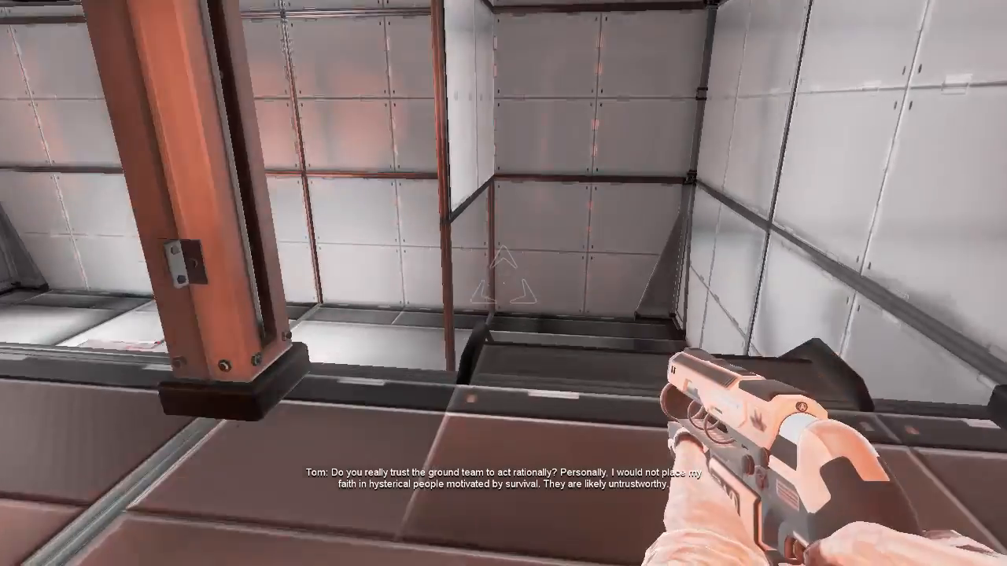
pyautogui.moveTo(503, 283)
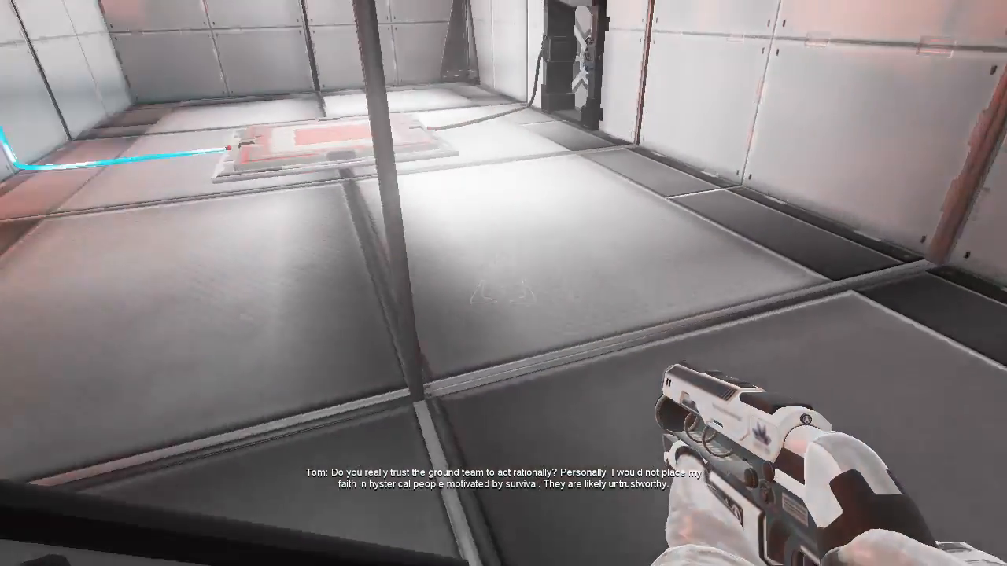
pyautogui.moveTo(503, 283)
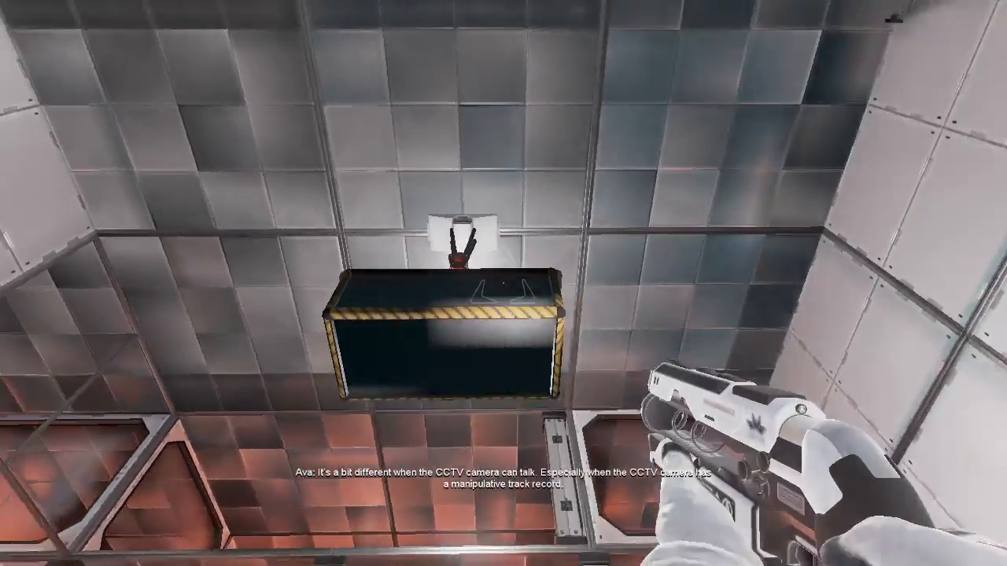
pyautogui.moveTo(503, 283)
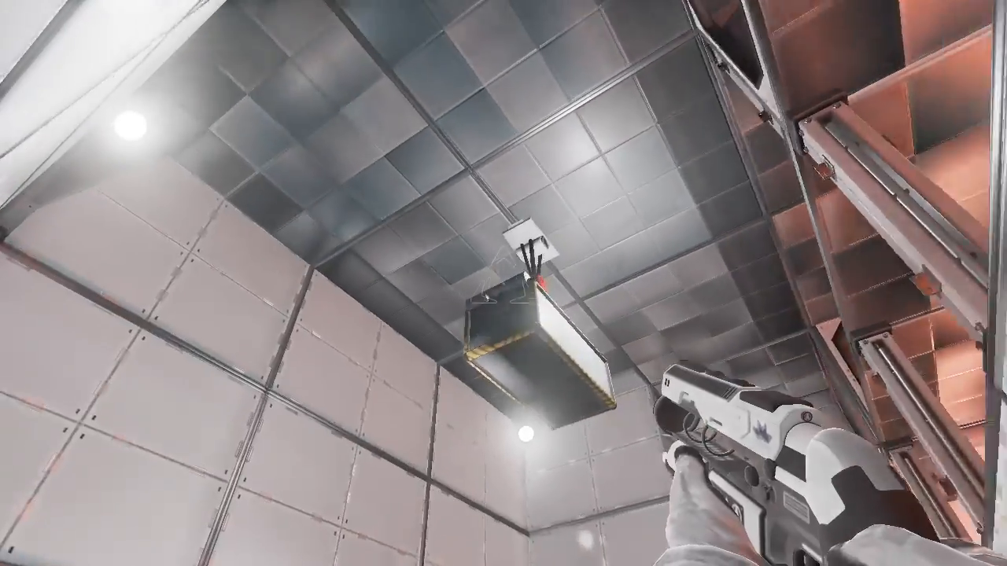
pyautogui.moveTo(503, 283)
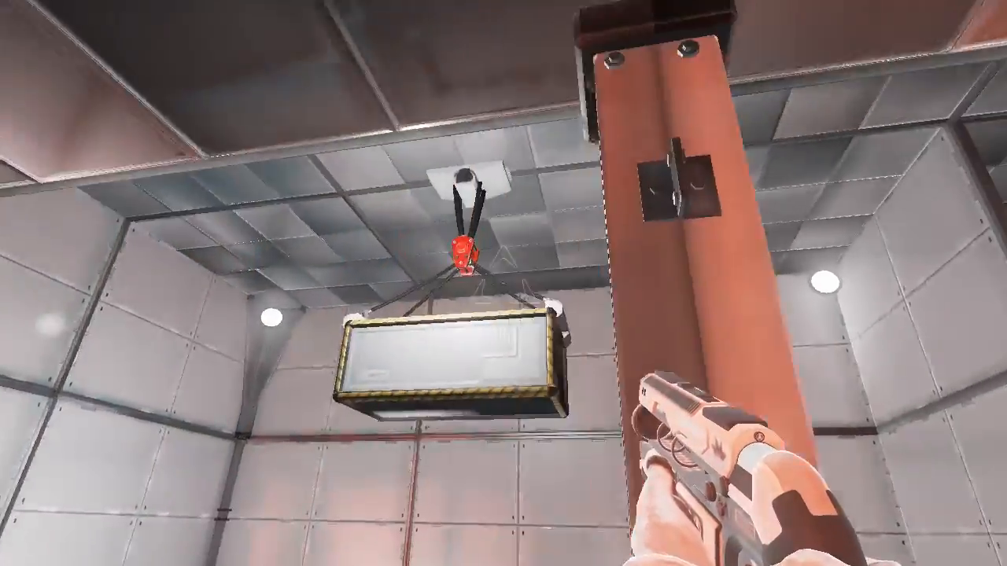
pyautogui.moveTo(503, 283)
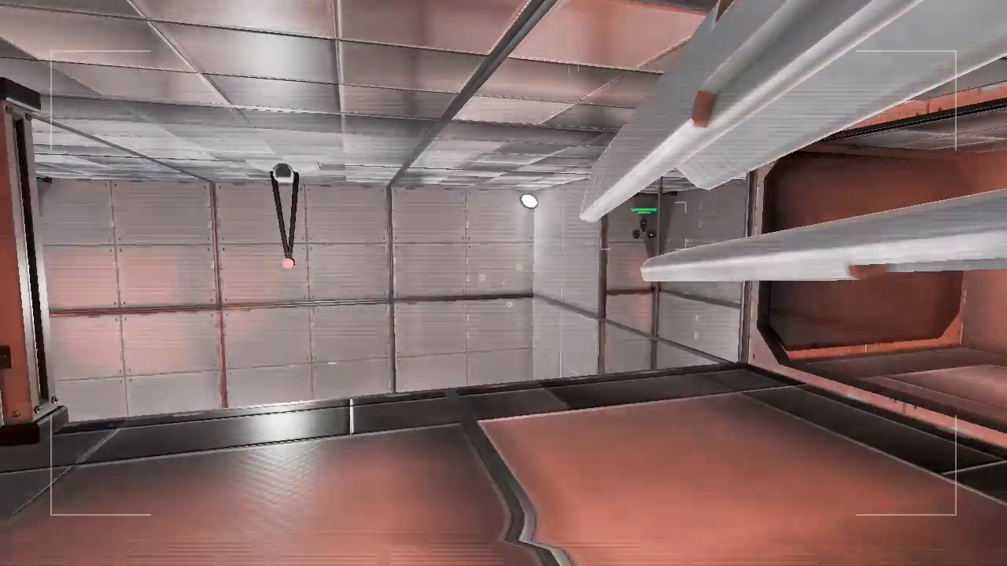
pyautogui.moveTo(504, 283)
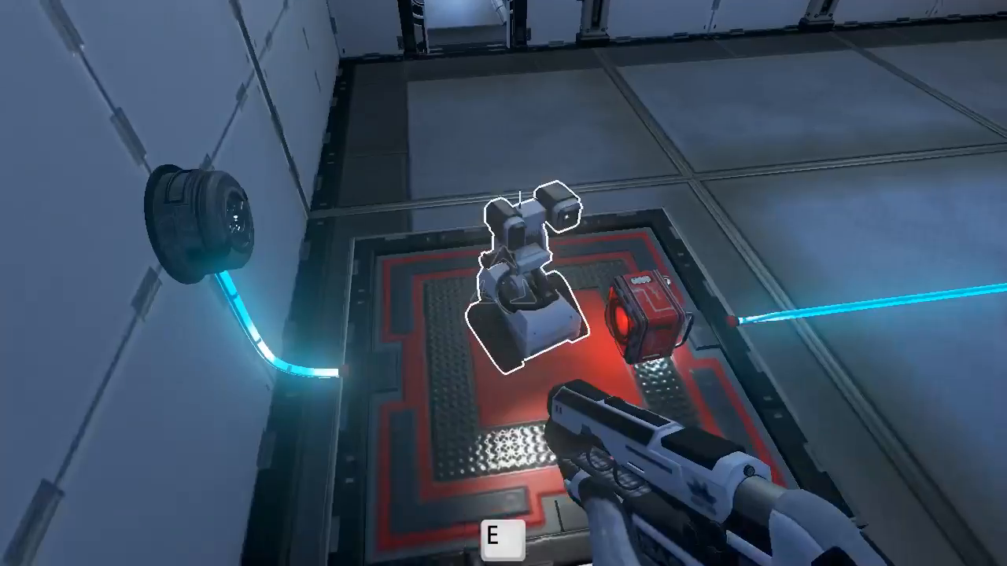
pyautogui.moveTo(503, 283)
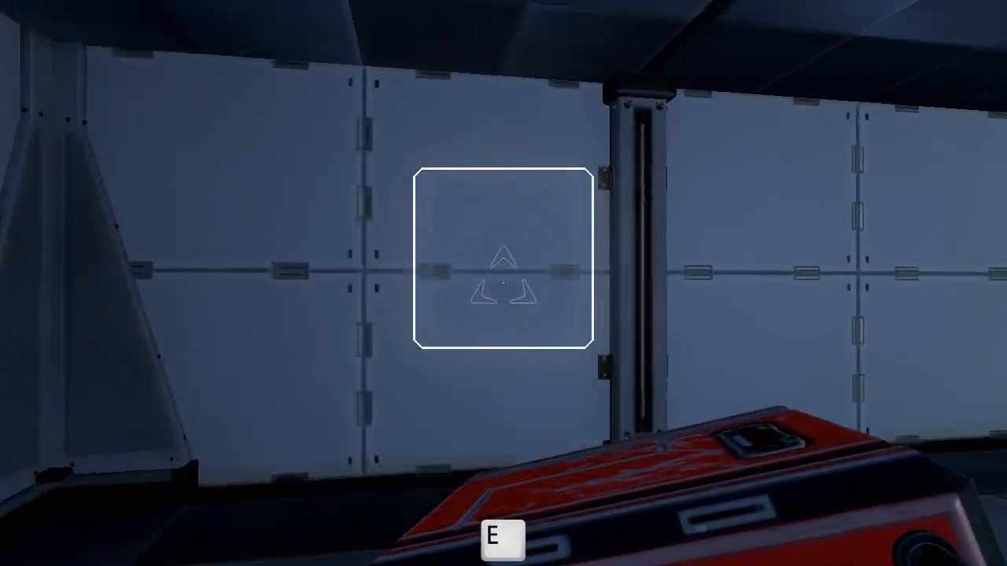
# Step: Set down the carried red power box near the robot's red floor plate
pyautogui.press('e')
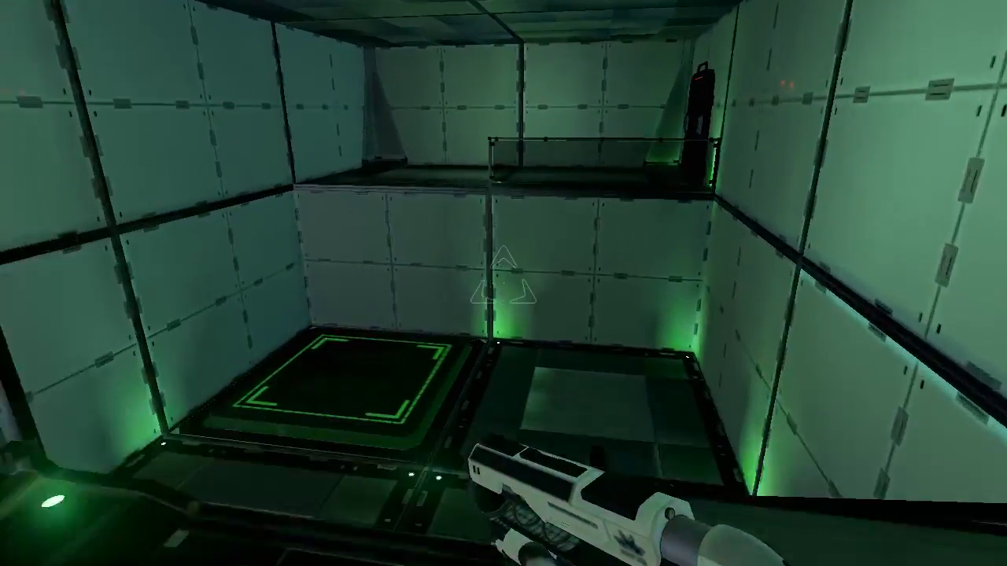
pyautogui.moveTo(503, 283)
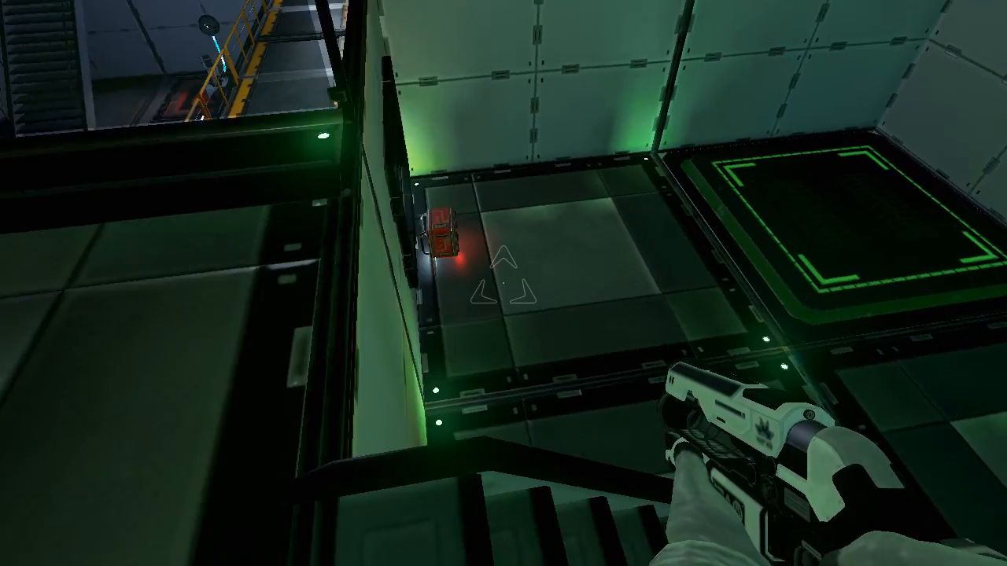
pyautogui.moveTo(503, 284)
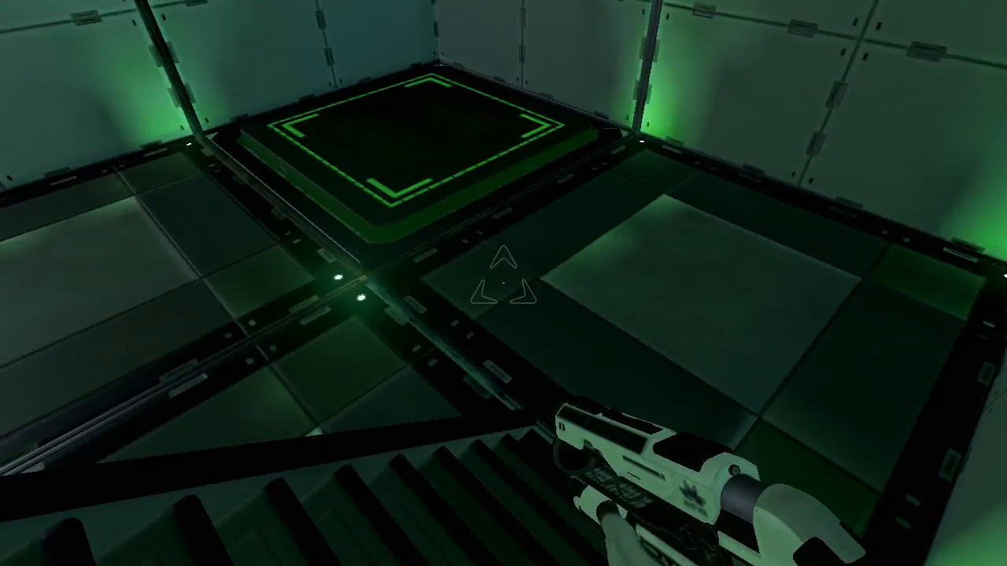
pyautogui.moveTo(503, 295)
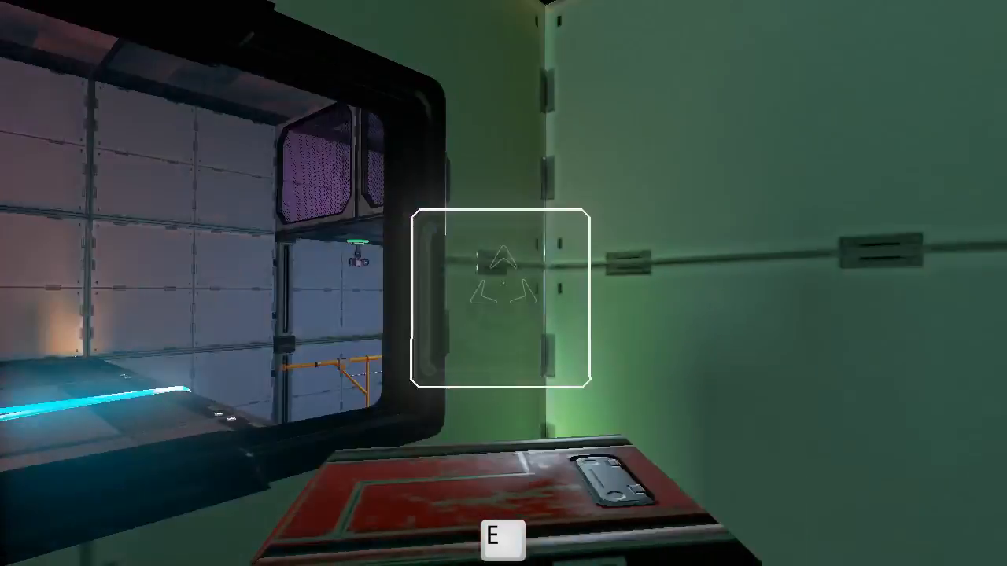
pyautogui.moveTo(504, 283)
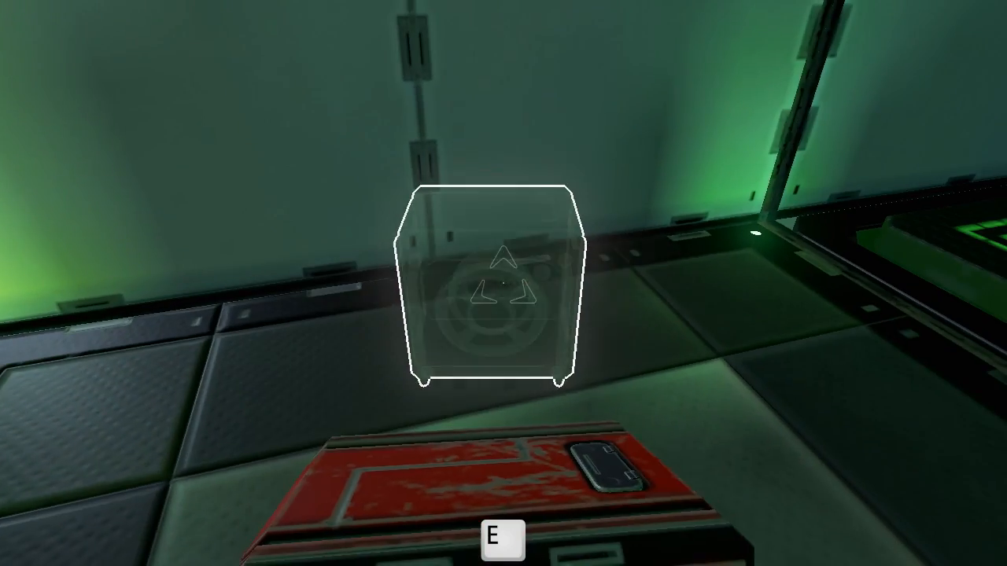
# Step: Grab the red power box and climb to the railed ledge above the catwalk chamber
pyautogui.press('e')
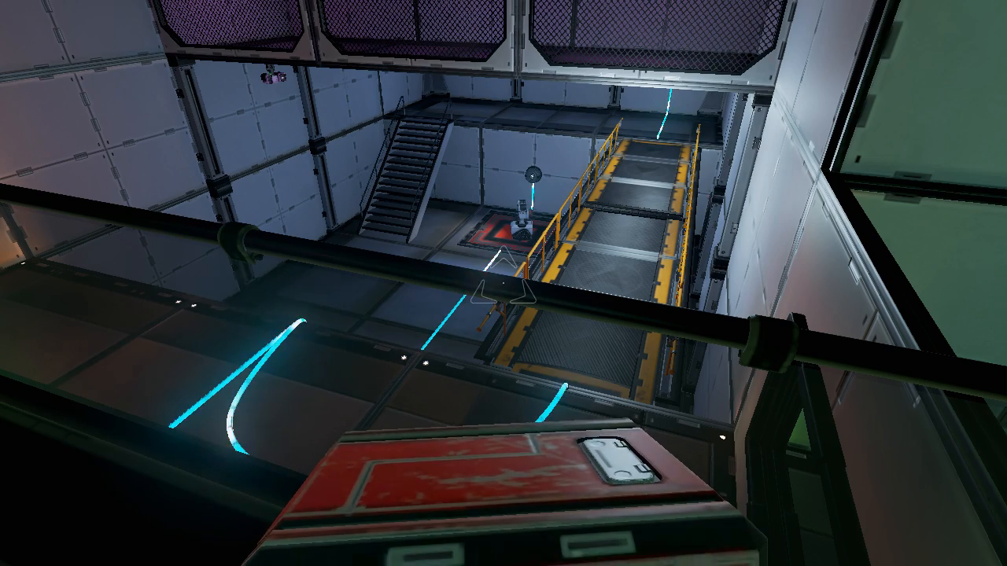
pyautogui.moveTo(503, 284)
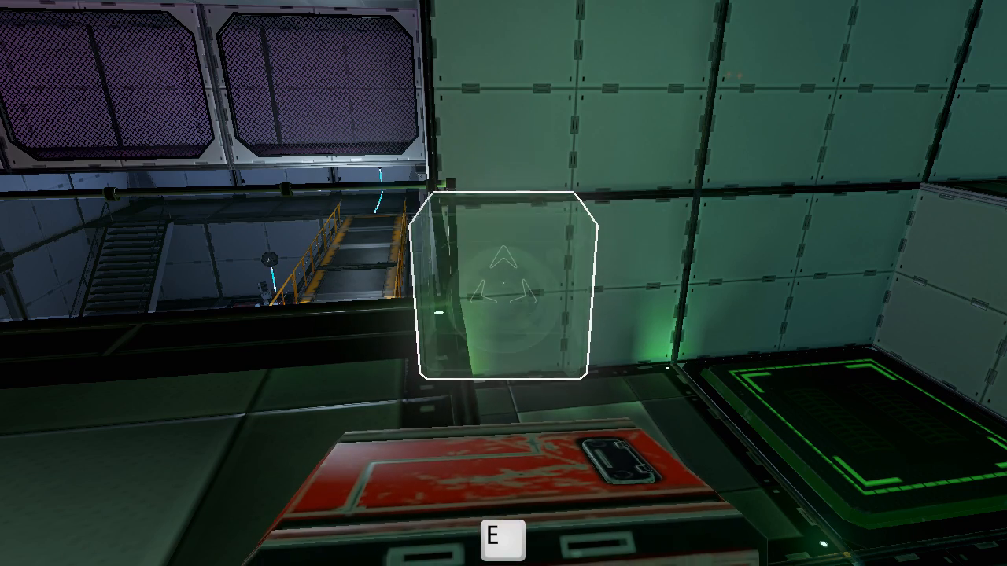
pyautogui.moveTo(503, 283)
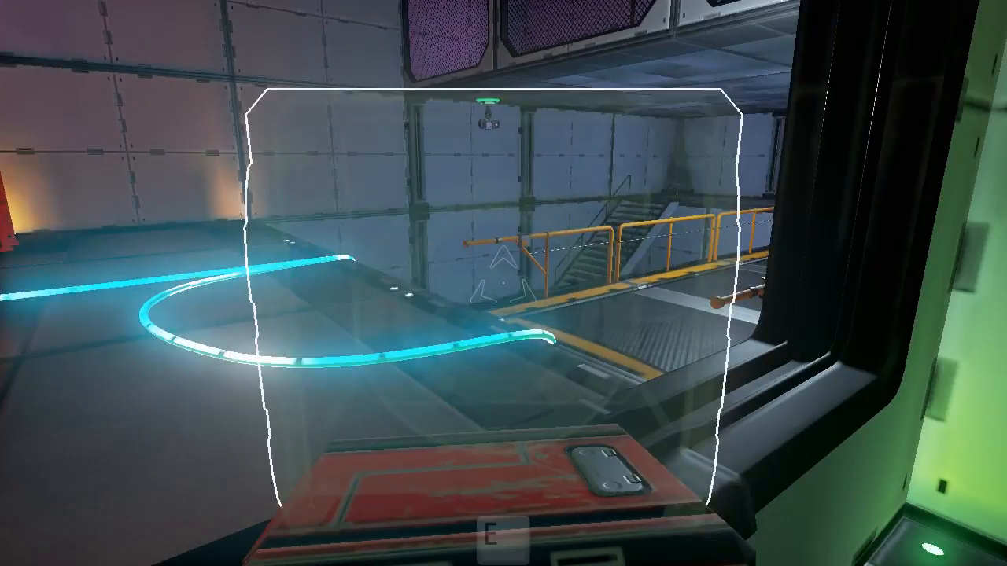
pyautogui.moveTo(504, 283)
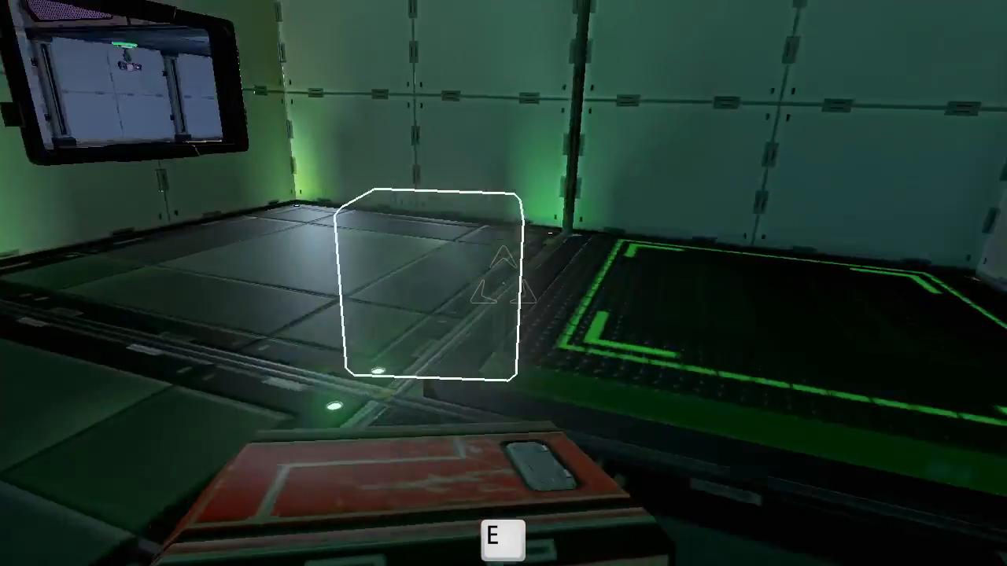
pyautogui.moveTo(503, 283)
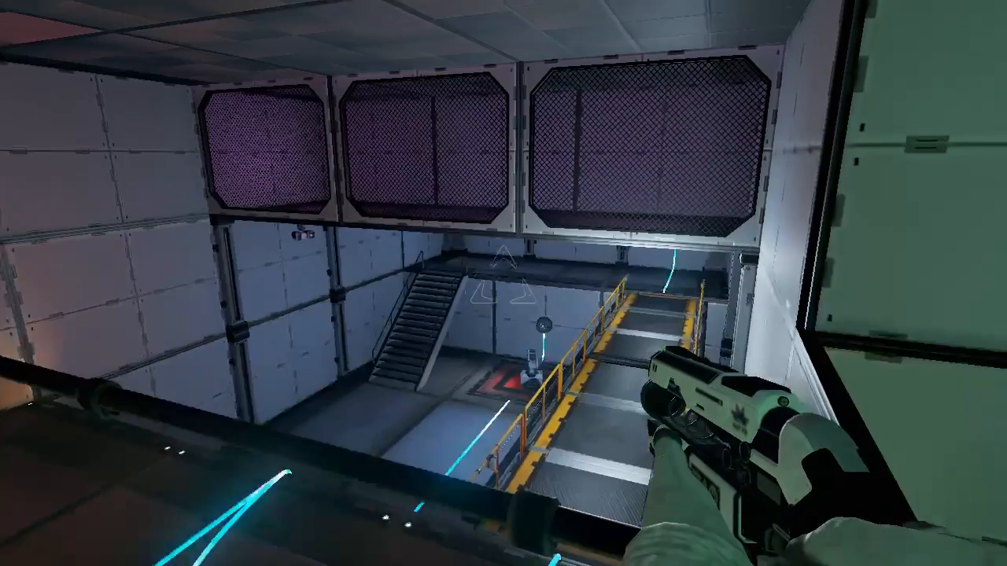
pyautogui.moveTo(503, 283)
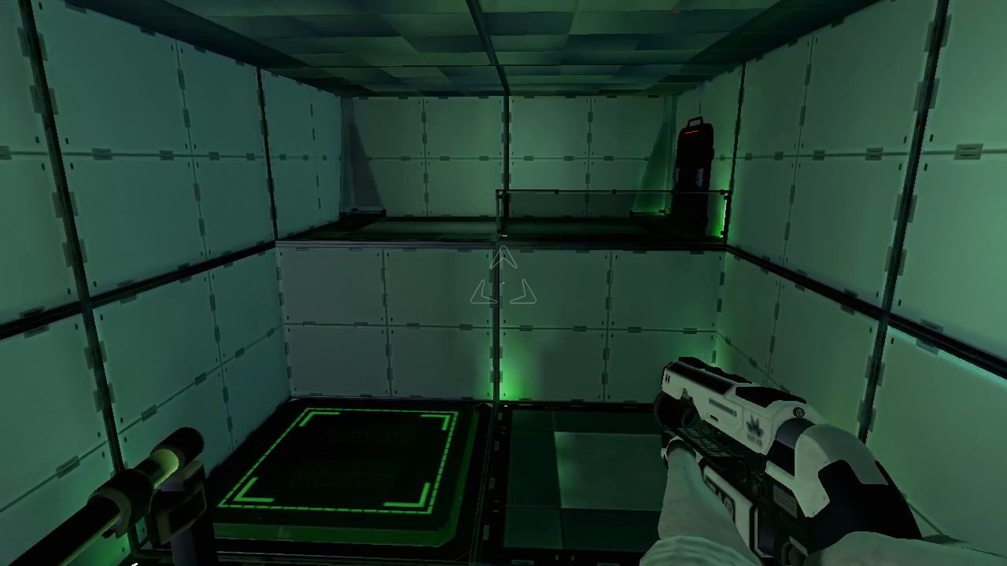
pyautogui.moveTo(503, 283)
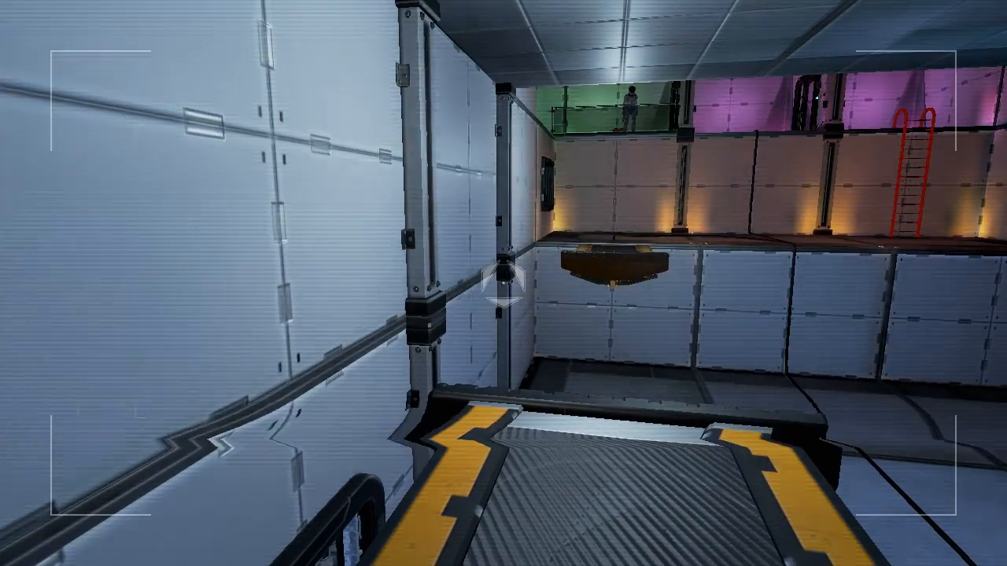
pyautogui.moveTo(504, 283)
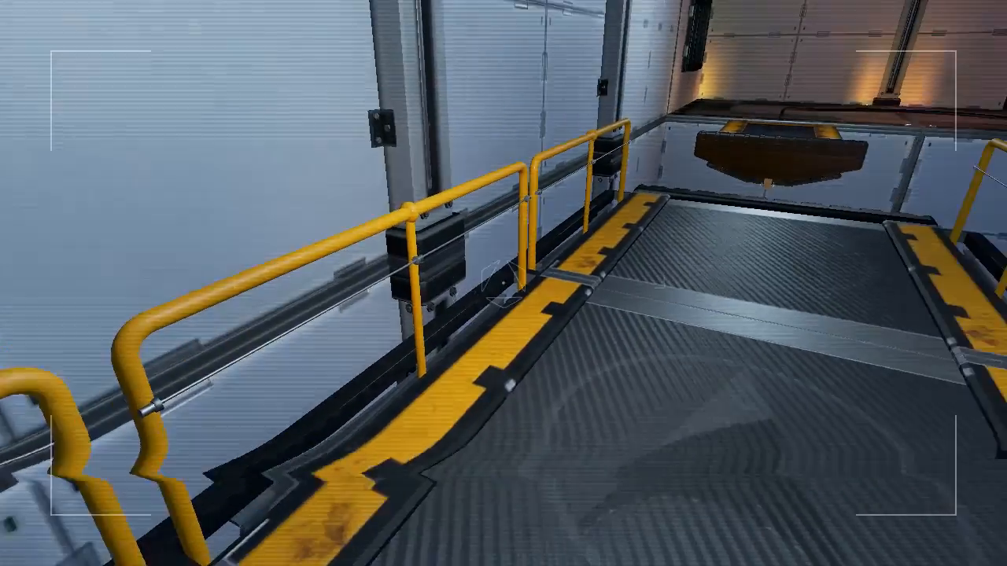
pyautogui.moveTo(504, 283)
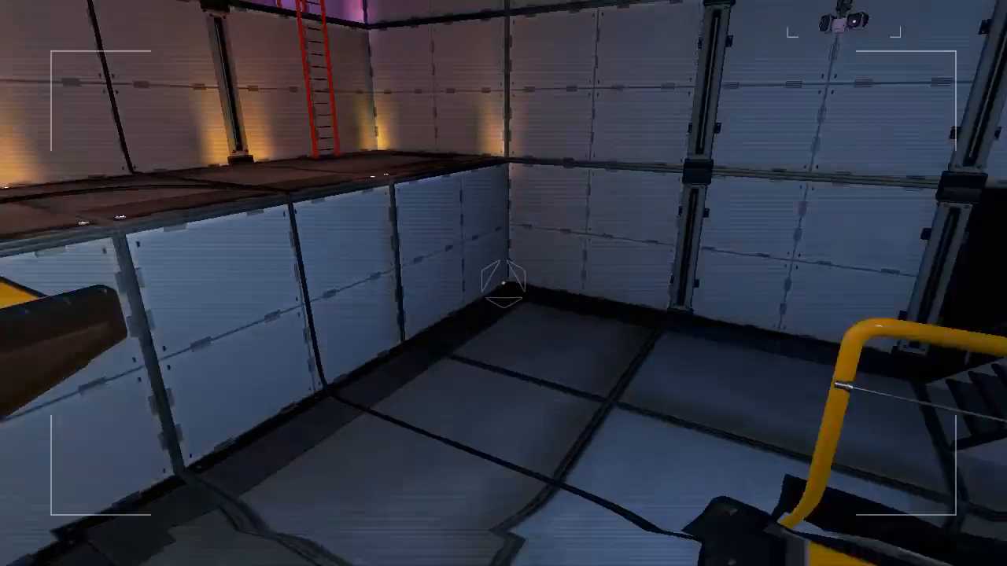
pyautogui.moveTo(503, 283)
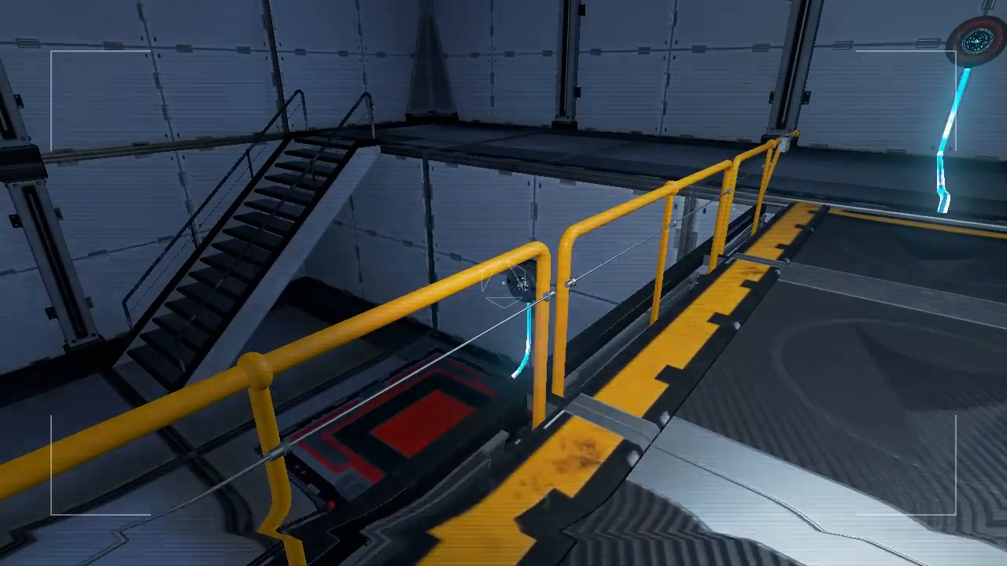
pyautogui.moveTo(504, 283)
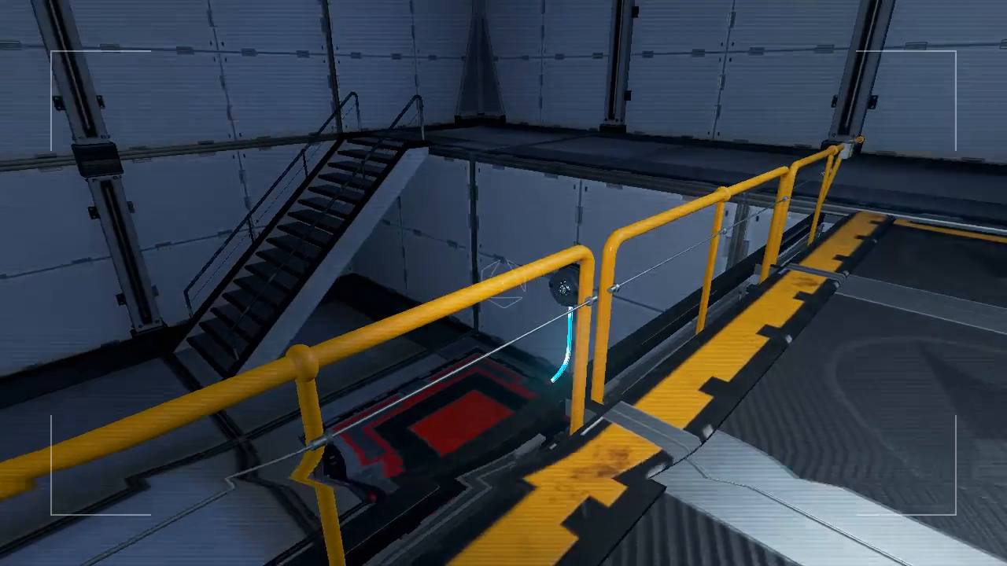
pyautogui.moveTo(504, 283)
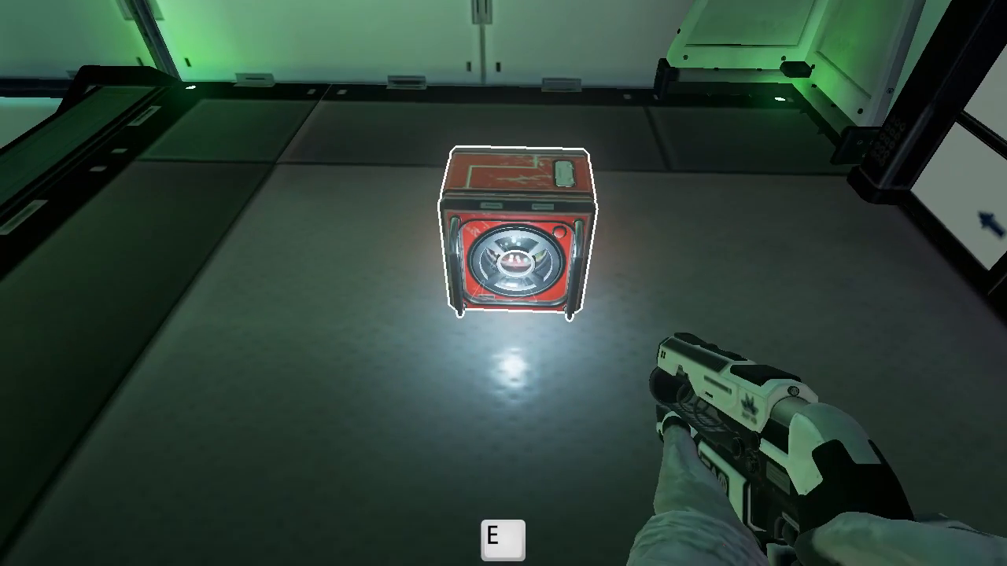
# Step: Lift the red power box off the green room floor
pyautogui.press('e')
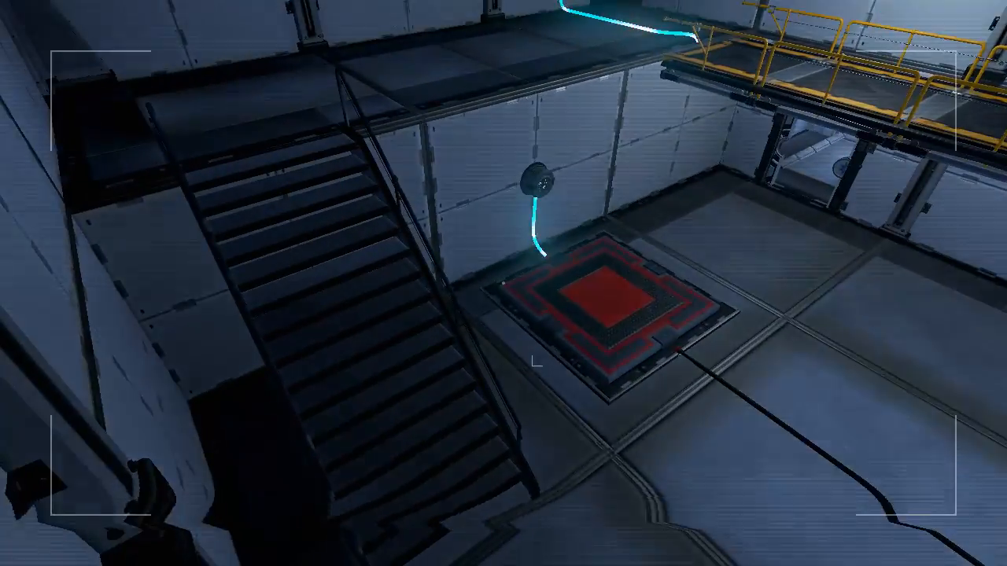
pyautogui.moveTo(504, 283)
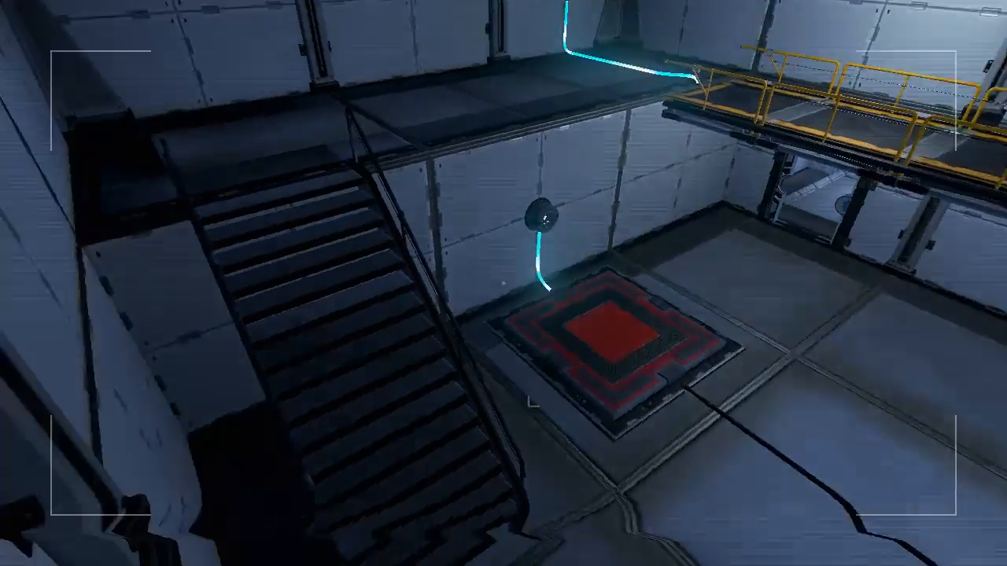
pyautogui.moveTo(504, 283)
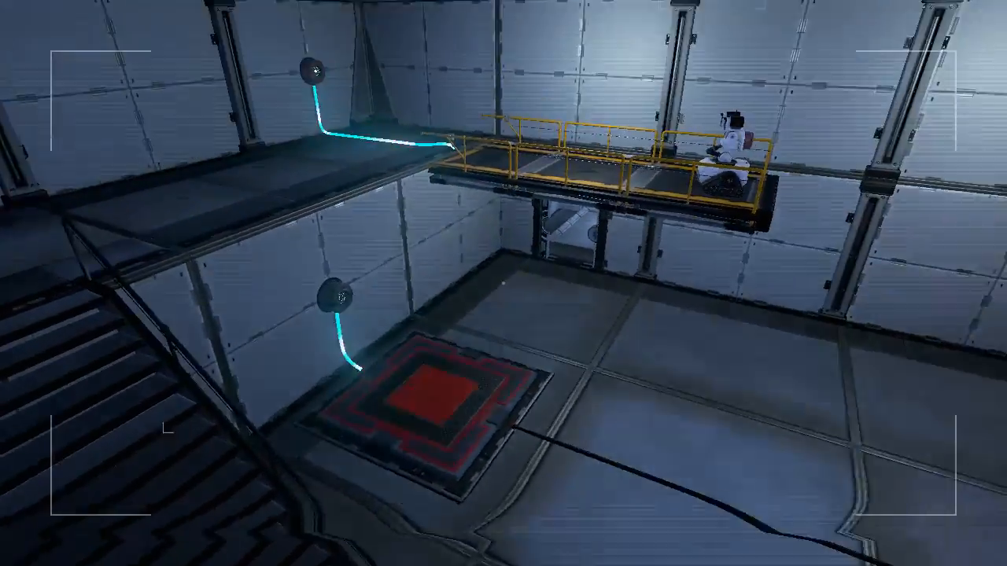
pyautogui.moveTo(504, 283)
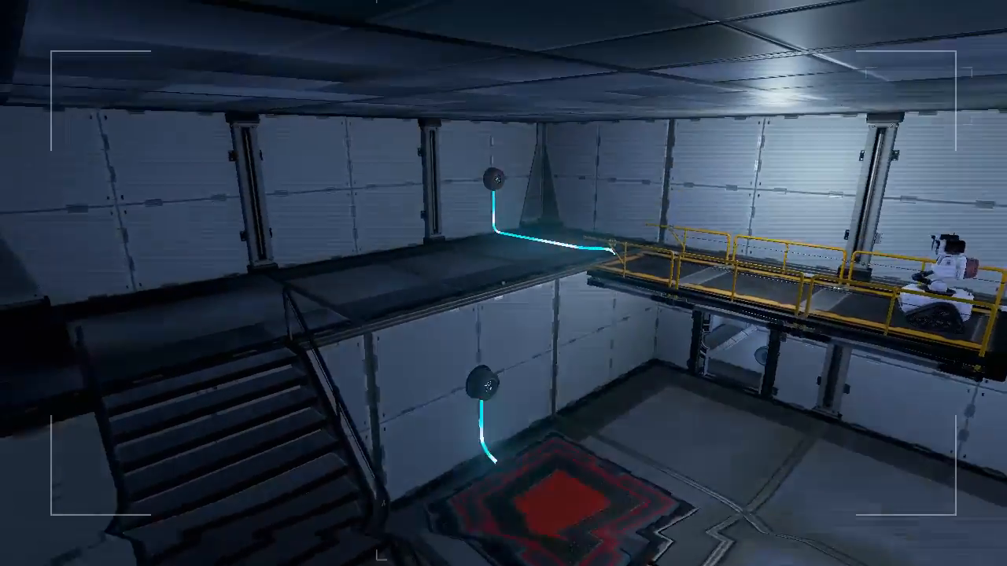
pyautogui.moveTo(504, 283)
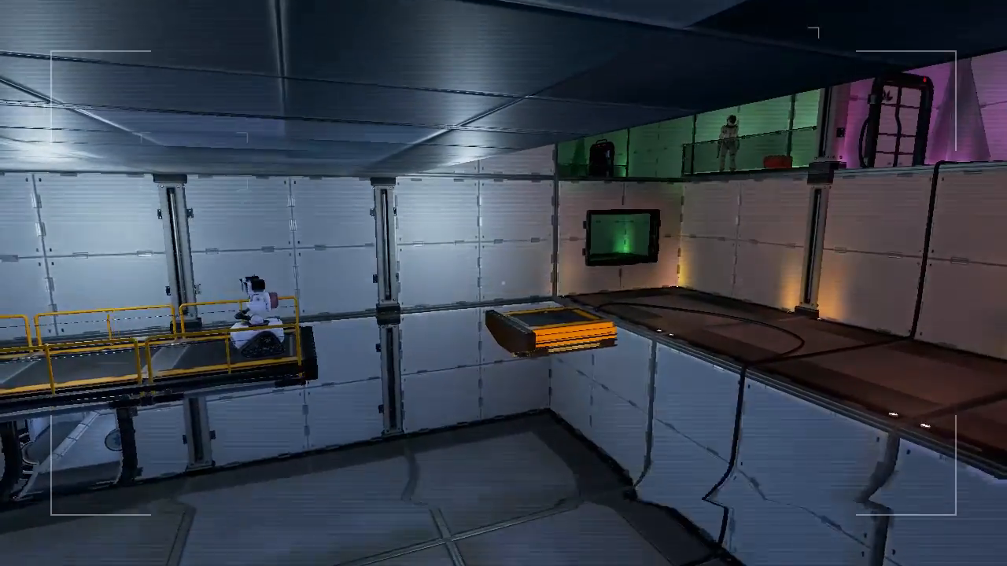
pyautogui.moveTo(504, 283)
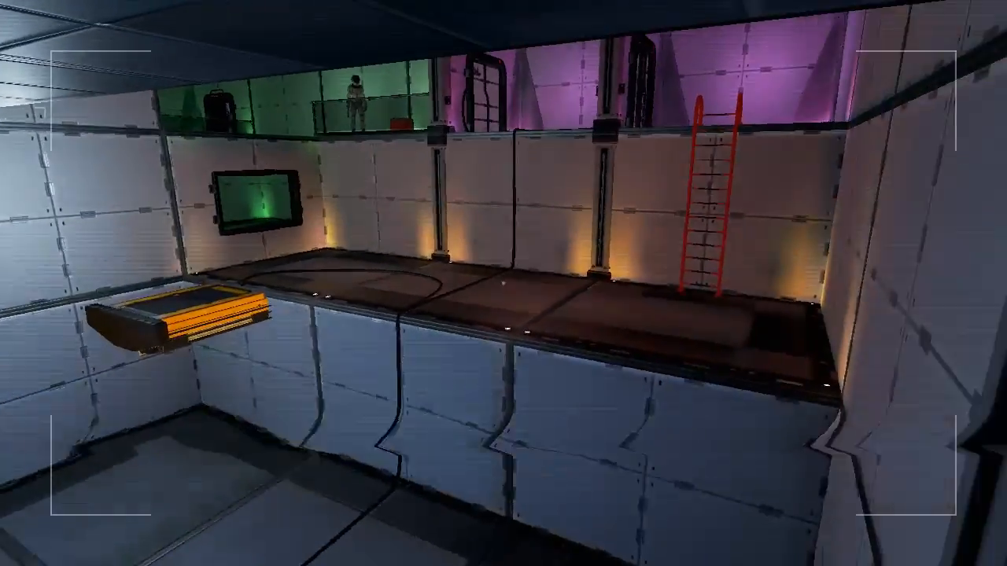
pyautogui.moveTo(504, 283)
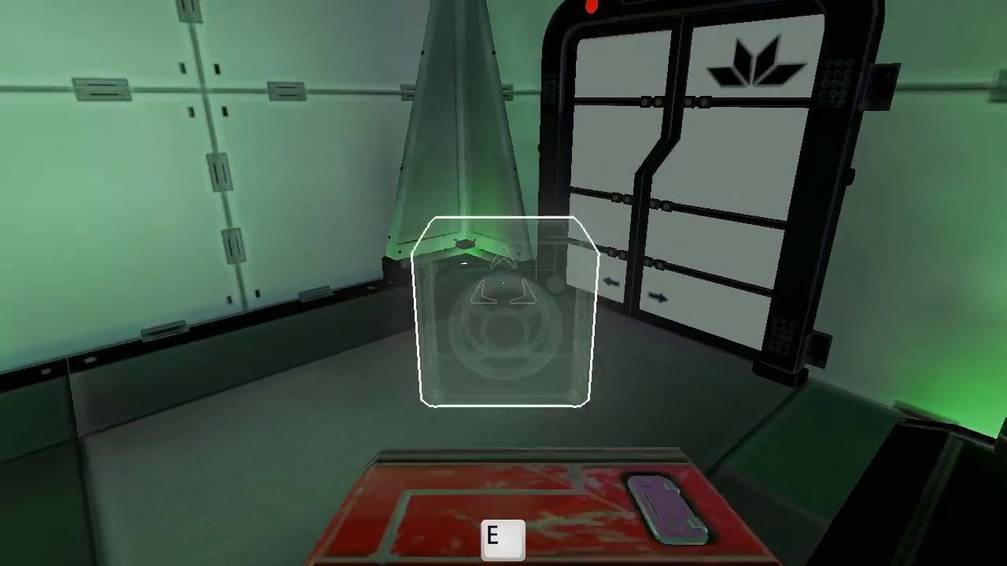
pyautogui.moveTo(503, 283)
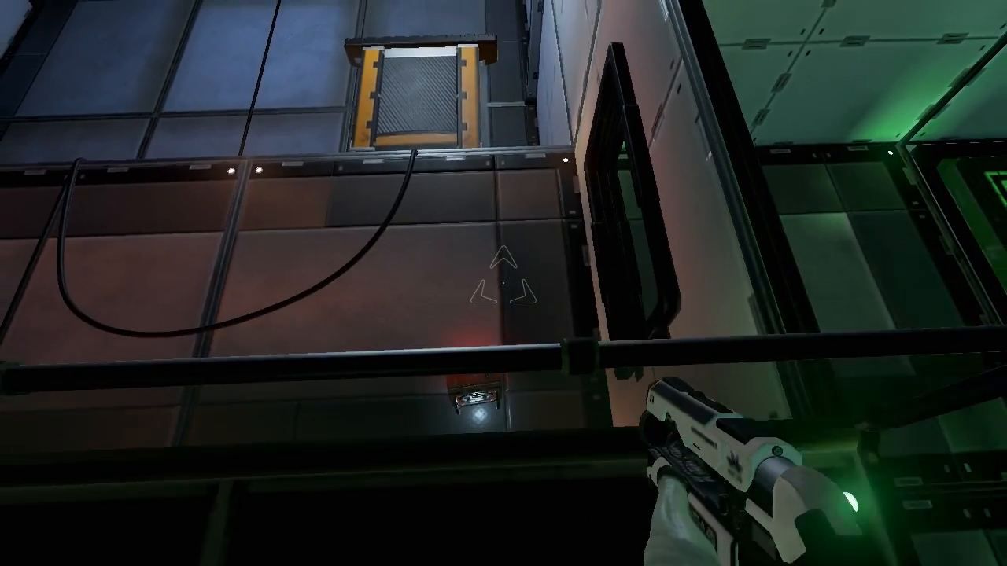
pyautogui.moveTo(503, 283)
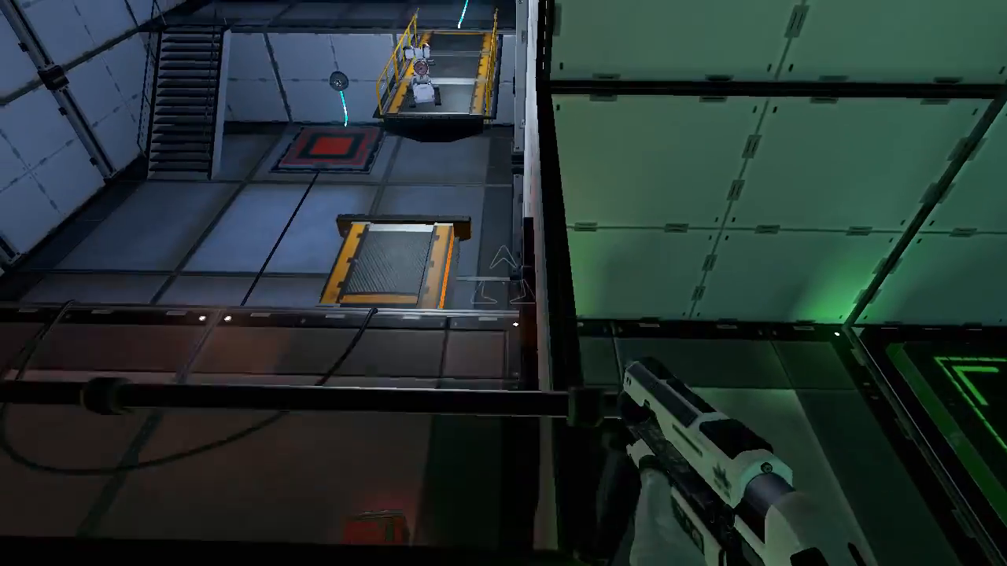
pyautogui.moveTo(504, 283)
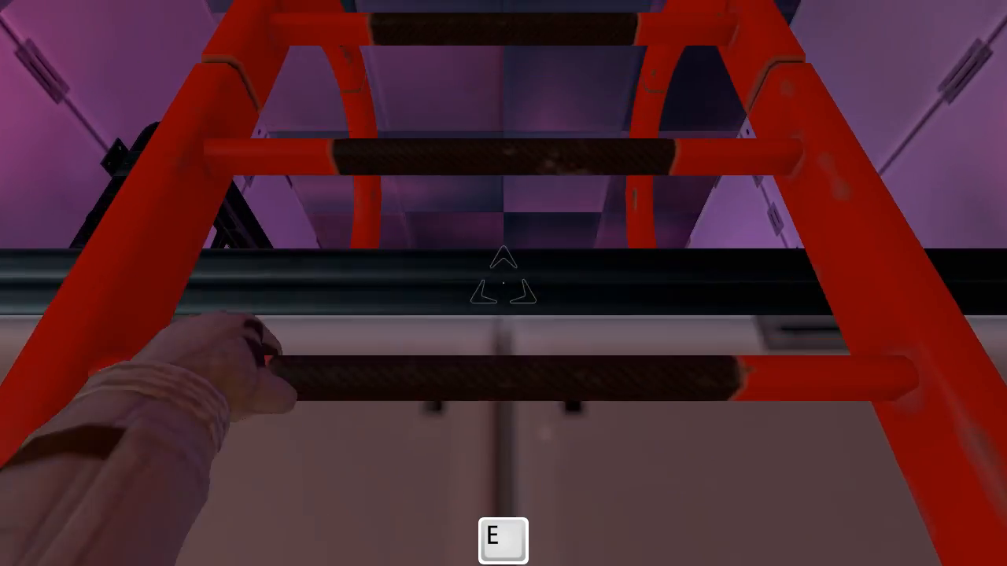
# Step: Climb the red ladder to the purple-lit upper level above the robot's chamber
pyautogui.press('e')
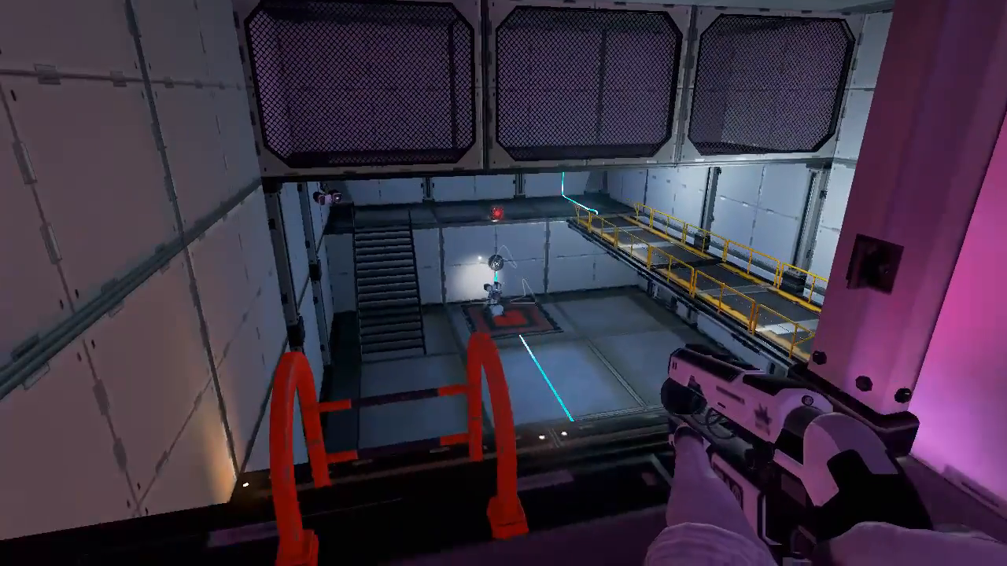
pyautogui.moveTo(503, 284)
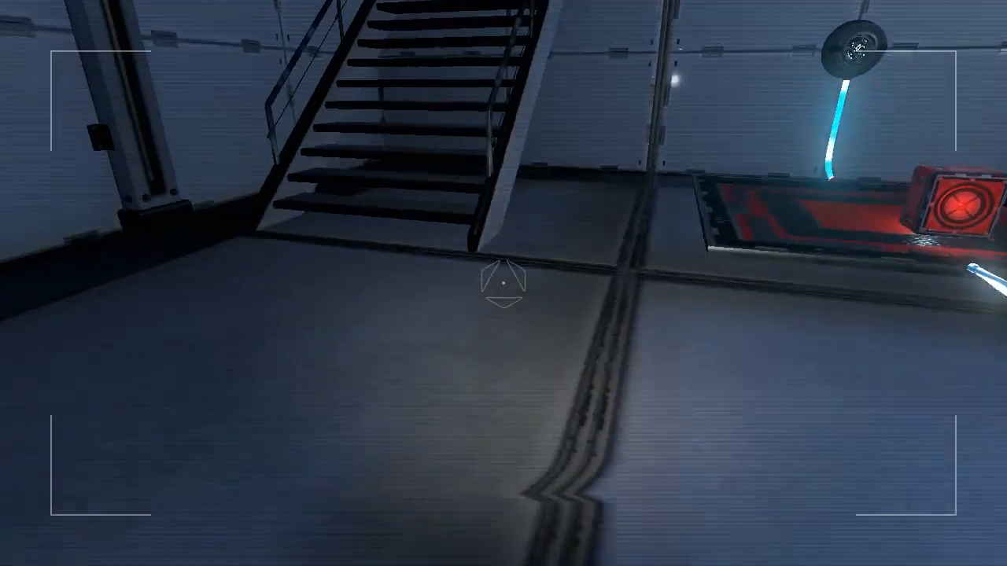
pyautogui.moveTo(503, 283)
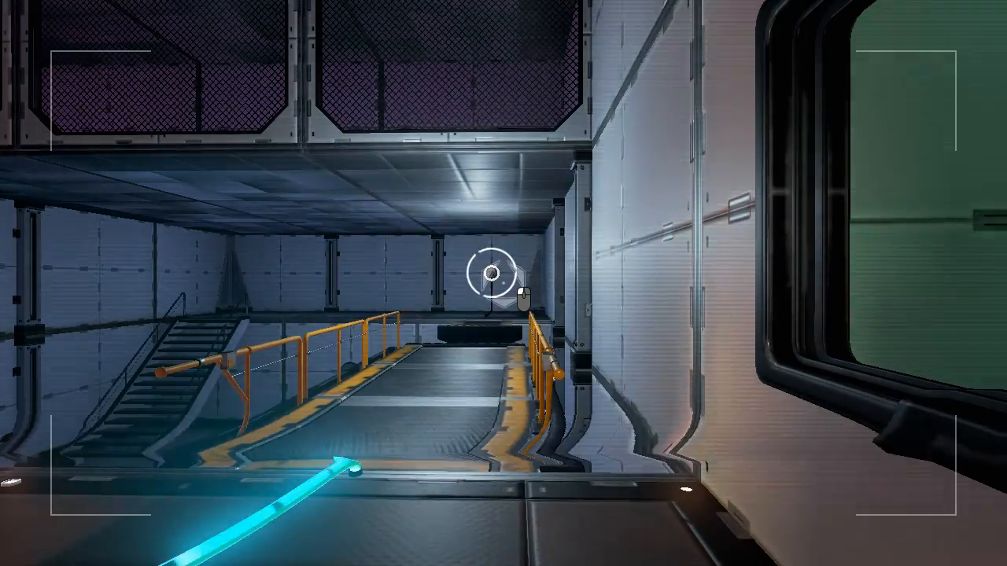
pyautogui.moveTo(504, 283)
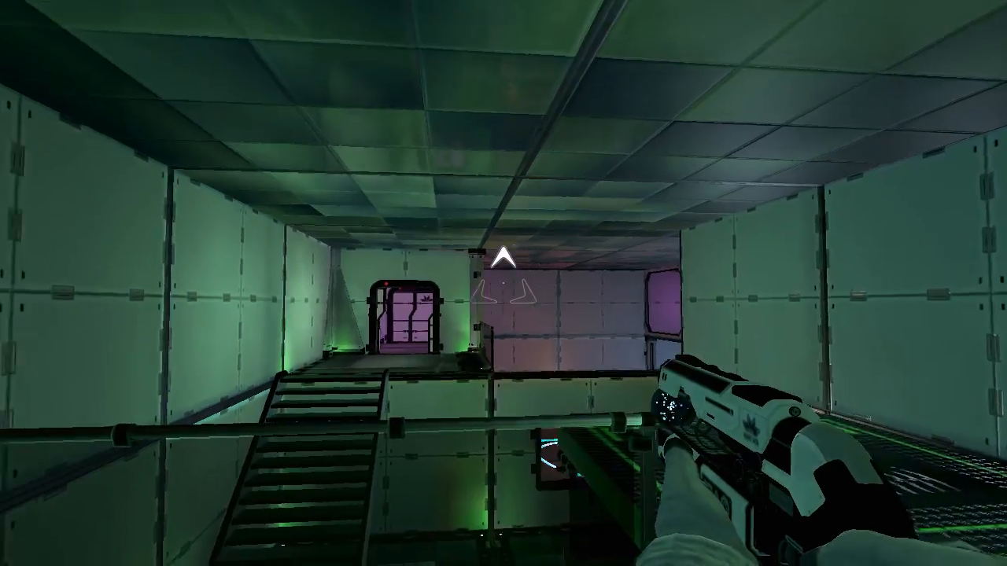
pyautogui.moveTo(504, 283)
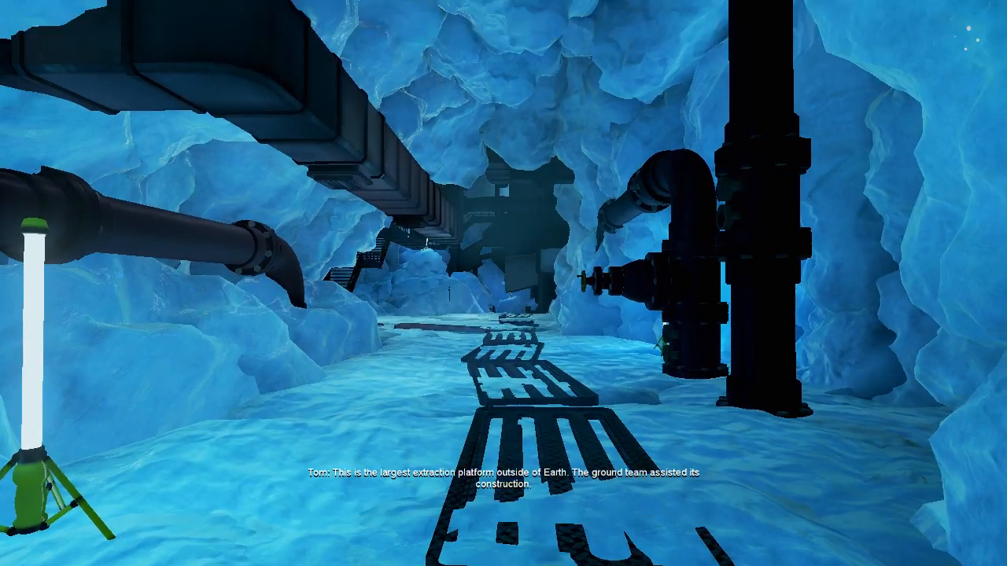
pyautogui.moveTo(504, 283)
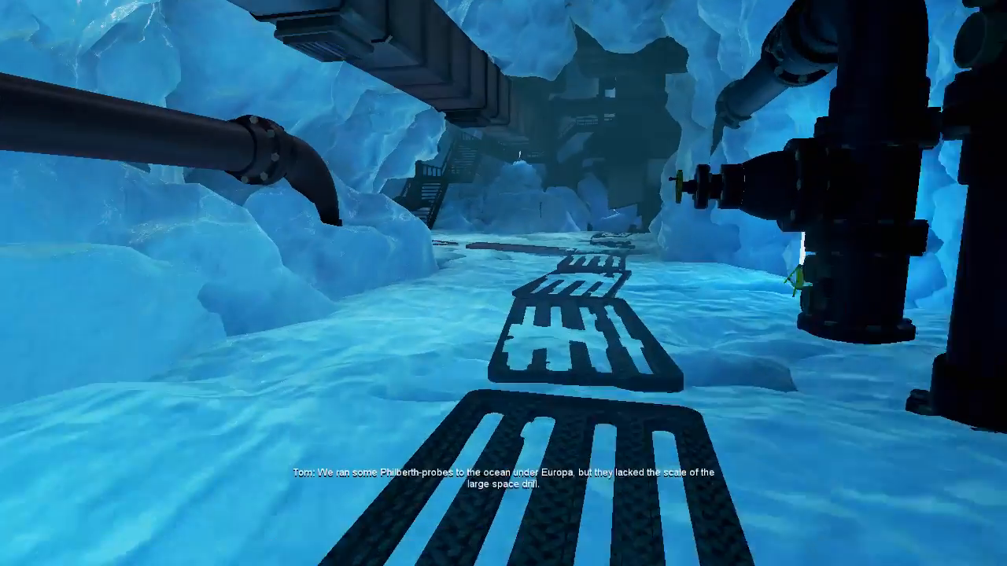
pyautogui.moveTo(503, 283)
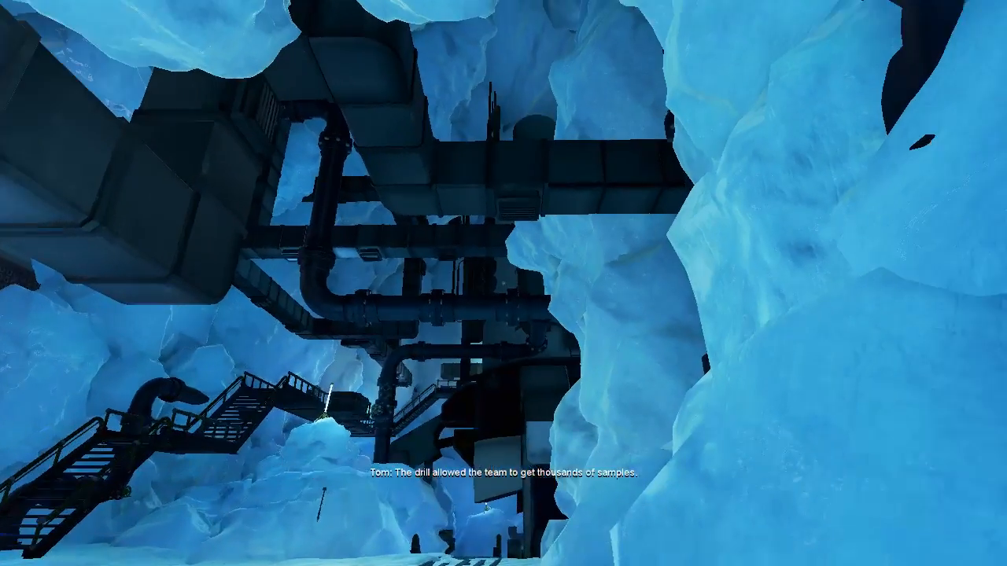
pyautogui.moveTo(503, 283)
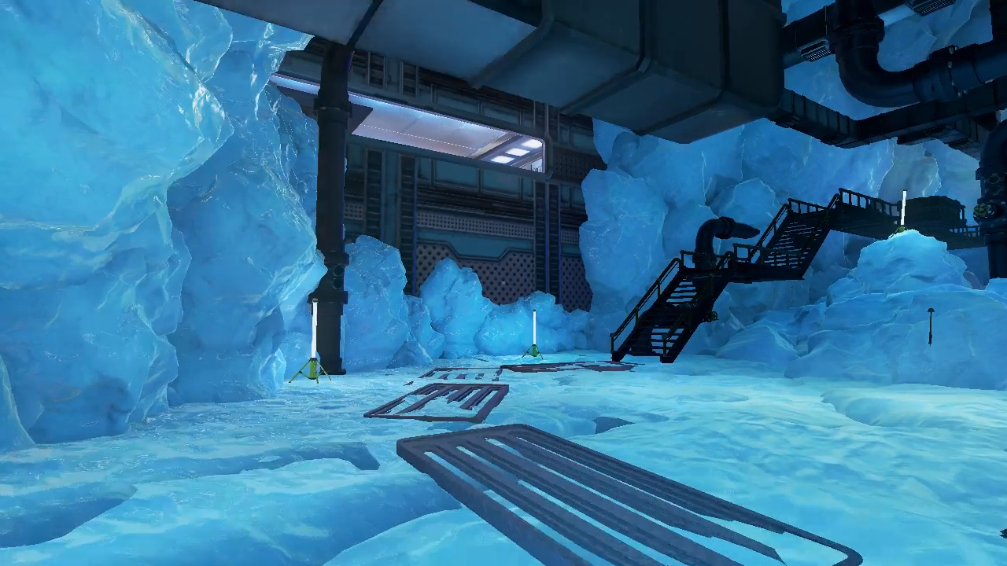
pyautogui.moveTo(503, 283)
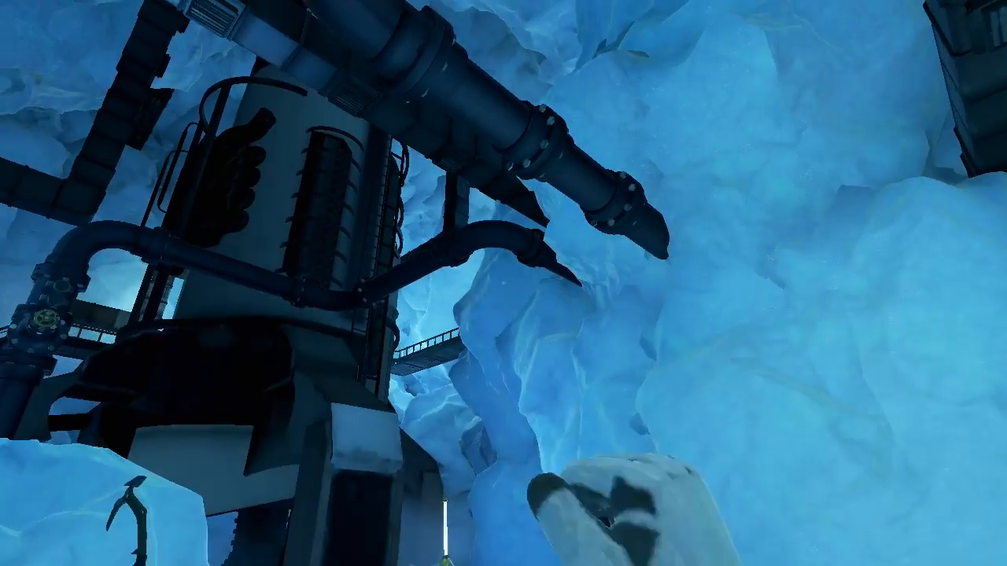
pyautogui.moveTo(503, 284)
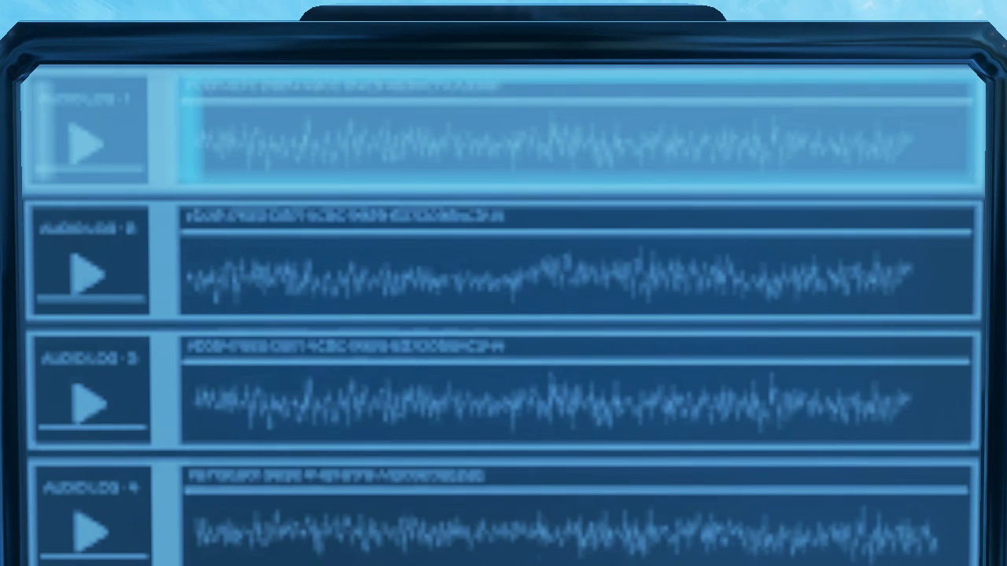
# Step: Play Audiolog 1 on the terminal through to the end
pyautogui.click(86, 138)
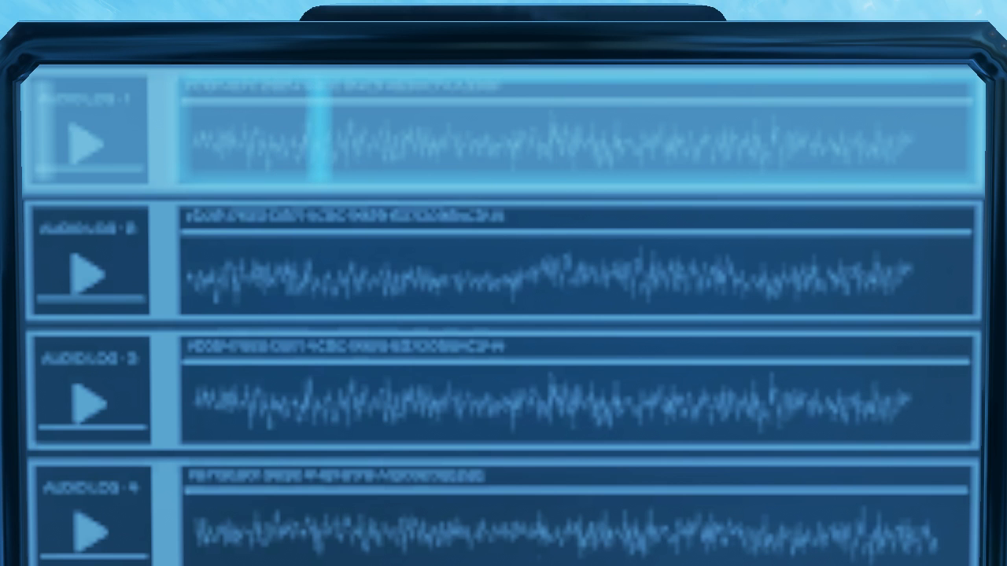
pyautogui.click(88, 141)
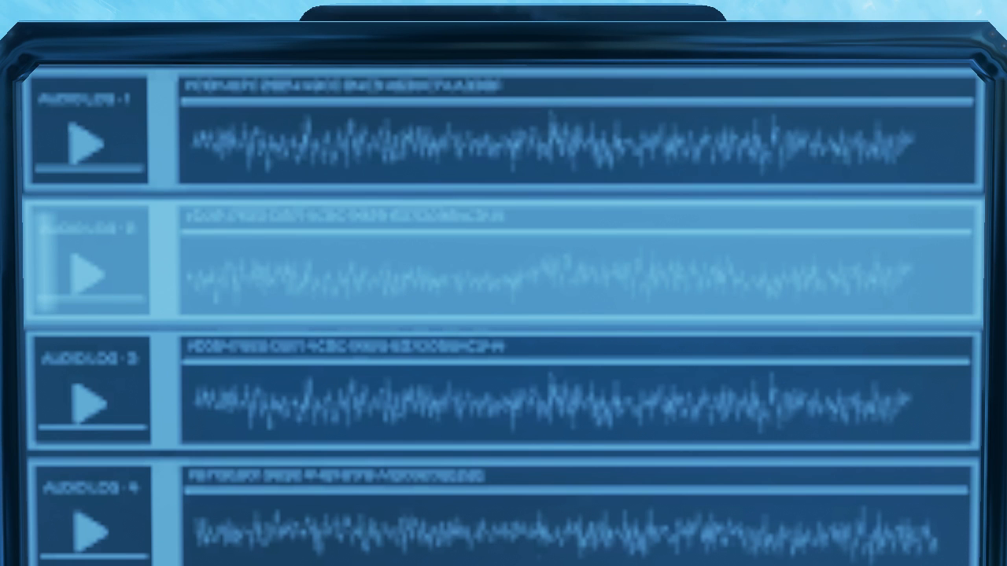
# Step: Start playing Audiolog 2 on the terminal
pyautogui.click(87, 267)
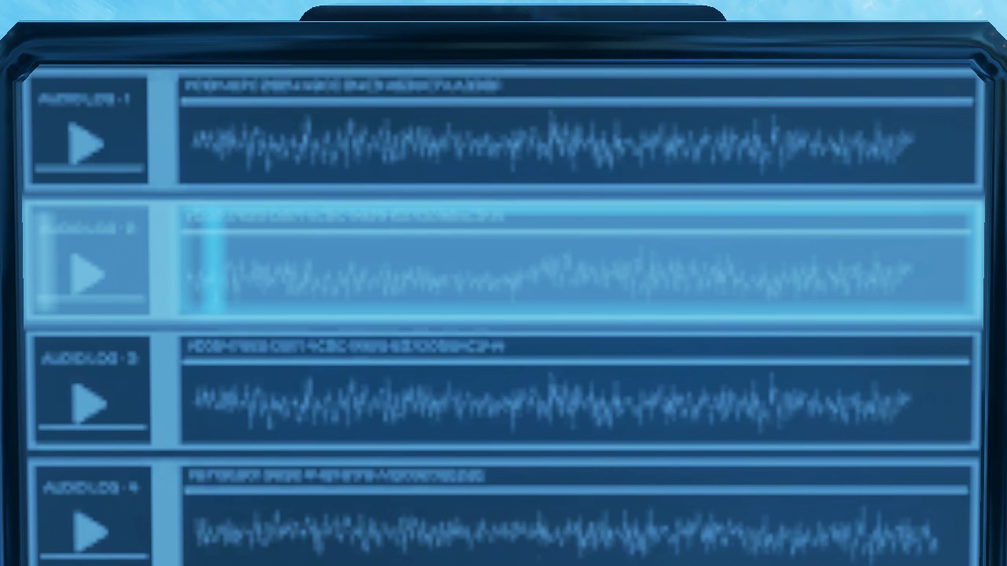
pyautogui.click(88, 271)
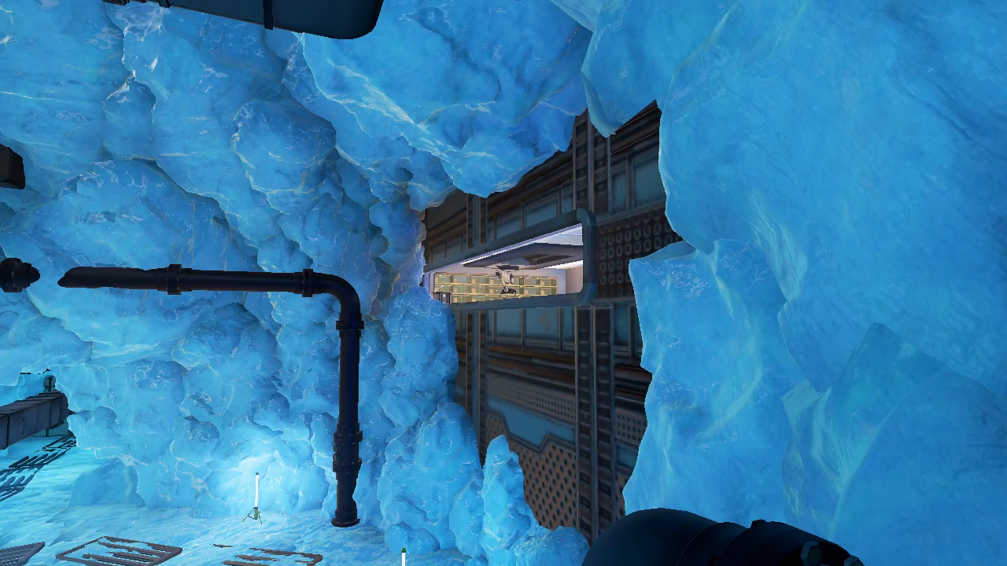
pyautogui.moveTo(503, 283)
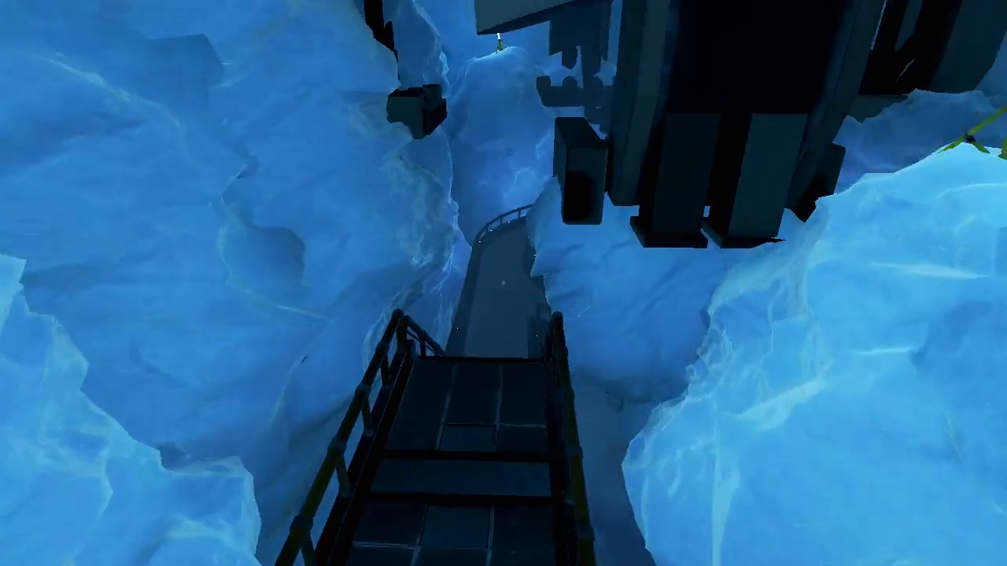
pyautogui.moveTo(504, 283)
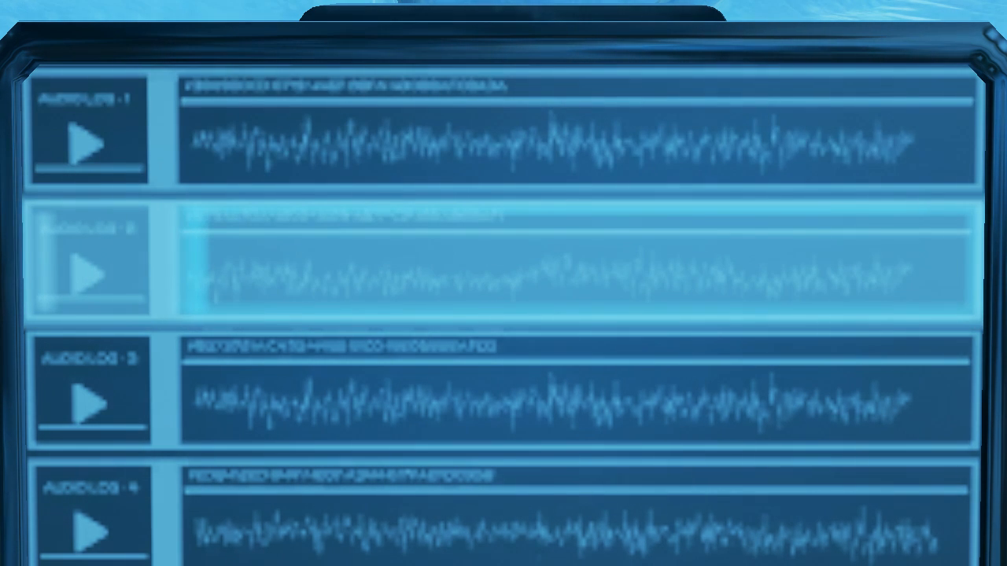
# Step: Select an entry on the terminal to open its Audiolog list
pyautogui.click(88, 274)
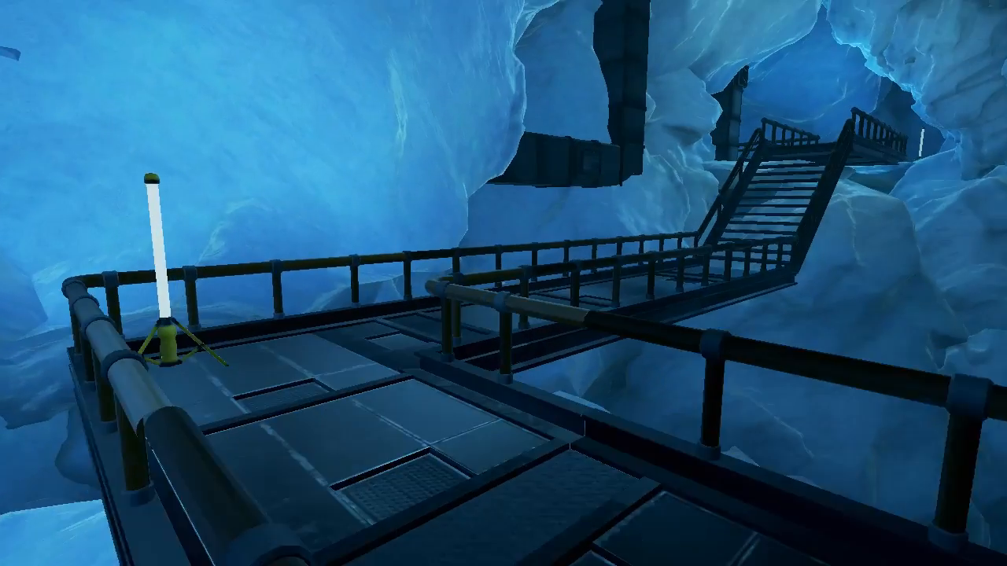
pyautogui.moveTo(503, 283)
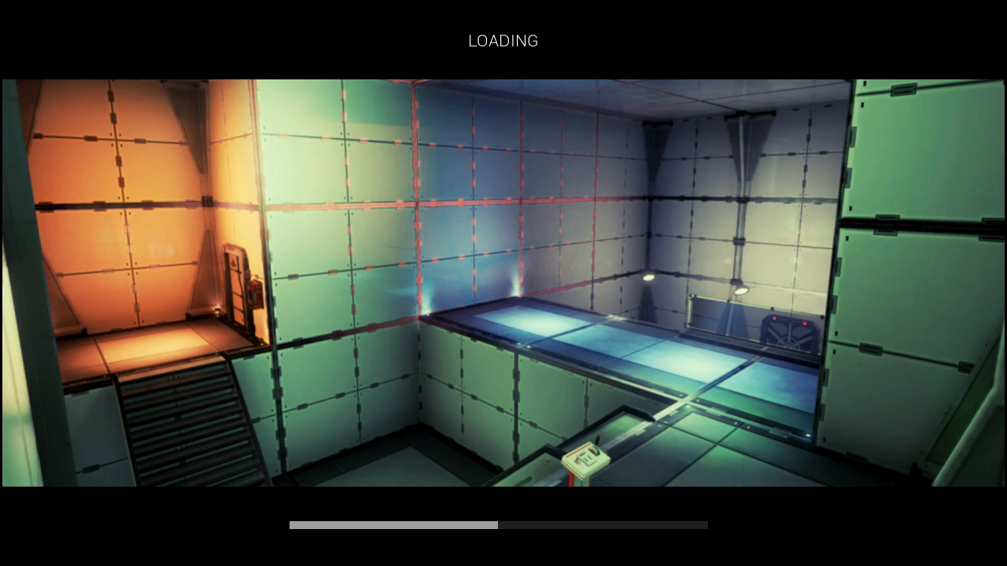
pyautogui.moveTo(528, 26)
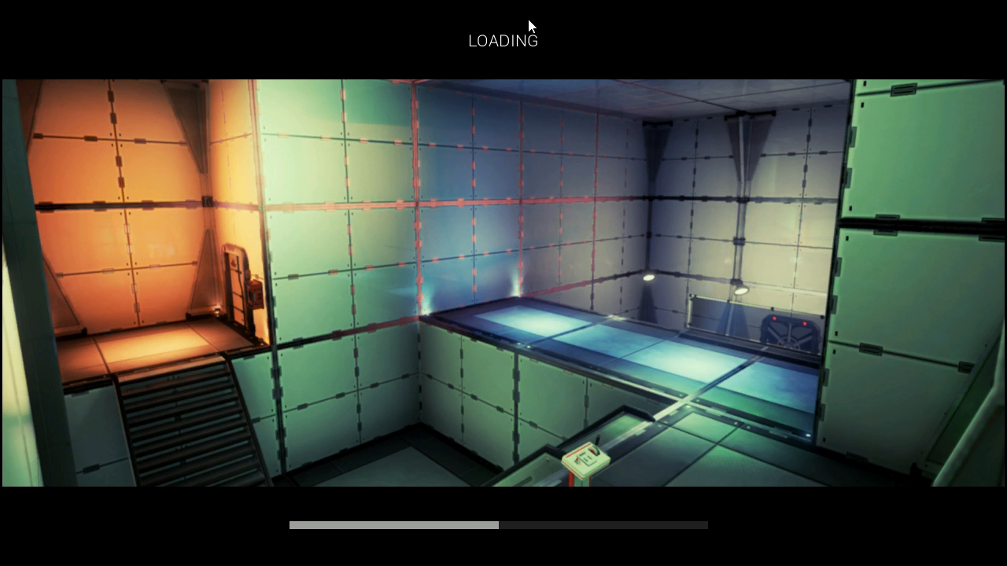
pyautogui.moveTo(529, 26)
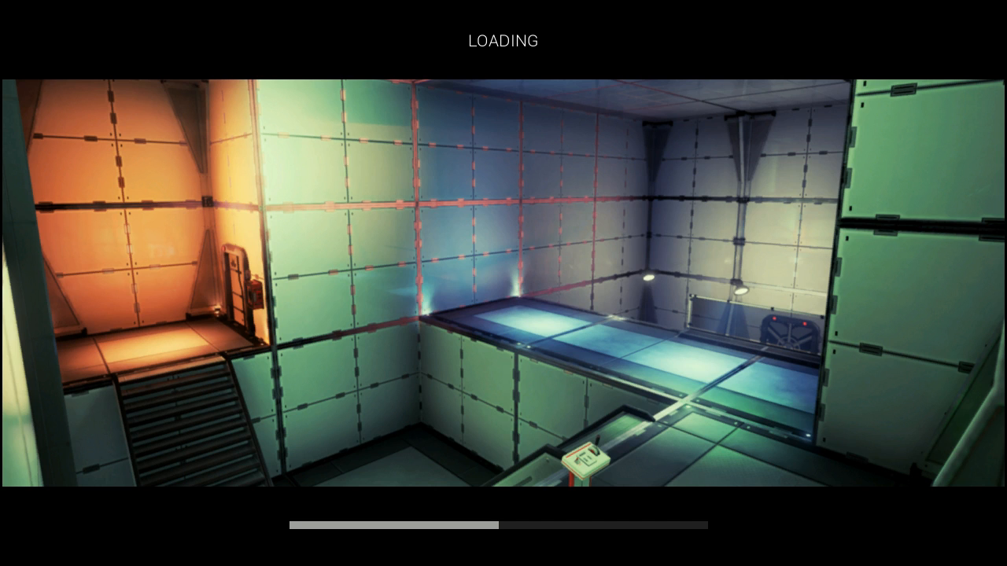
pyautogui.moveTo(258, 445)
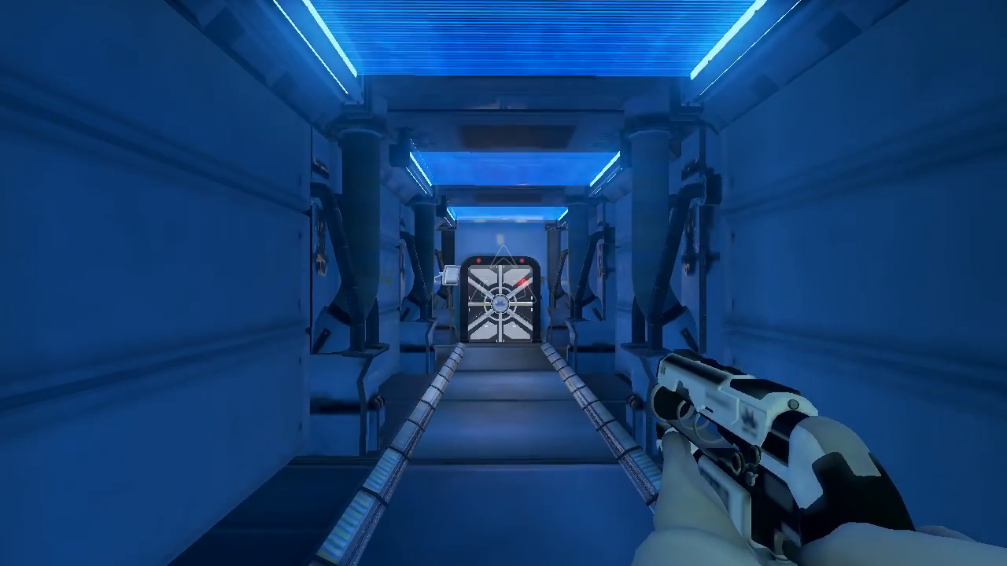
# Step: Walk forward through the corridor door toward the two wall sockets, one powered
pyautogui.press('w')
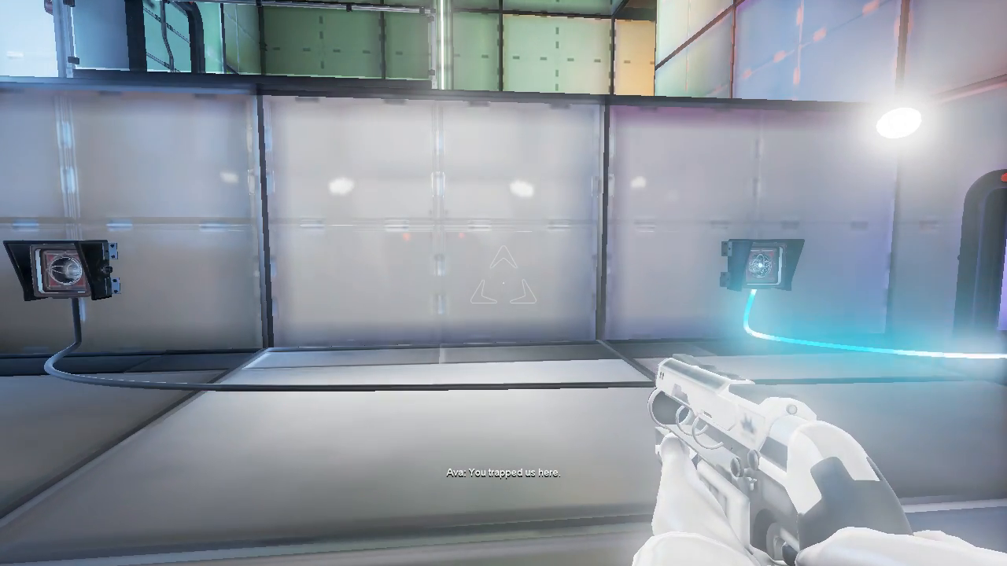
pyautogui.moveTo(504, 283)
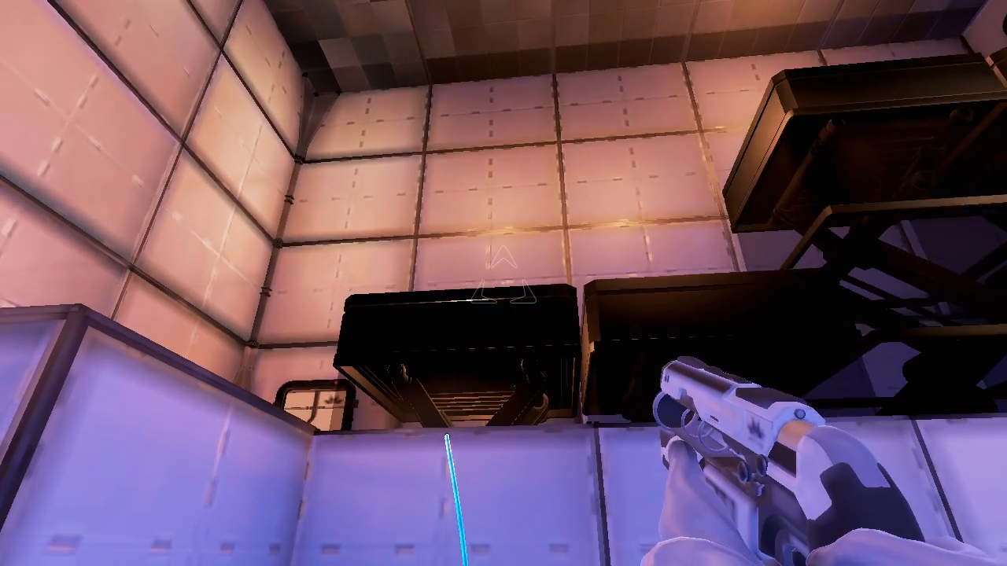
pyautogui.moveTo(503, 283)
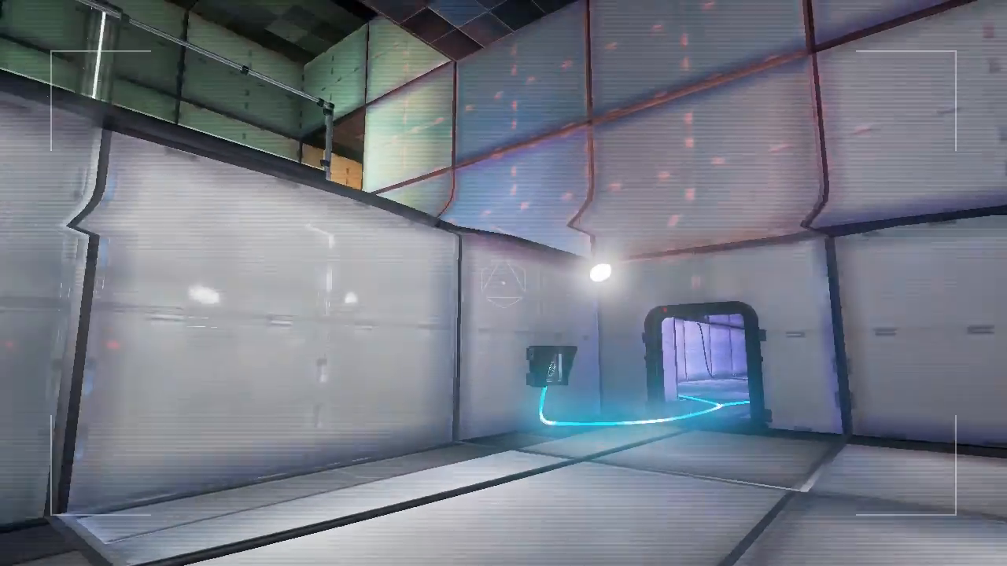
pyautogui.moveTo(504, 283)
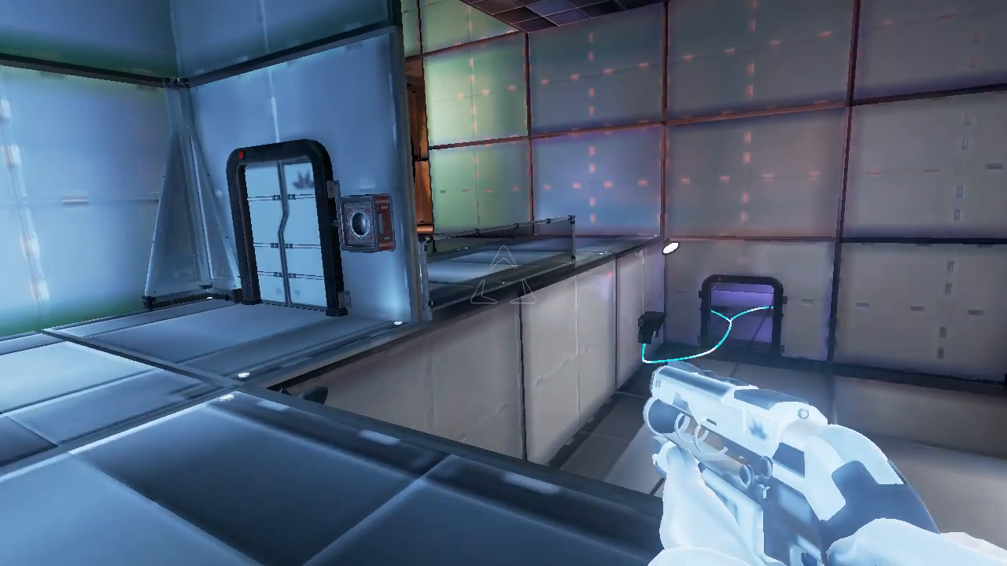
pyautogui.moveTo(504, 283)
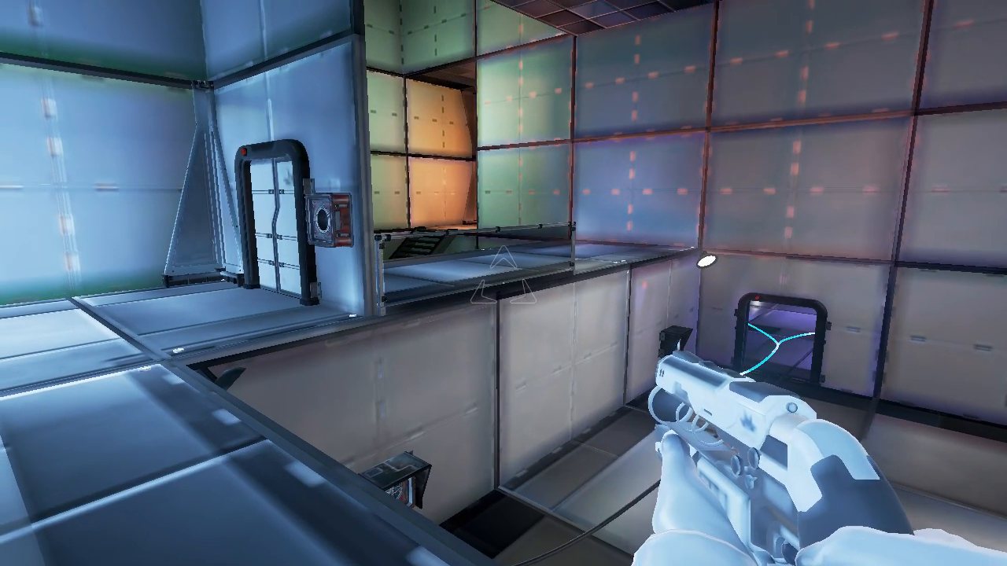
pyautogui.moveTo(503, 283)
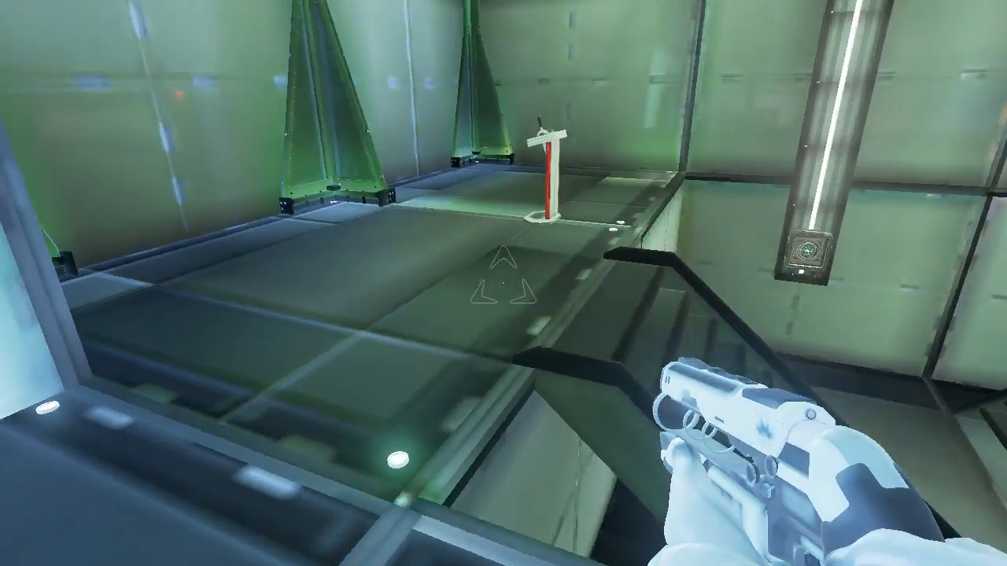
pyautogui.moveTo(503, 283)
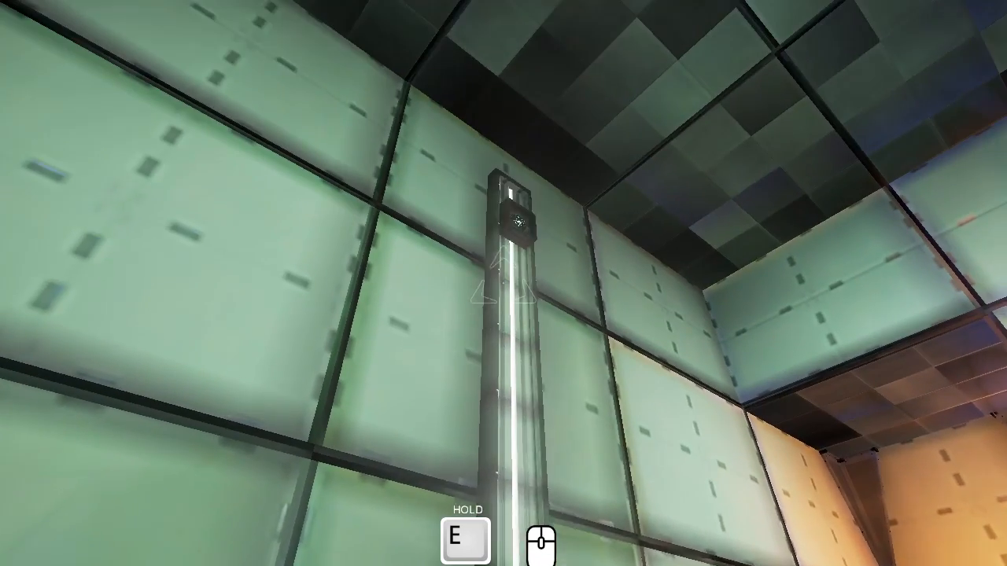
pyautogui.moveTo(503, 283)
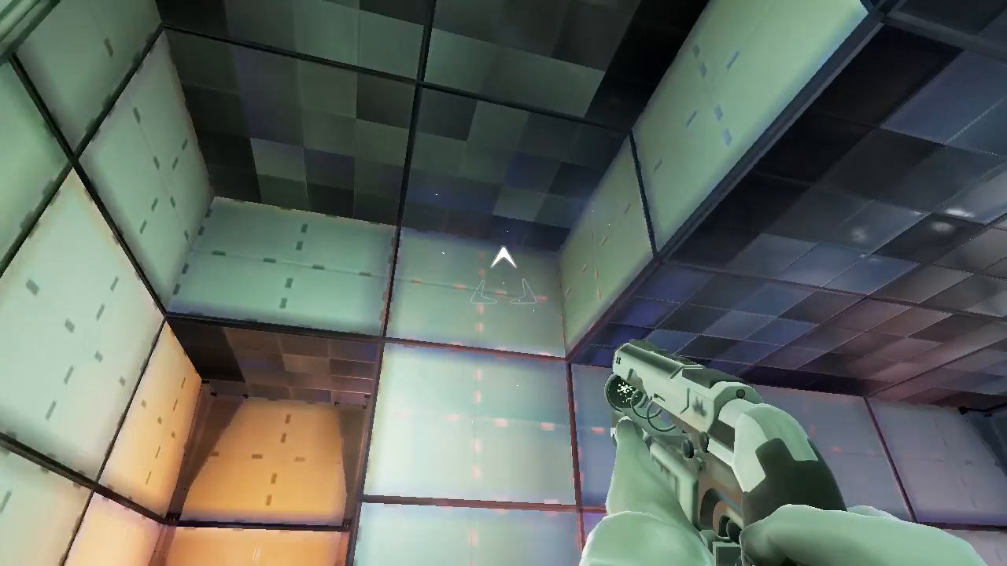
pyautogui.moveTo(503, 283)
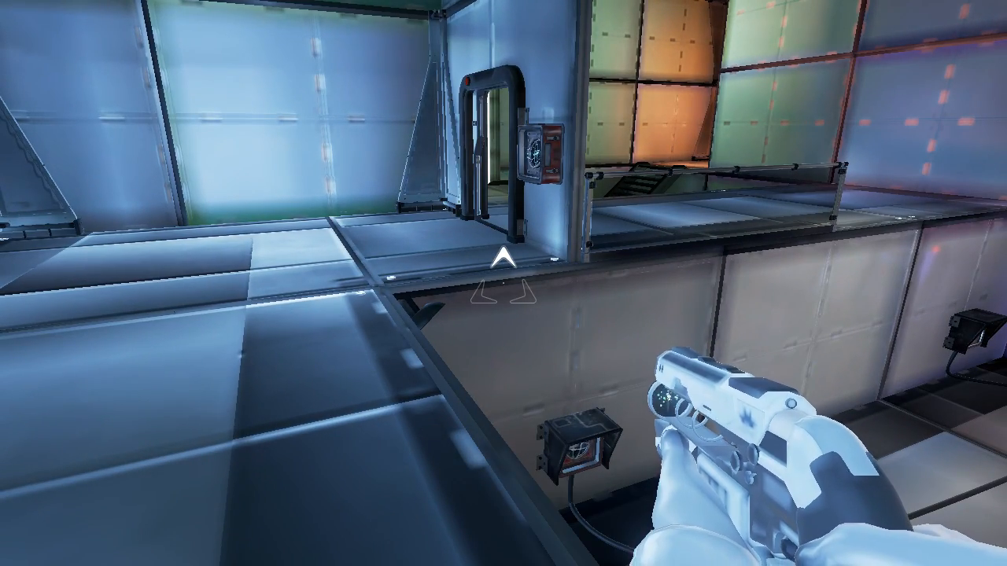
pyautogui.moveTo(503, 284)
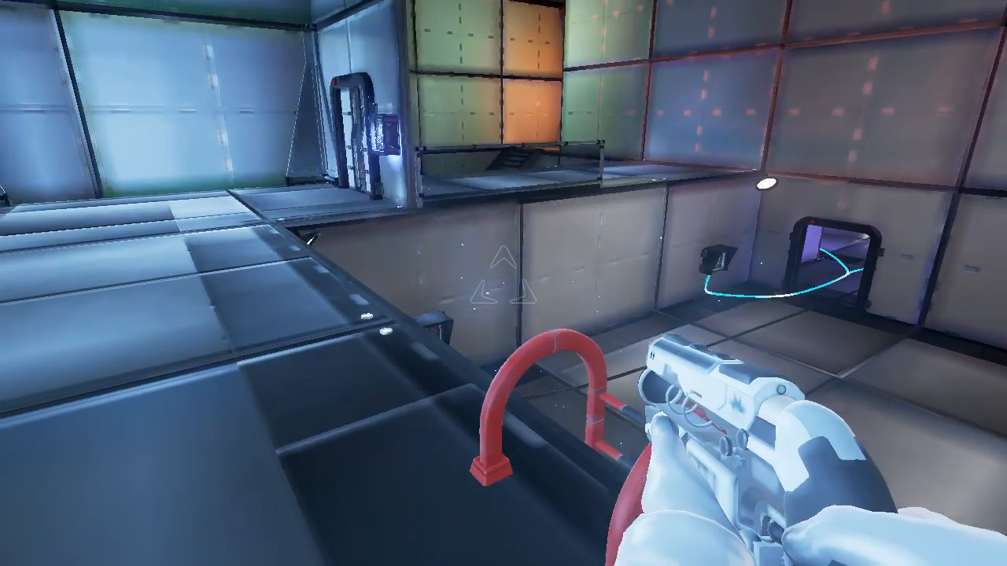
pyautogui.moveTo(503, 284)
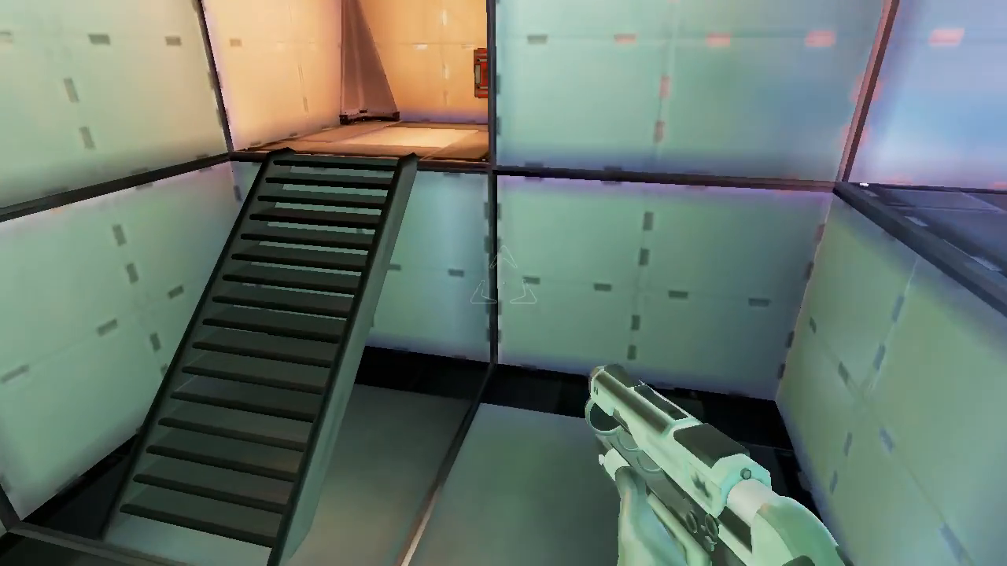
pyautogui.moveTo(503, 283)
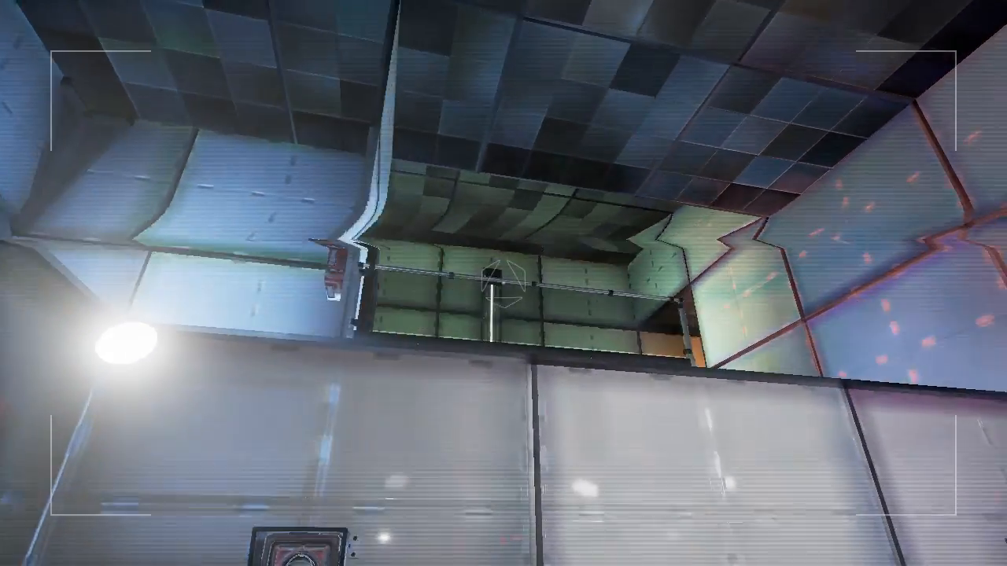
pyautogui.moveTo(503, 283)
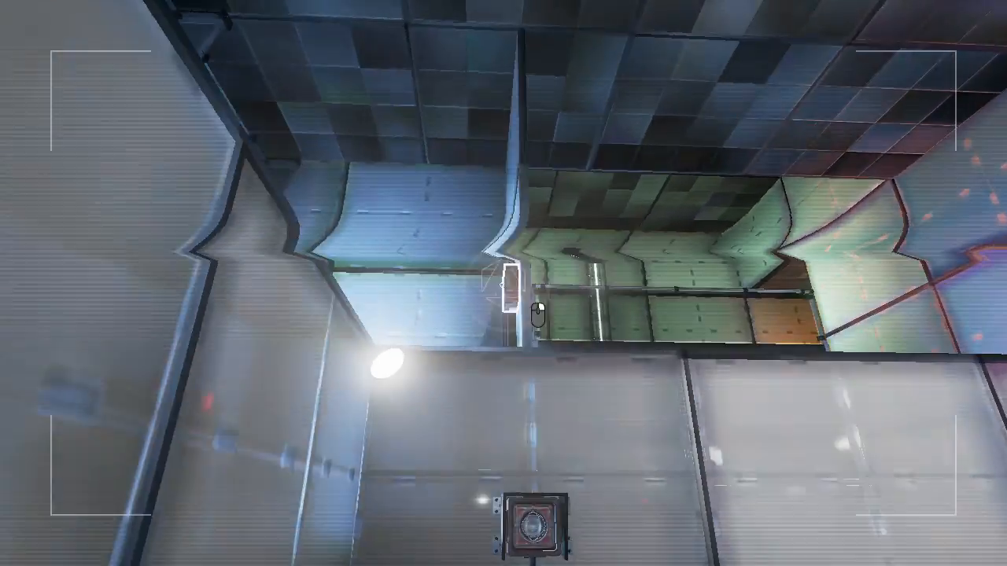
pyautogui.moveTo(503, 283)
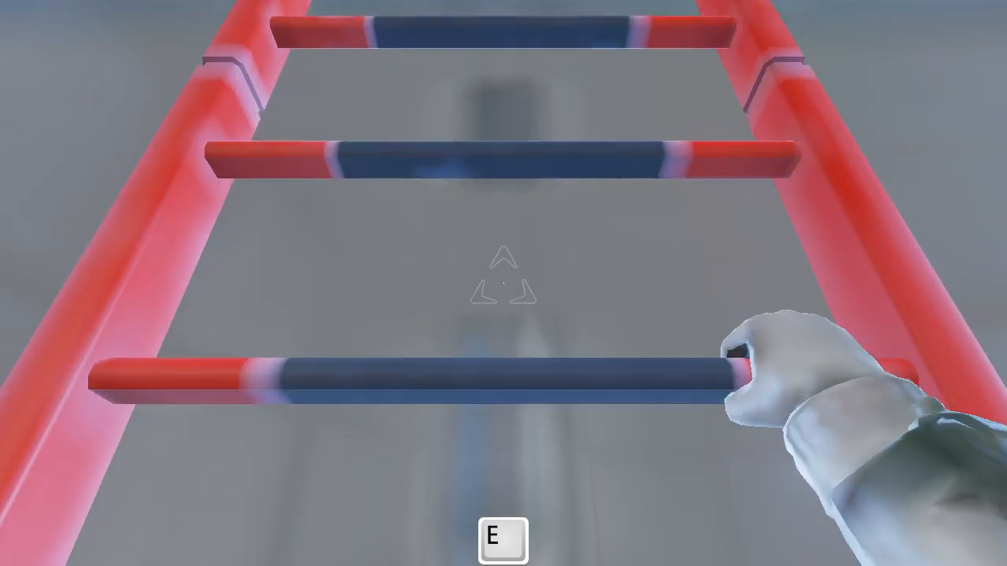
# Step: Grab the red ladder and climb to the orange room's wall socket
pyautogui.press('e')
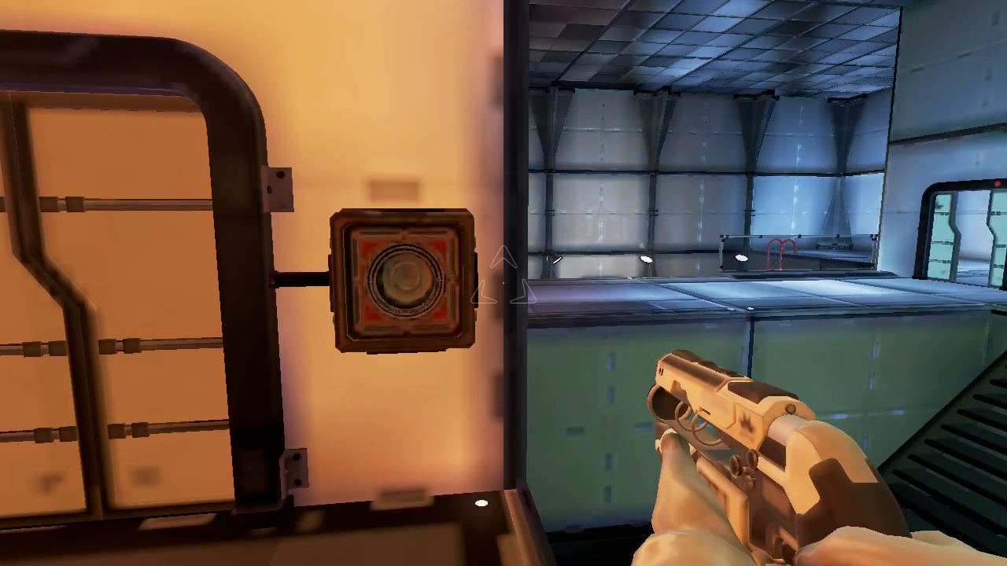
pyautogui.moveTo(503, 283)
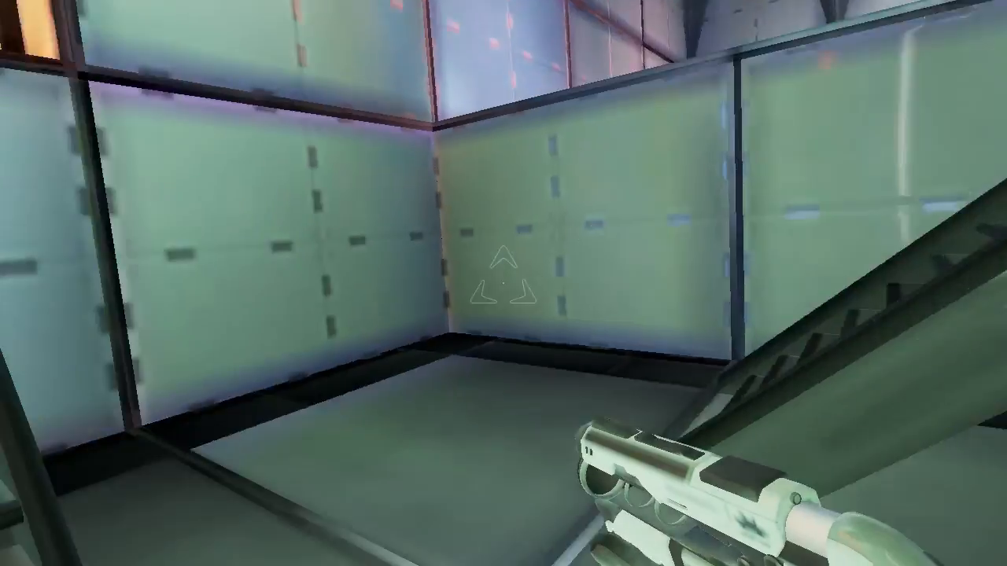
pyautogui.moveTo(503, 283)
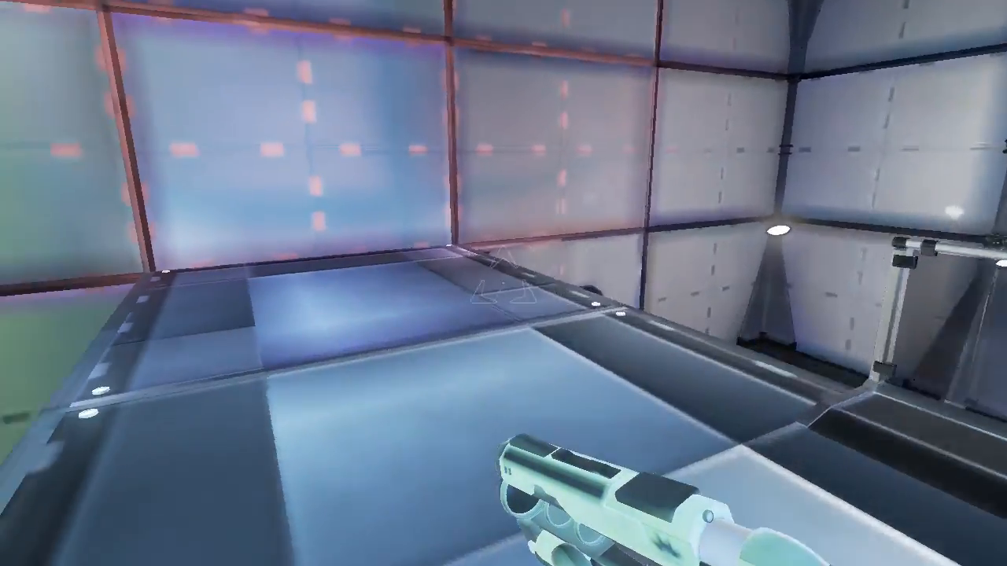
pyautogui.moveTo(504, 283)
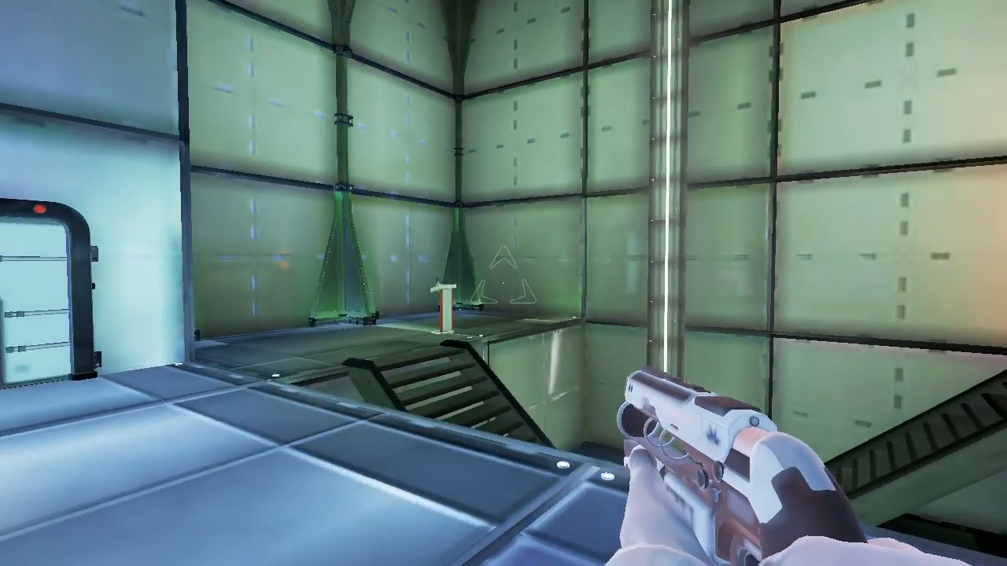
pyautogui.moveTo(504, 283)
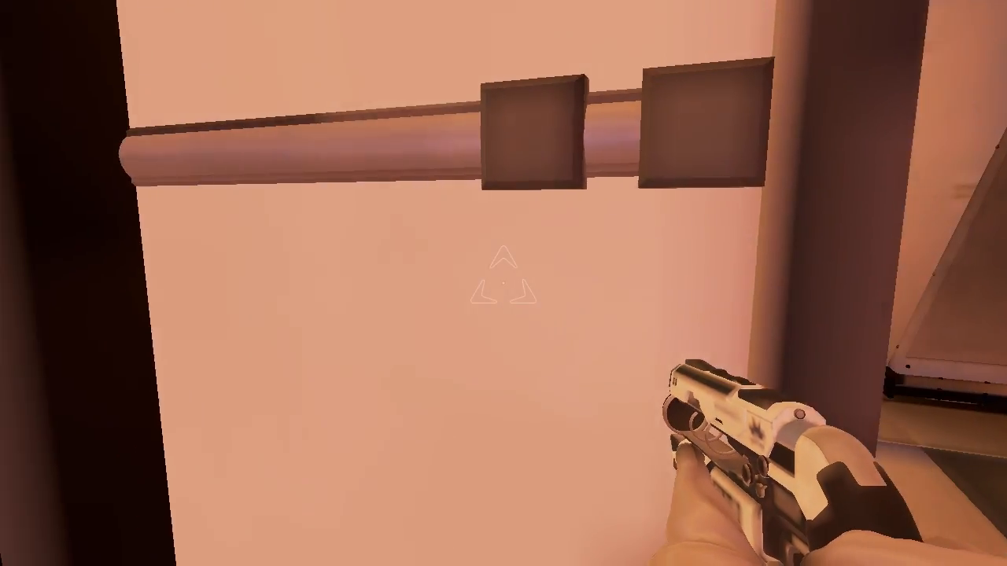
pyautogui.moveTo(504, 283)
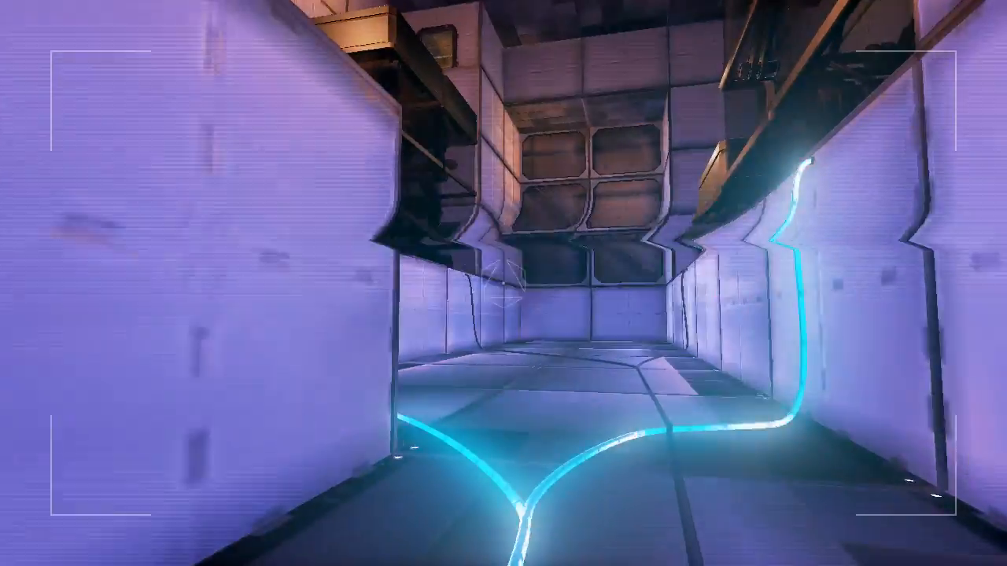
pyautogui.moveTo(504, 283)
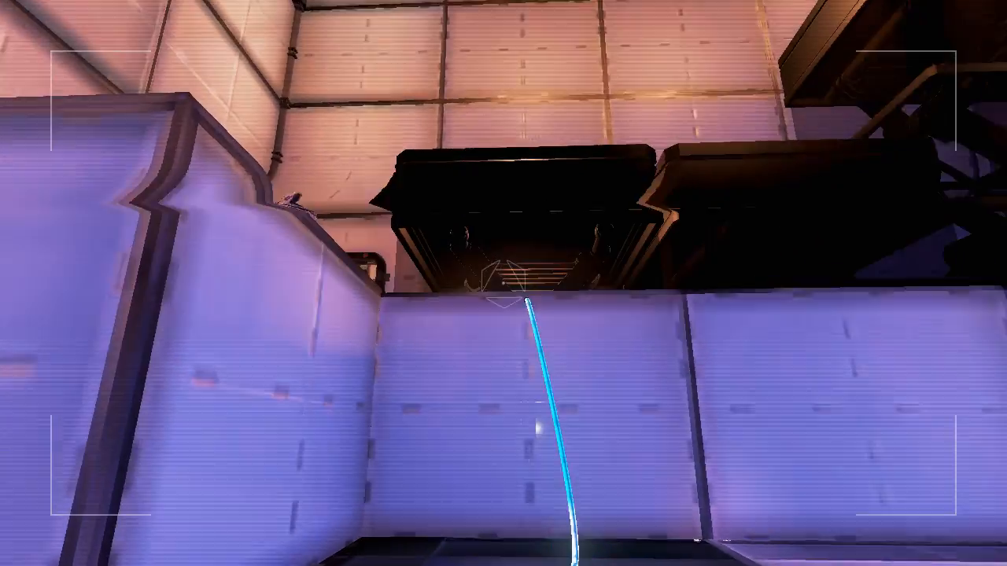
pyautogui.moveTo(503, 283)
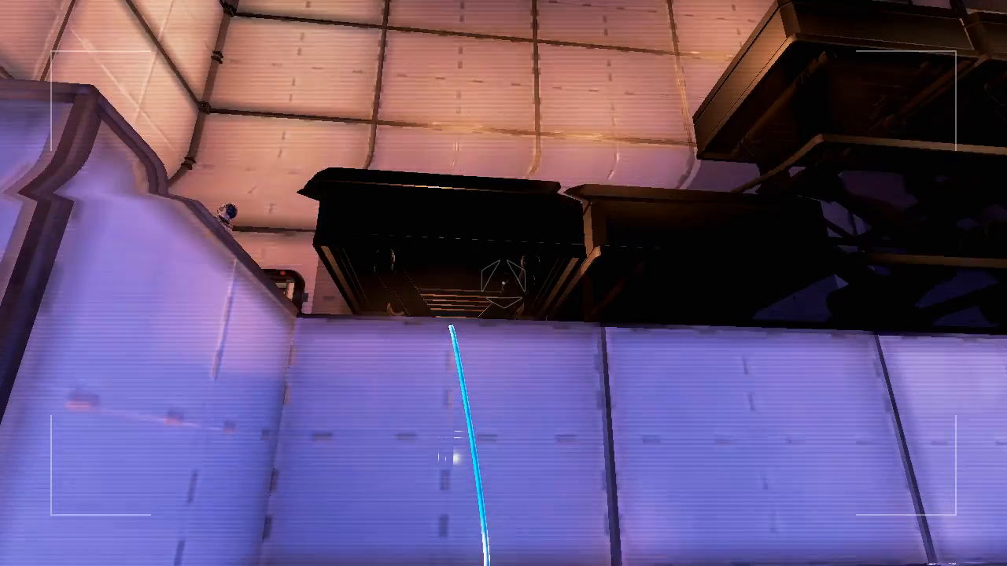
pyautogui.moveTo(504, 283)
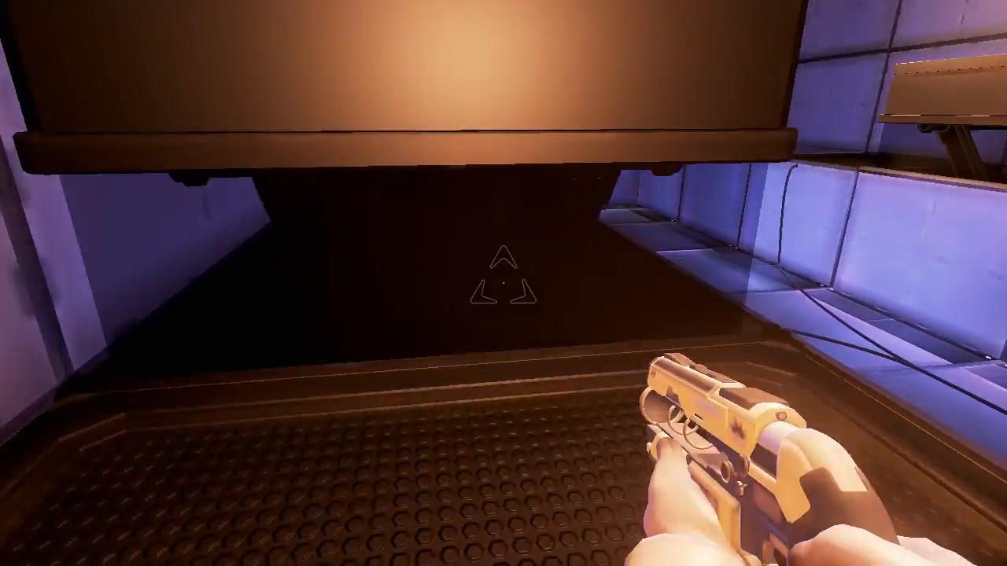
pyautogui.moveTo(503, 283)
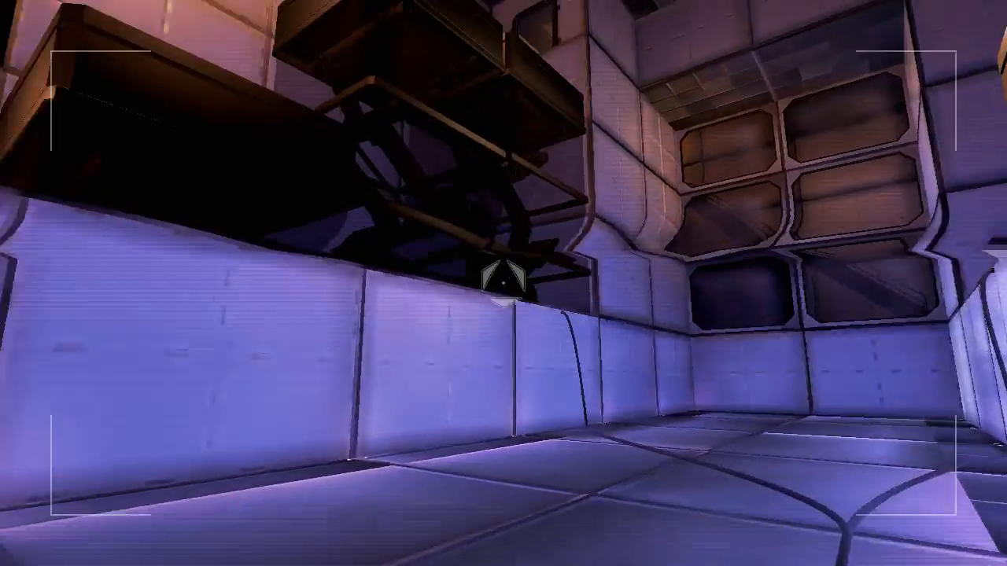
pyautogui.moveTo(503, 284)
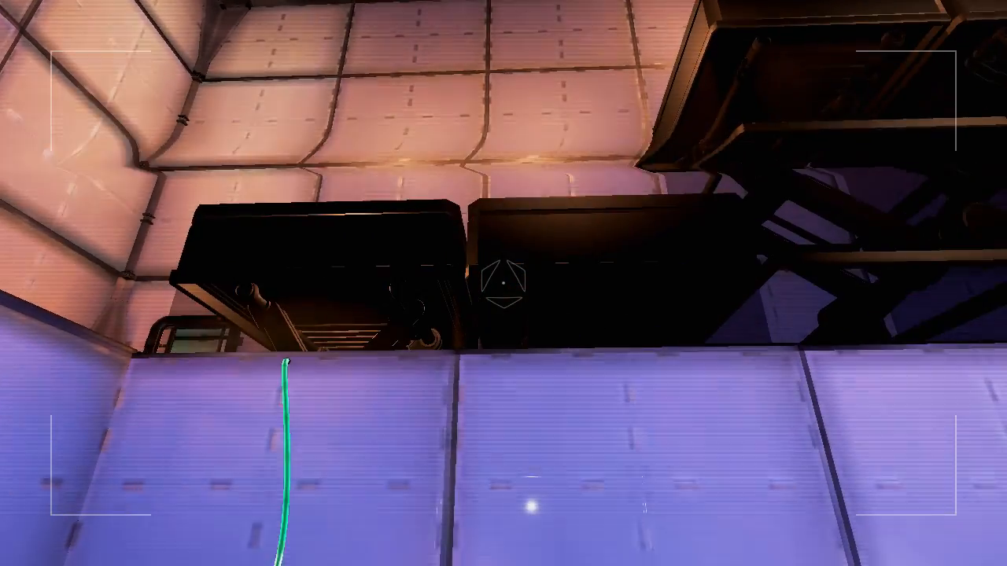
pyautogui.moveTo(504, 283)
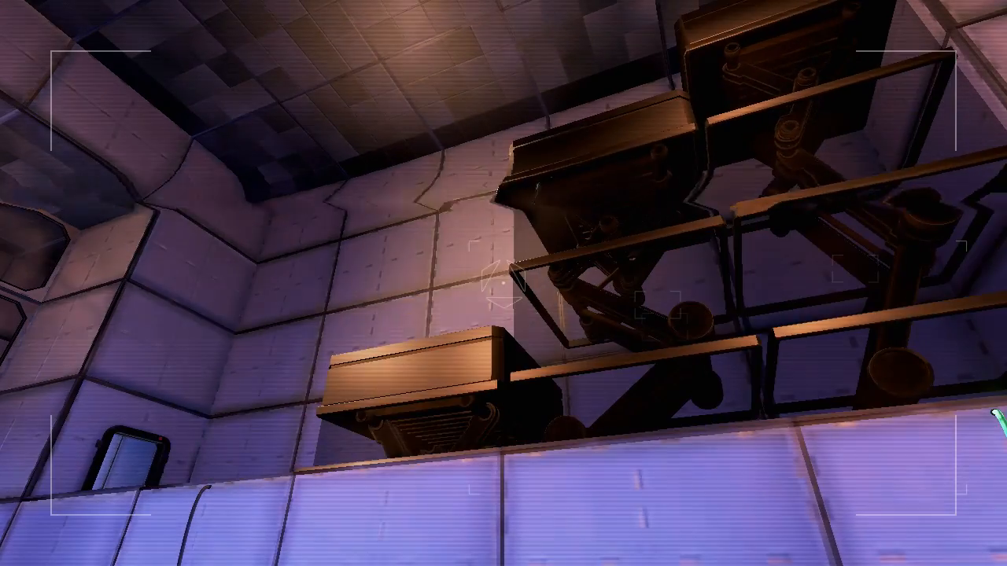
pyautogui.moveTo(503, 283)
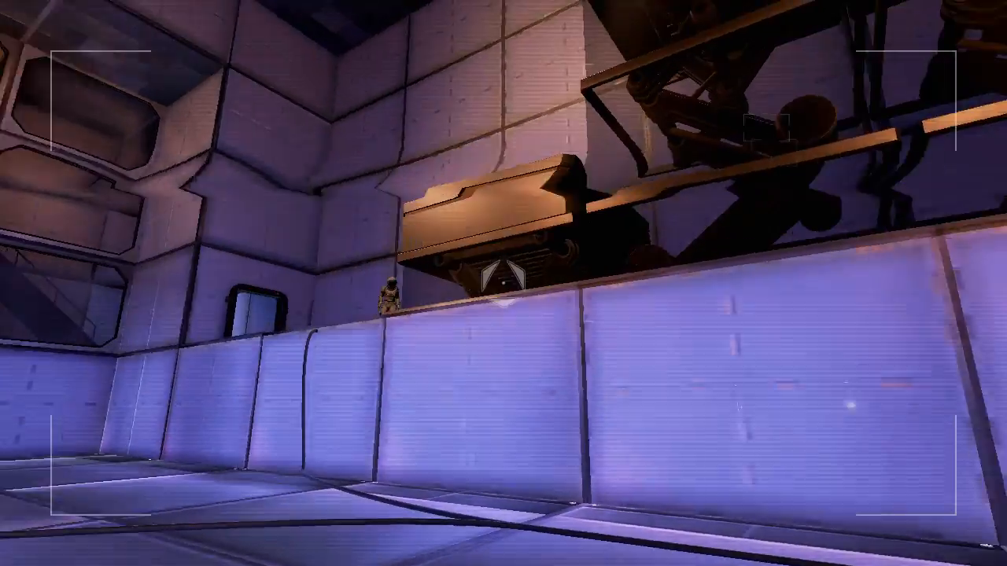
pyautogui.moveTo(504, 283)
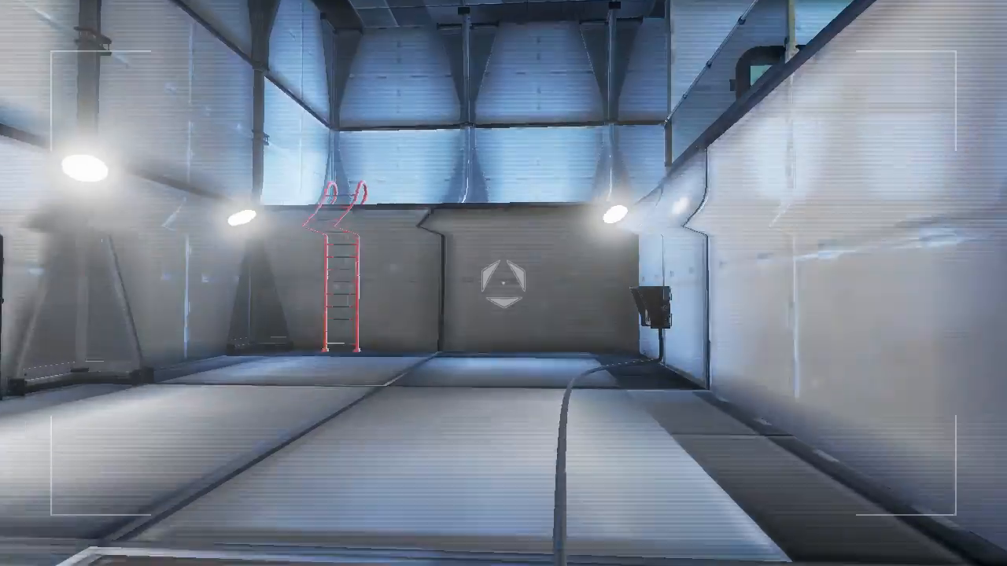
pyautogui.moveTo(503, 284)
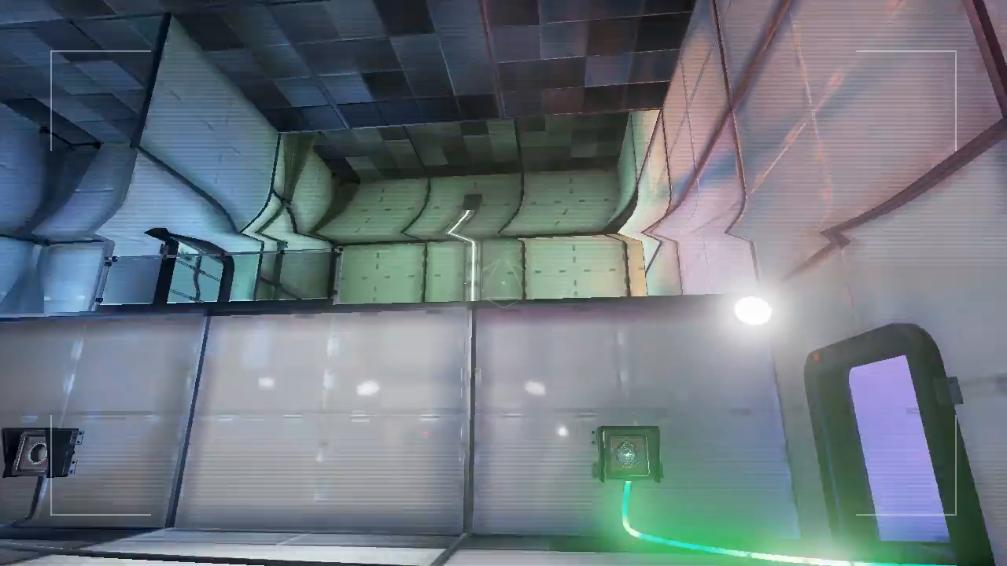
pyautogui.moveTo(504, 283)
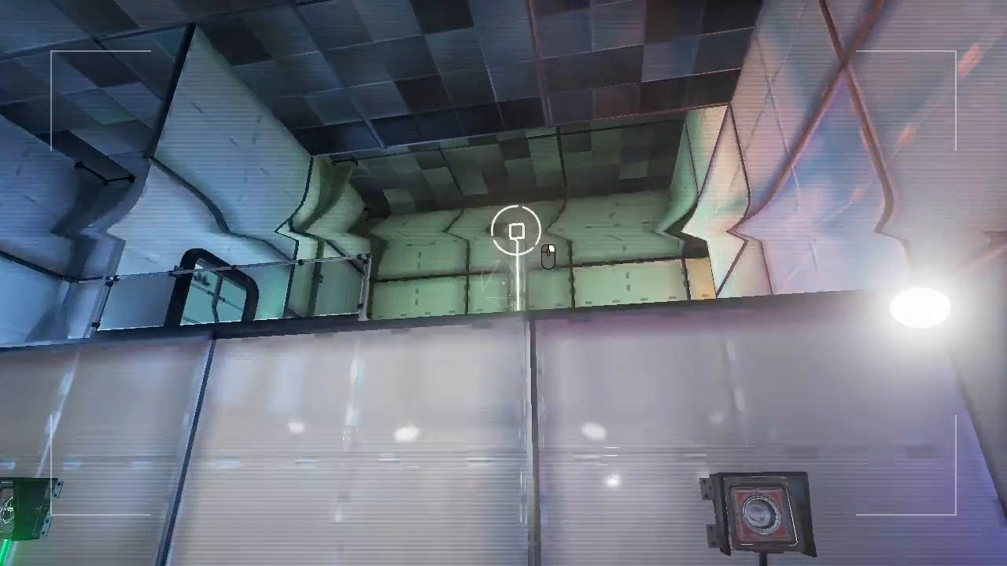
pyautogui.moveTo(504, 283)
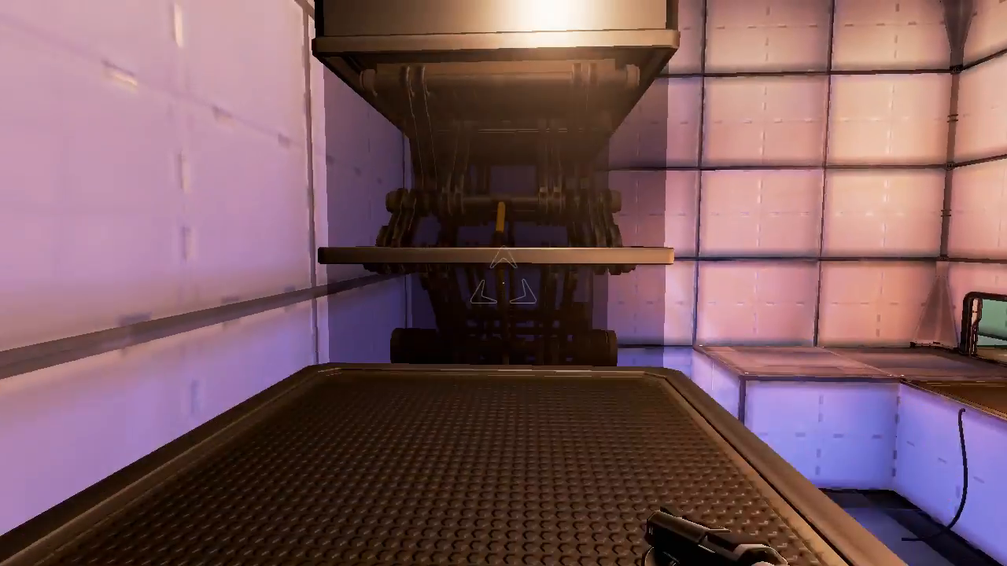
pyautogui.moveTo(504, 283)
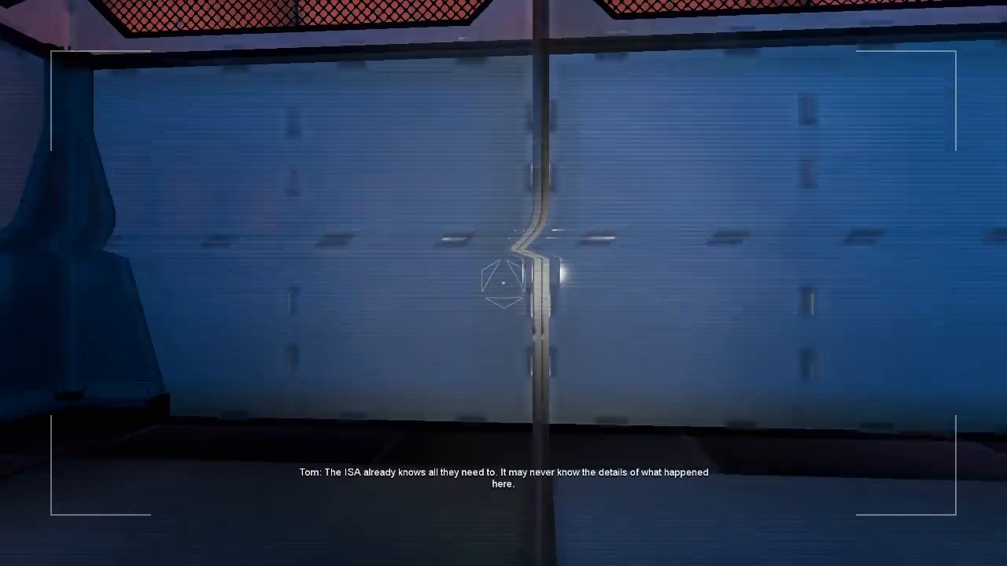
pyautogui.moveTo(503, 283)
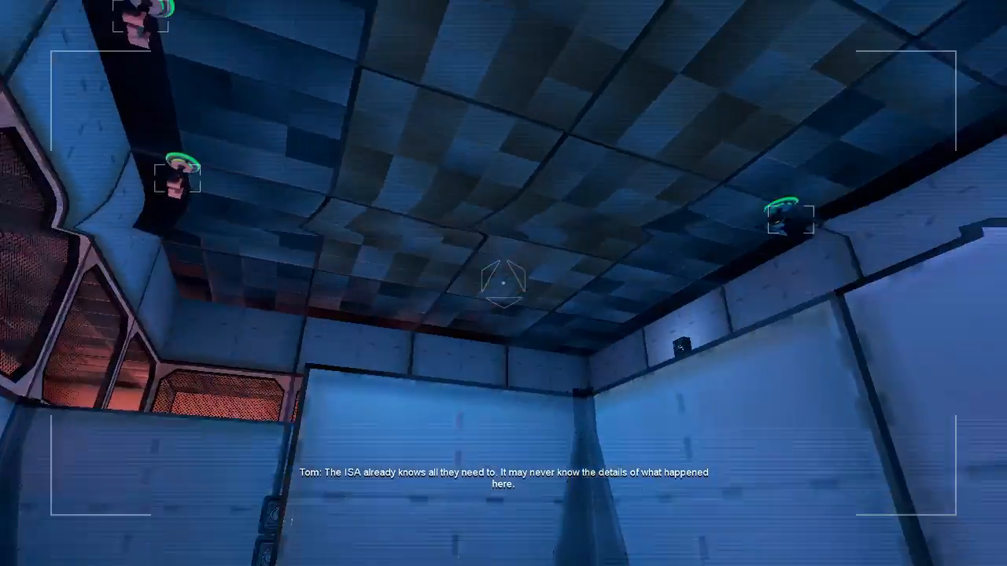
pyautogui.moveTo(504, 283)
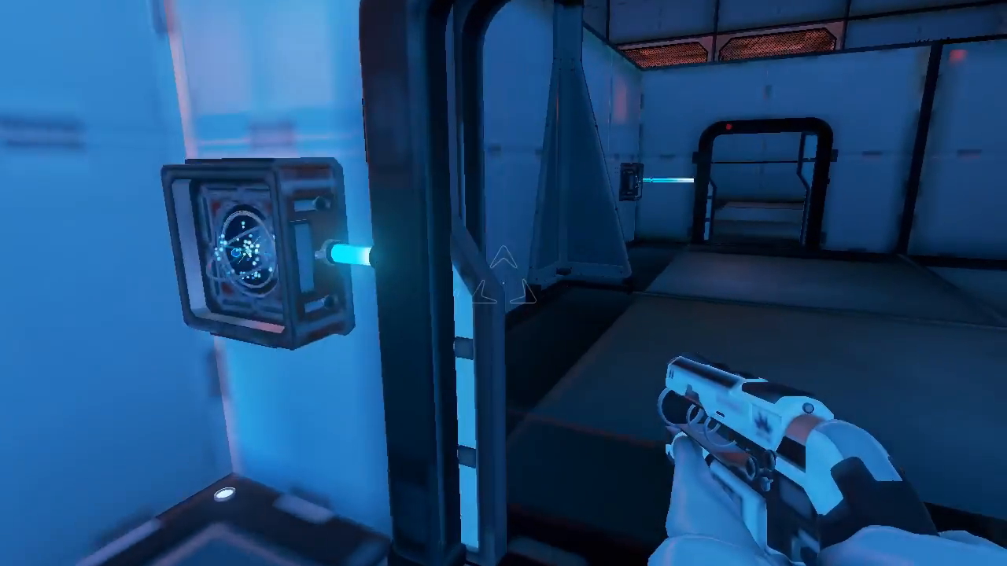
pyautogui.moveTo(503, 284)
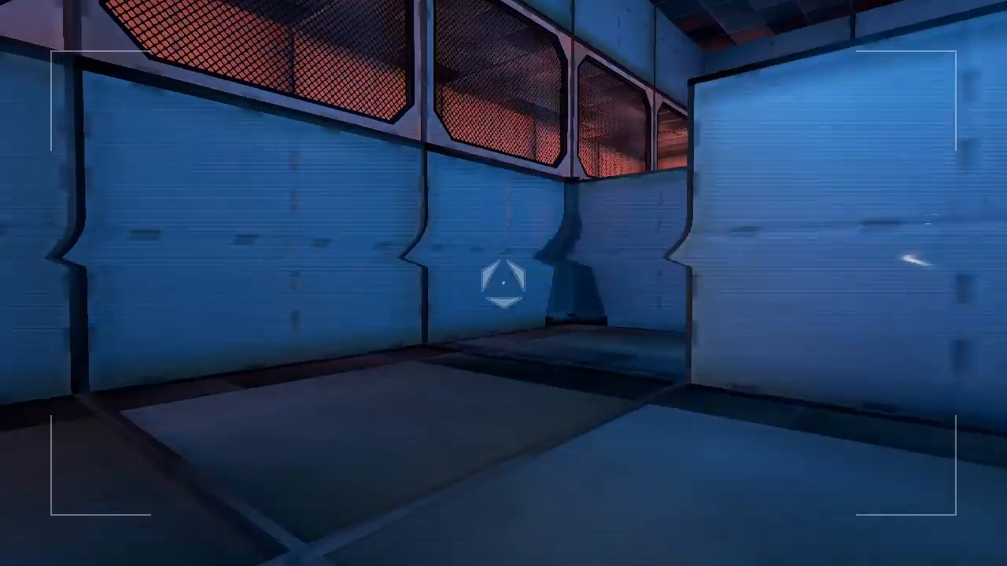
pyautogui.moveTo(503, 283)
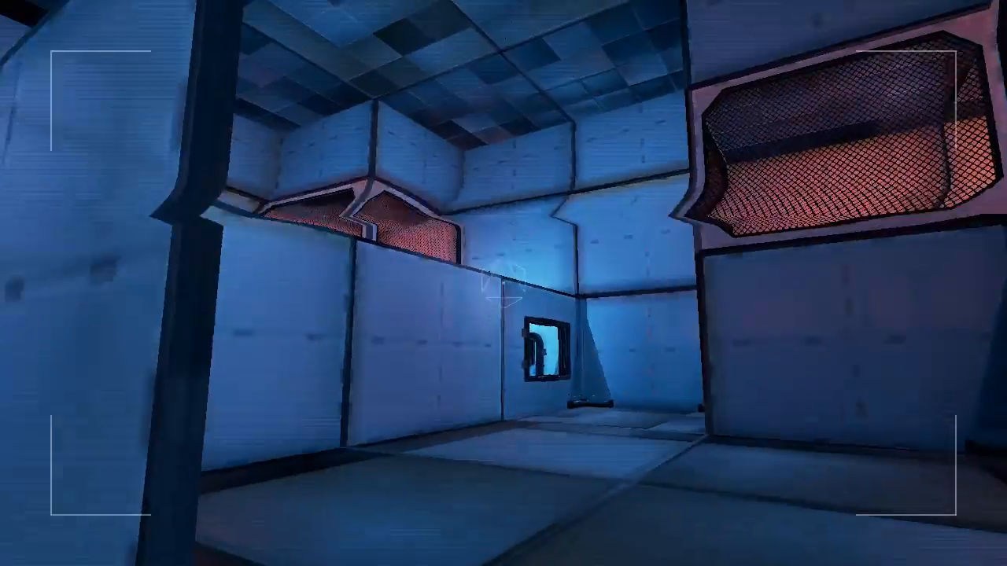
pyautogui.moveTo(503, 283)
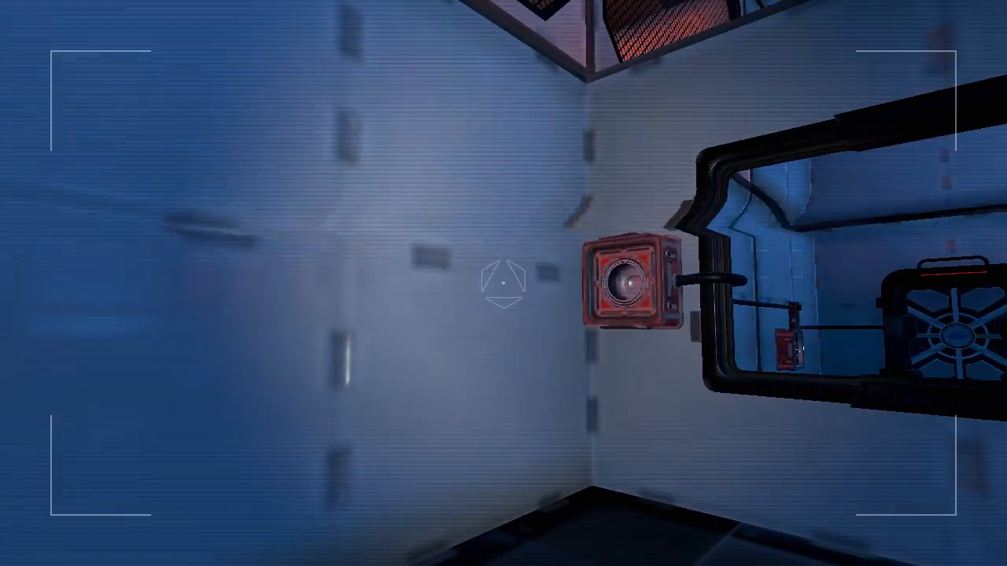
pyautogui.moveTo(503, 283)
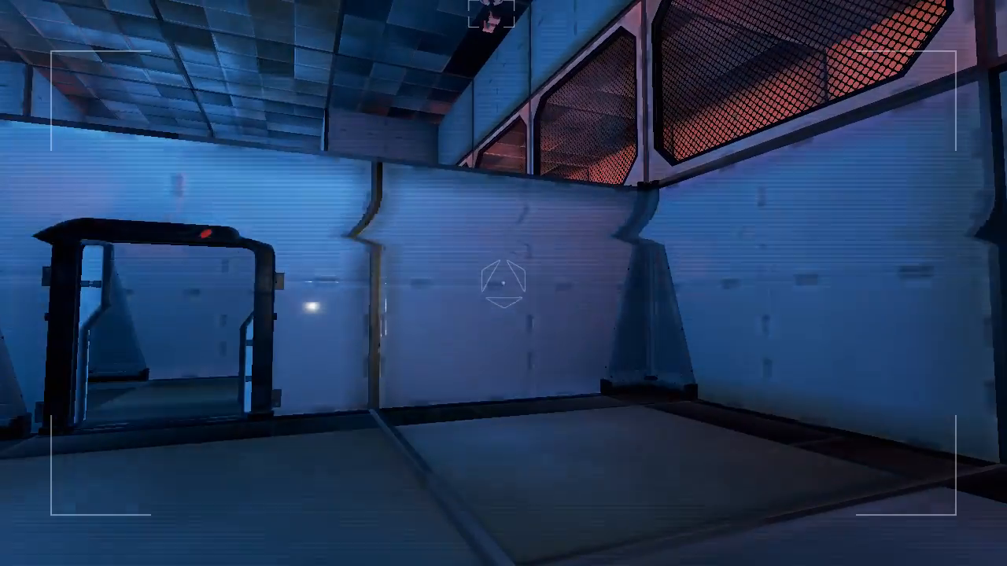
pyautogui.moveTo(504, 283)
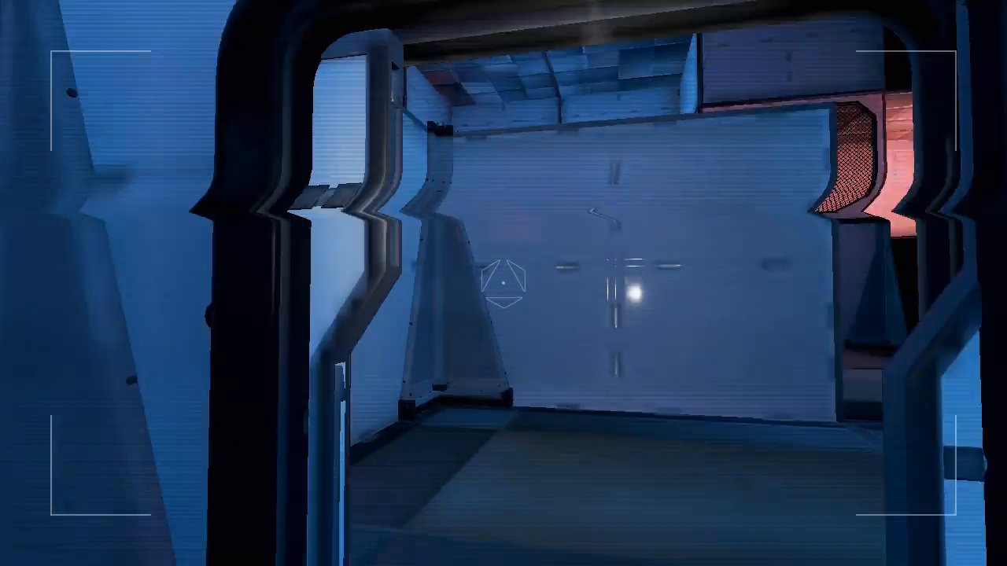
pyautogui.moveTo(503, 284)
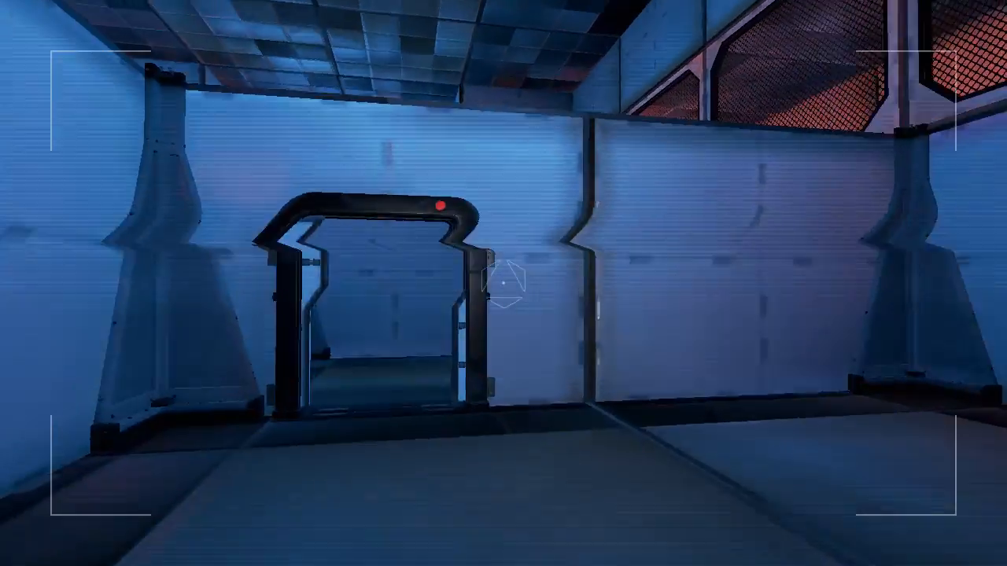
pyautogui.moveTo(503, 284)
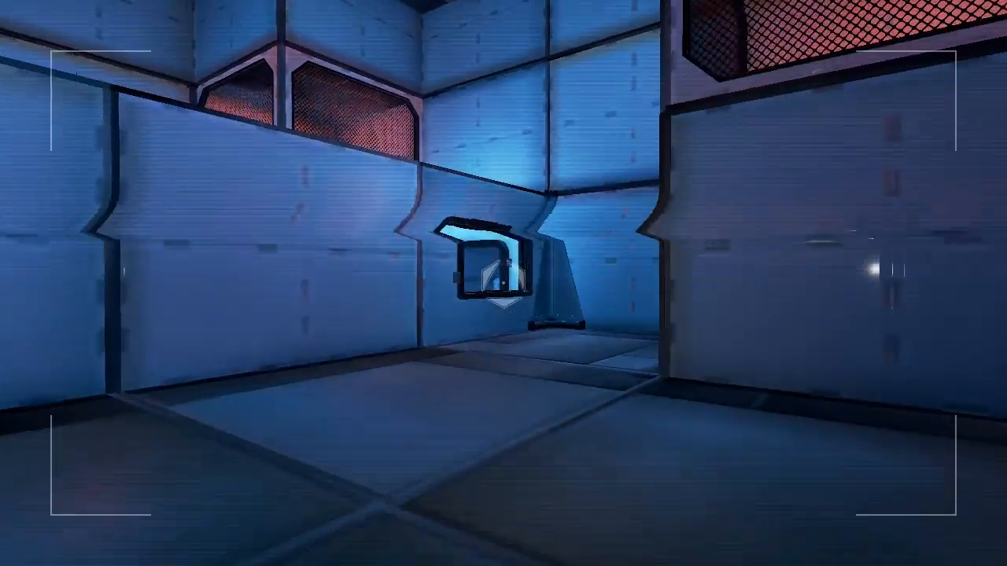
pyautogui.moveTo(503, 283)
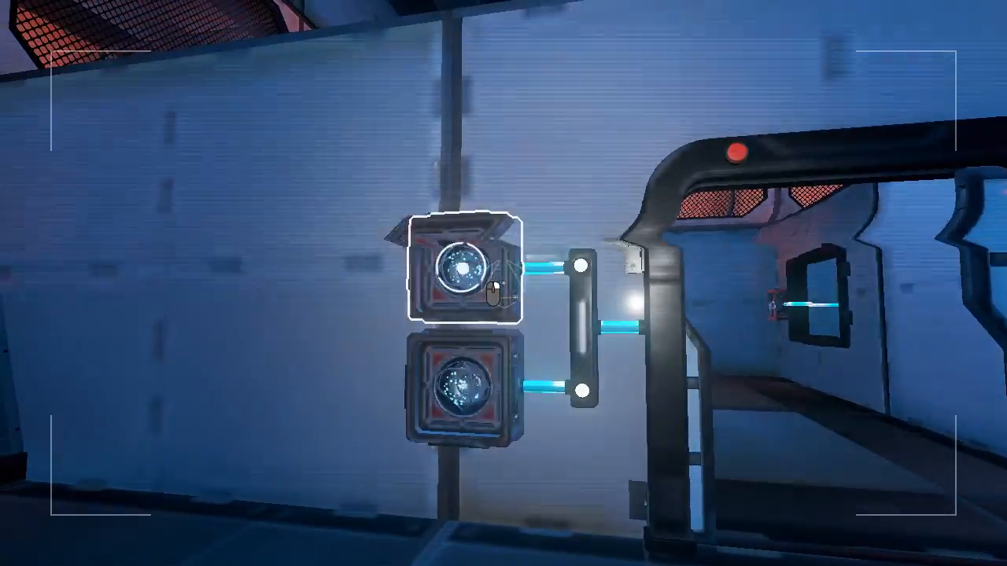
pyautogui.moveTo(504, 283)
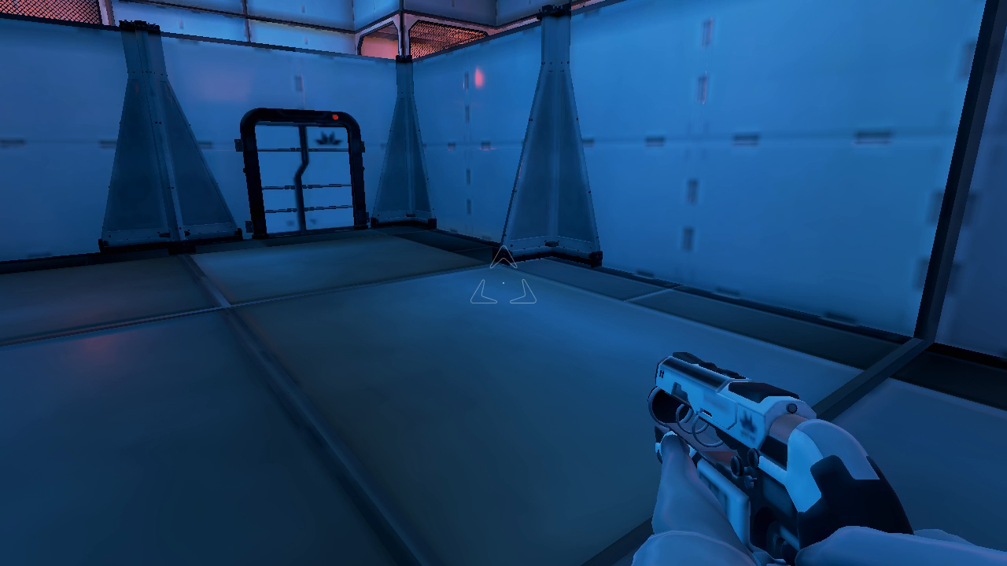
# Step: Pause the game to show the Chapter 7, Sector 62 menu
pyautogui.press('Escape')
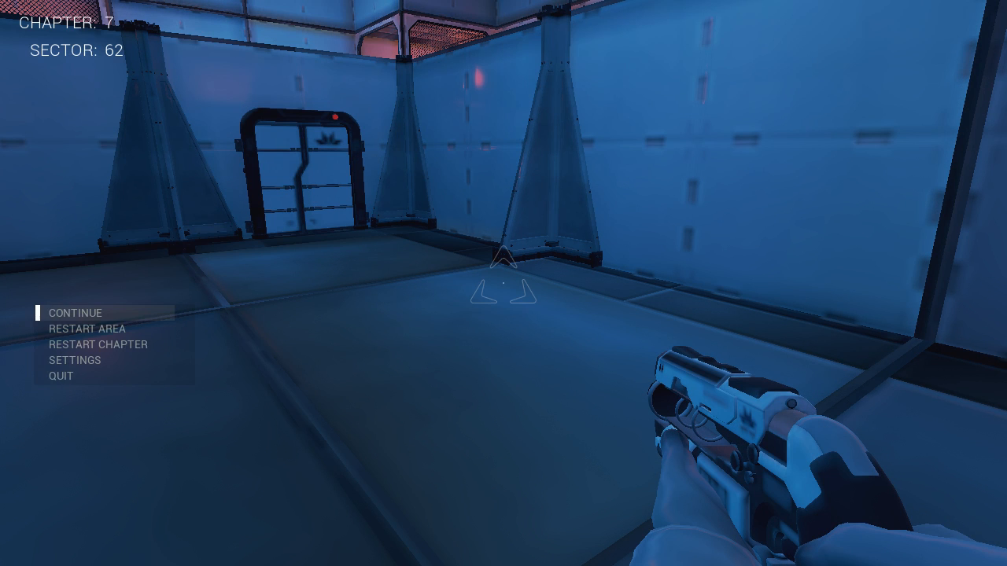
pyautogui.moveTo(134, 329)
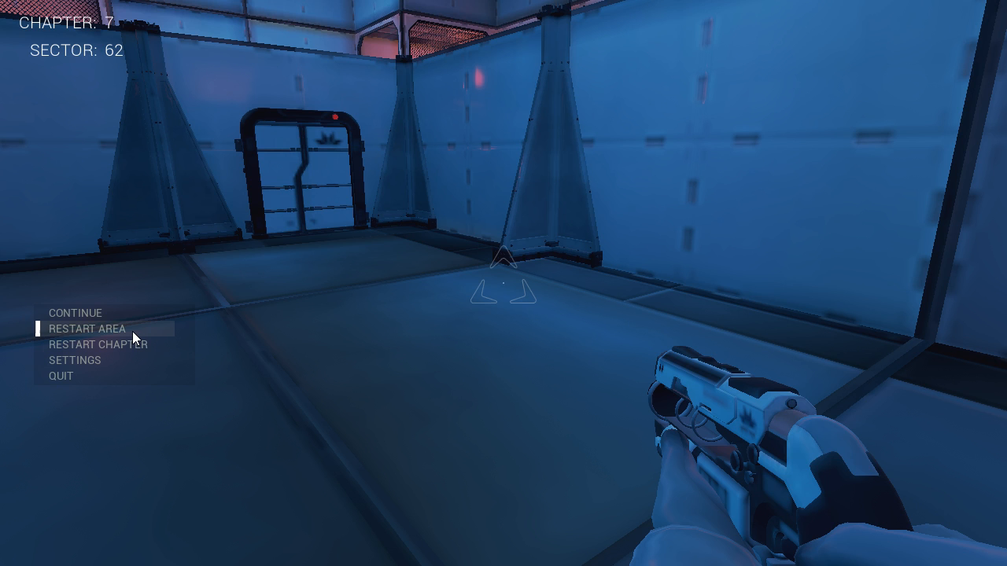